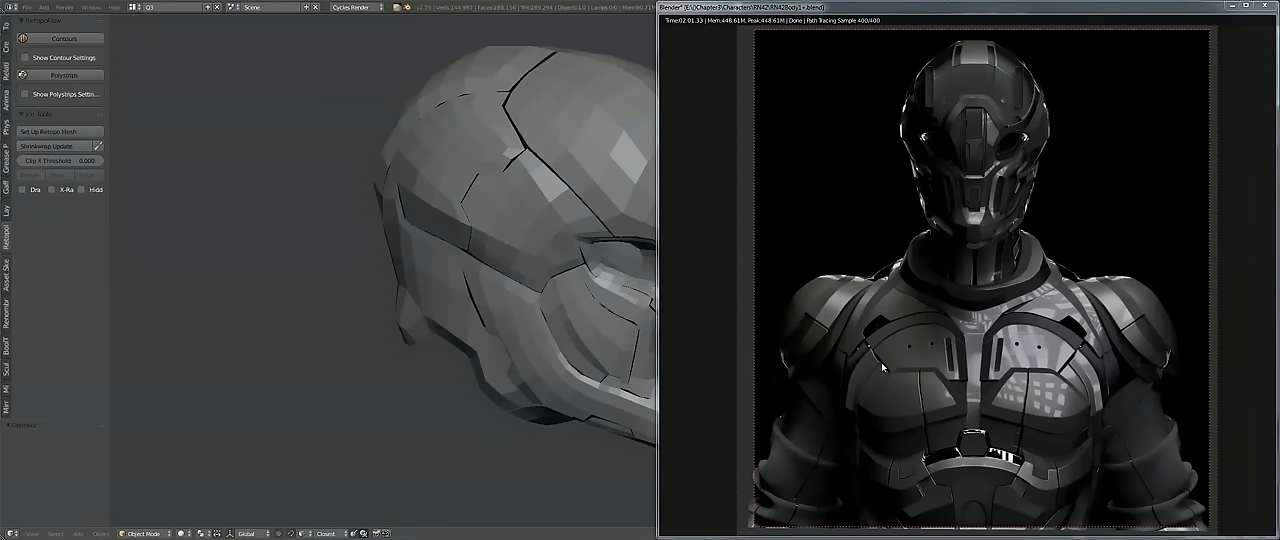
mouse_move(930, 350)
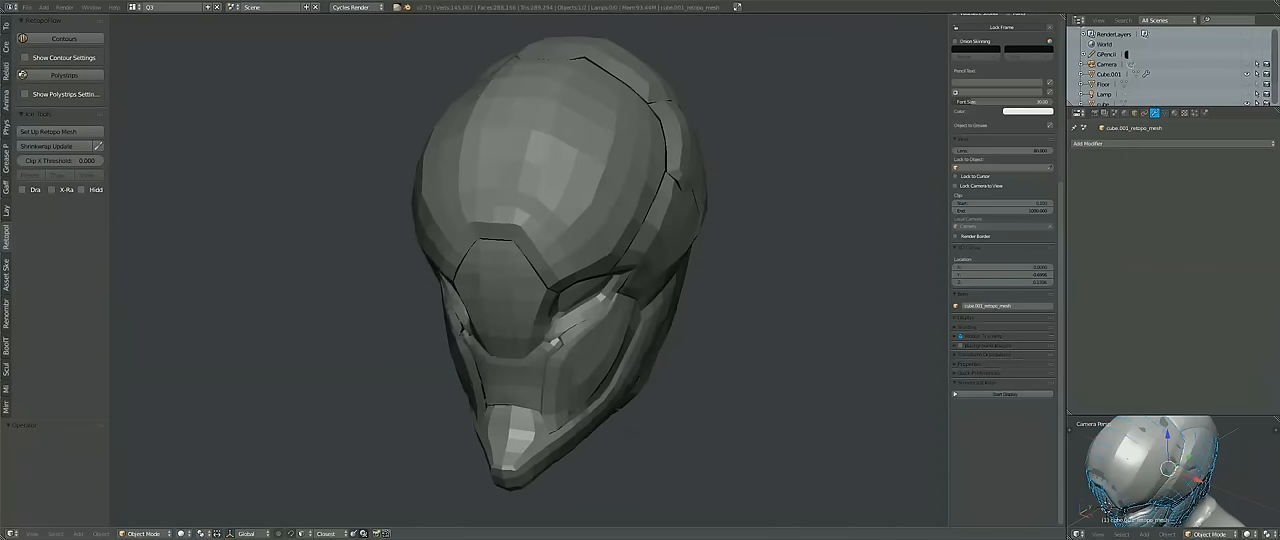
Add Mirror and Subdivision Surface modifiers and select the panel boundary loops, checking the mirrored half
key(NUMPAD_SLASH)
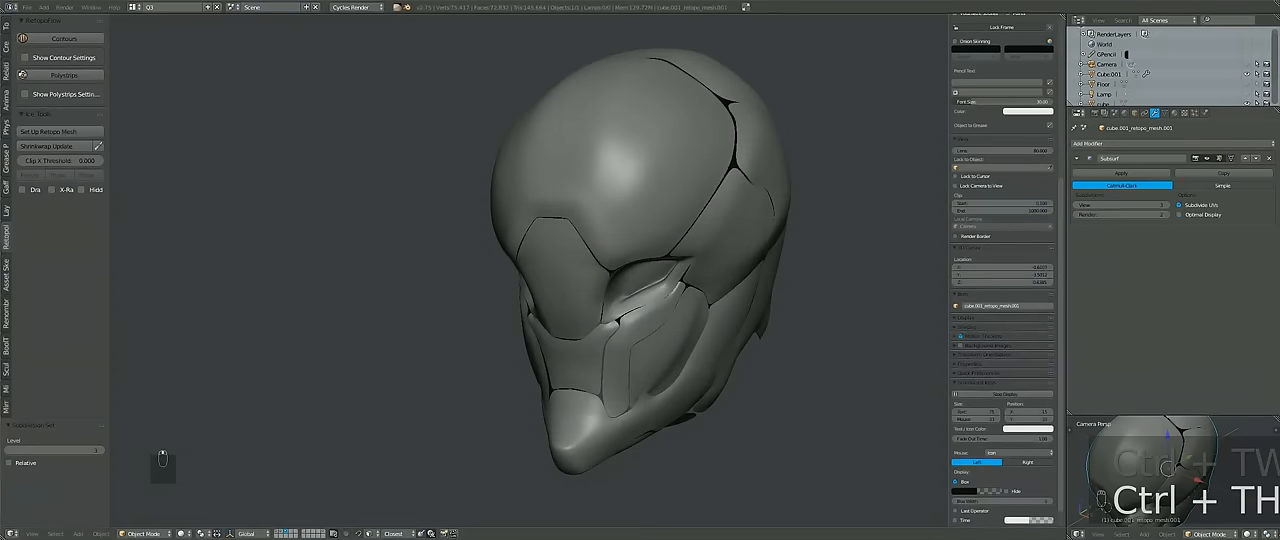
key(alt+h)
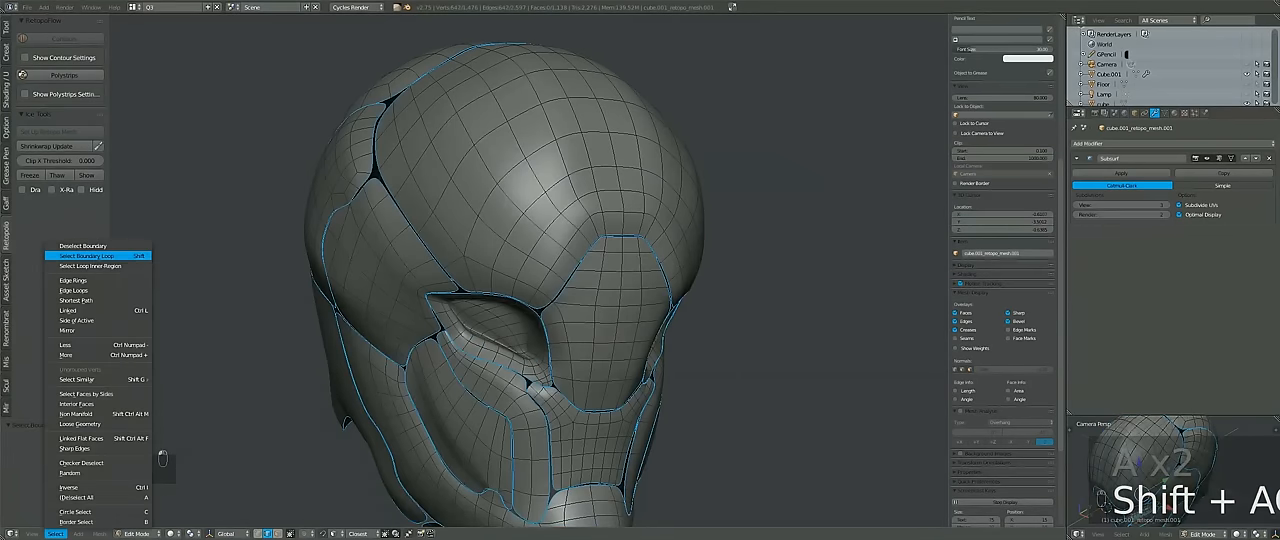
click(90, 256)
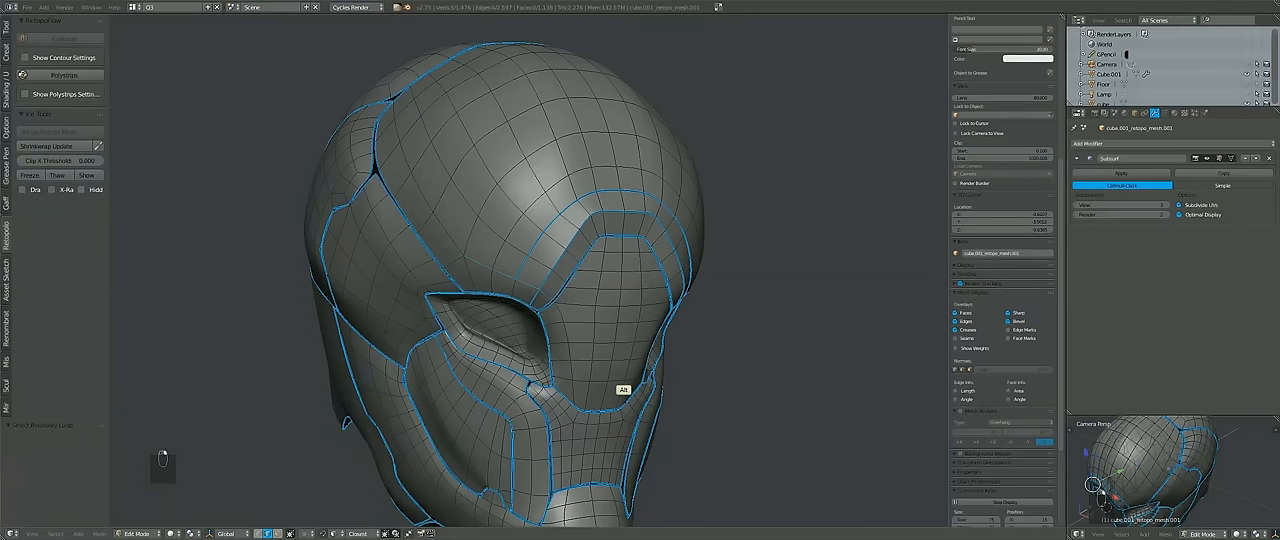
key(Tab)
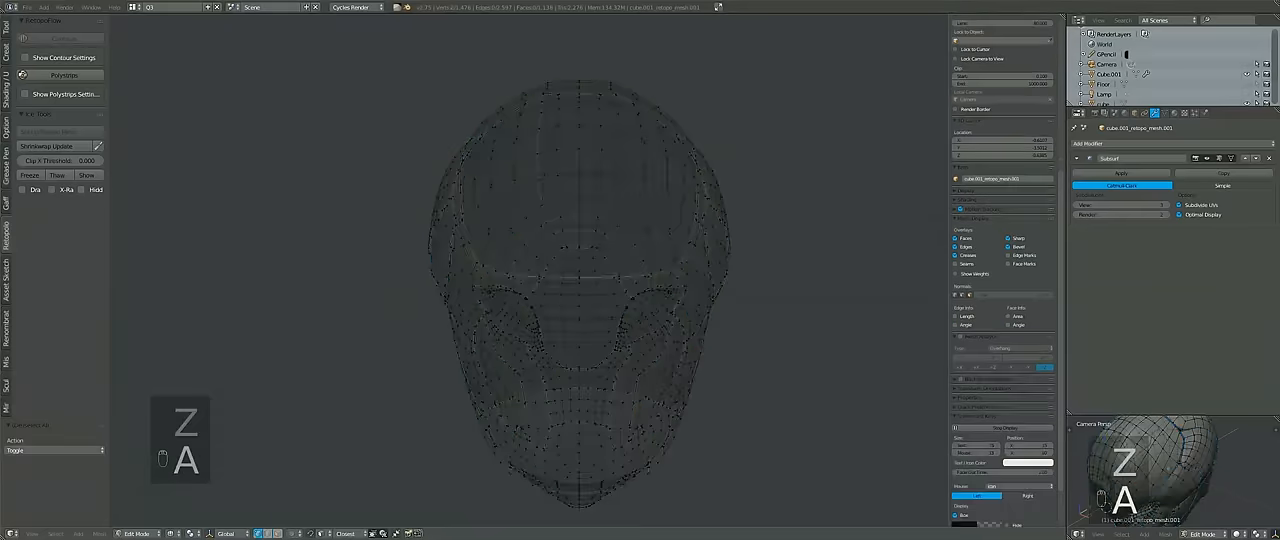
key(Tab)
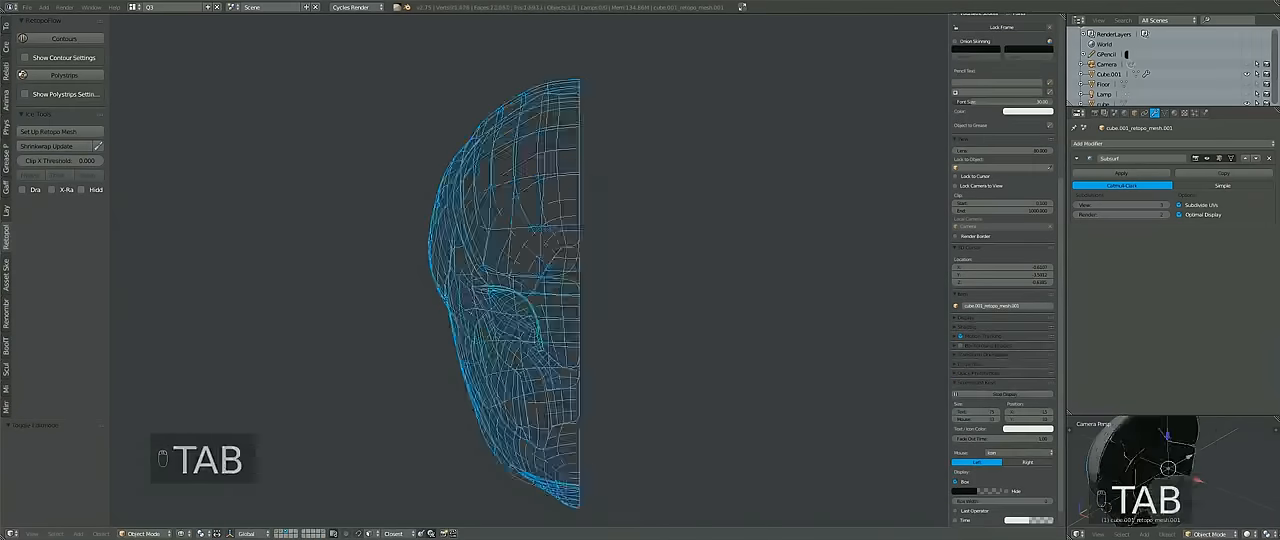
key(Tab)
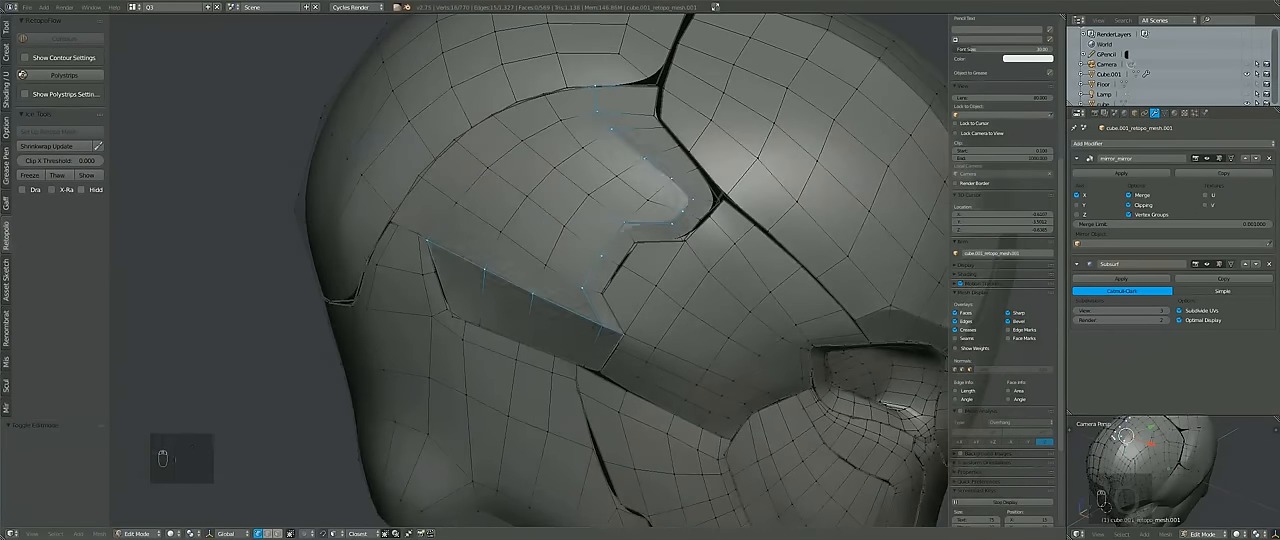
Extrude and adjust the side panel edge vertices via Quick Favorites, then view the smoothed result
key(q)
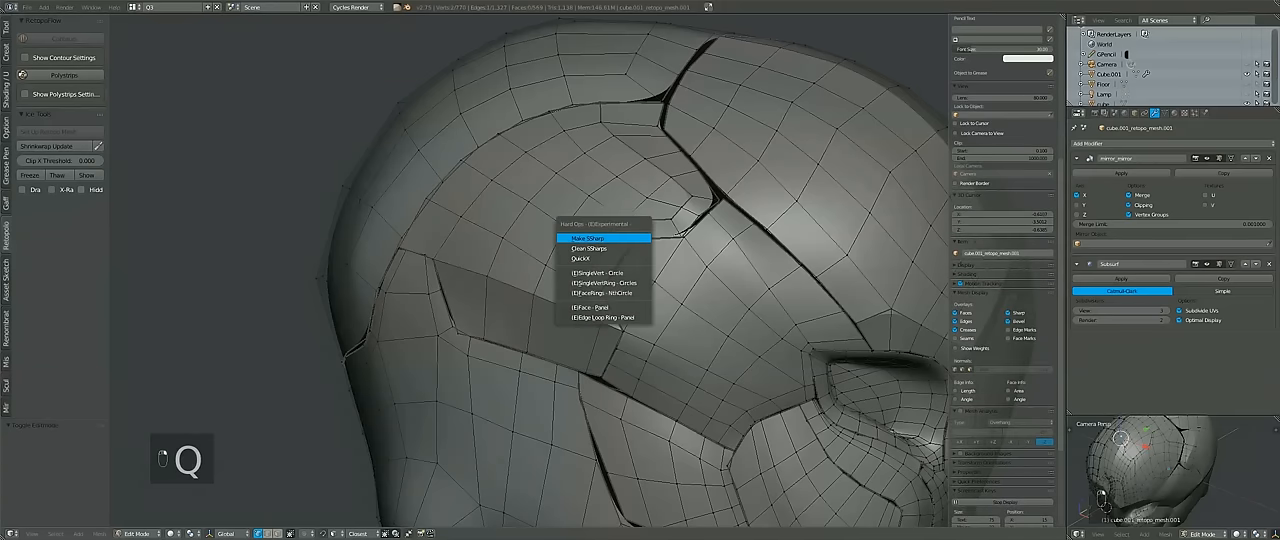
click(590, 238)
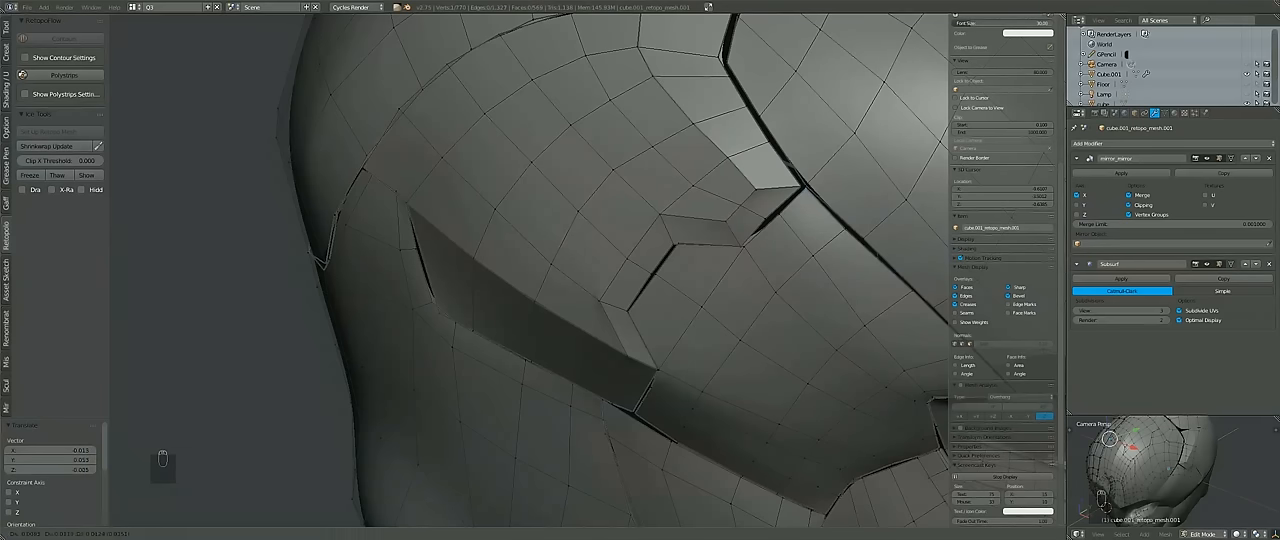
key(q)
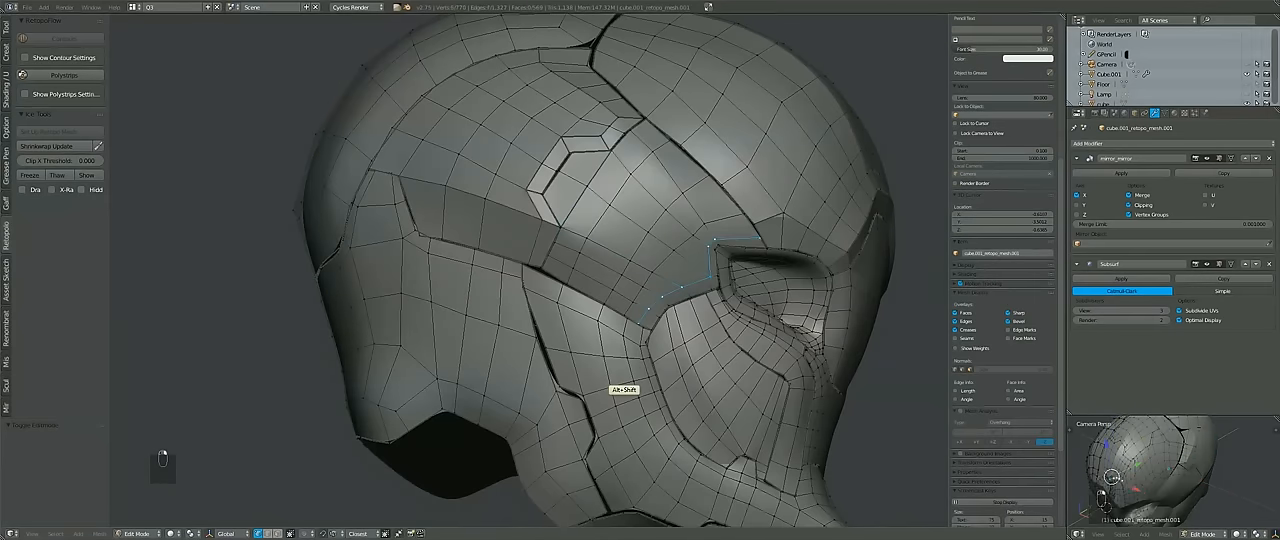
key(q)
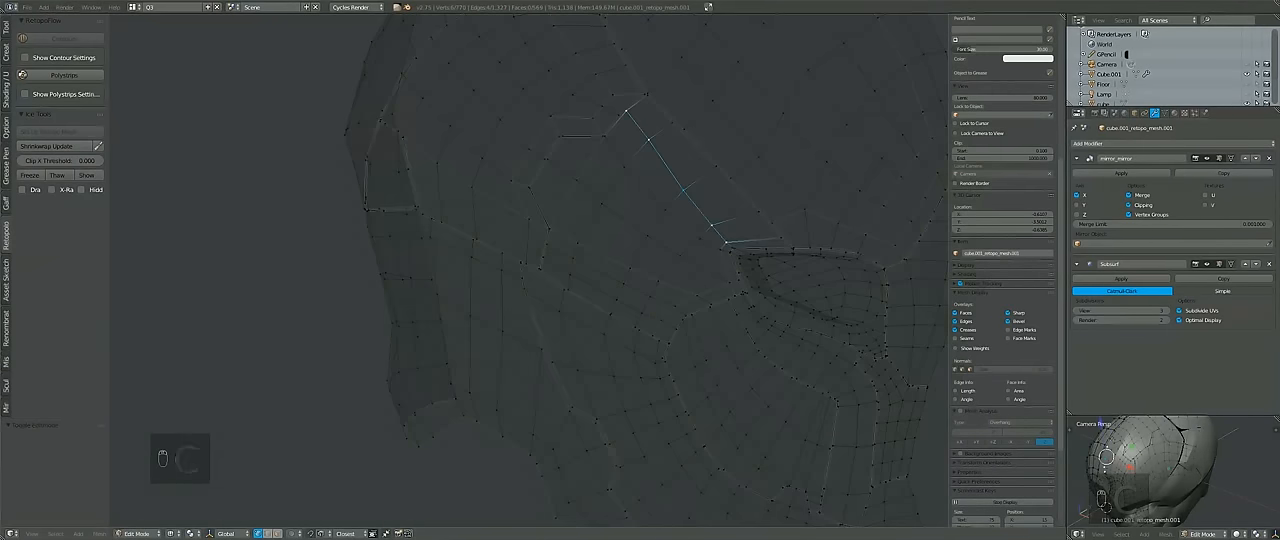
key(Tab)
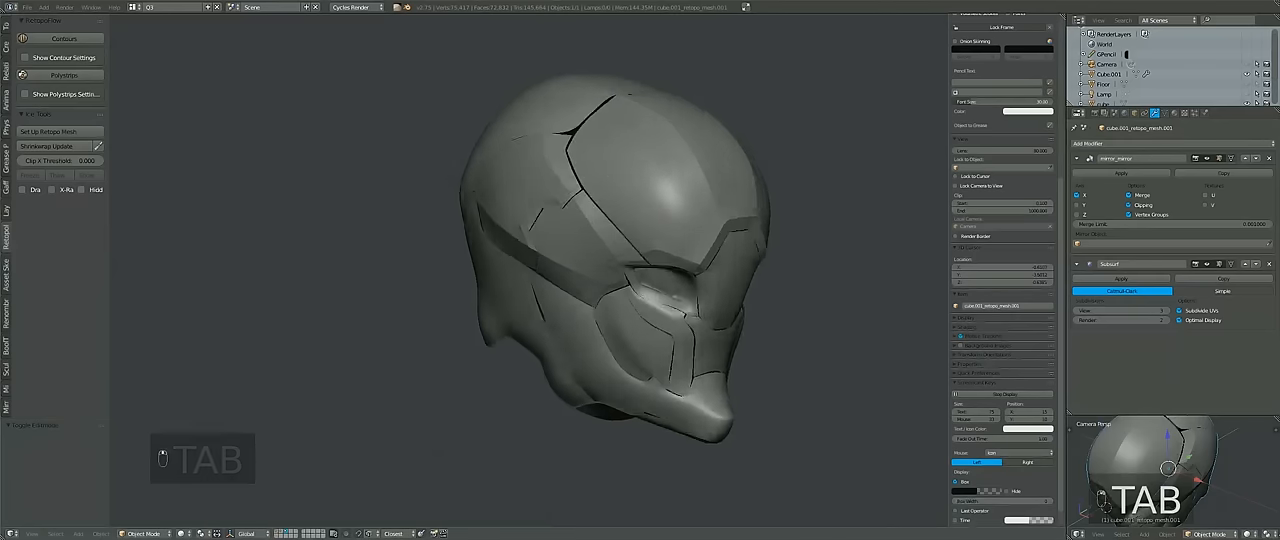
Slide the vertices under the chin along their edges and check the smoothed jaw panel
key(Tab)
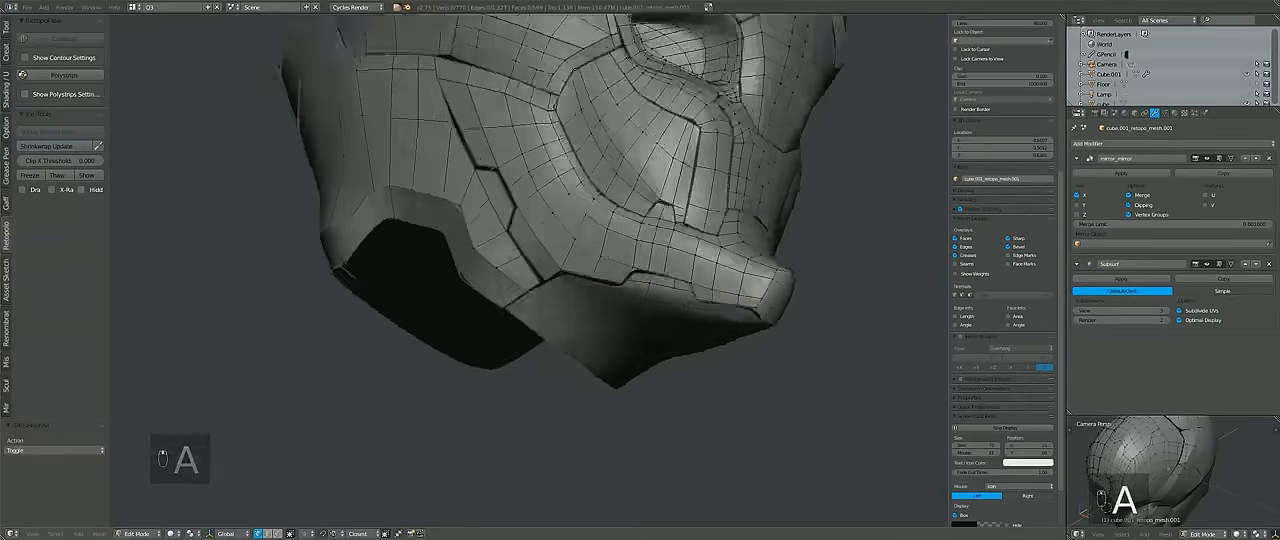
key(a)
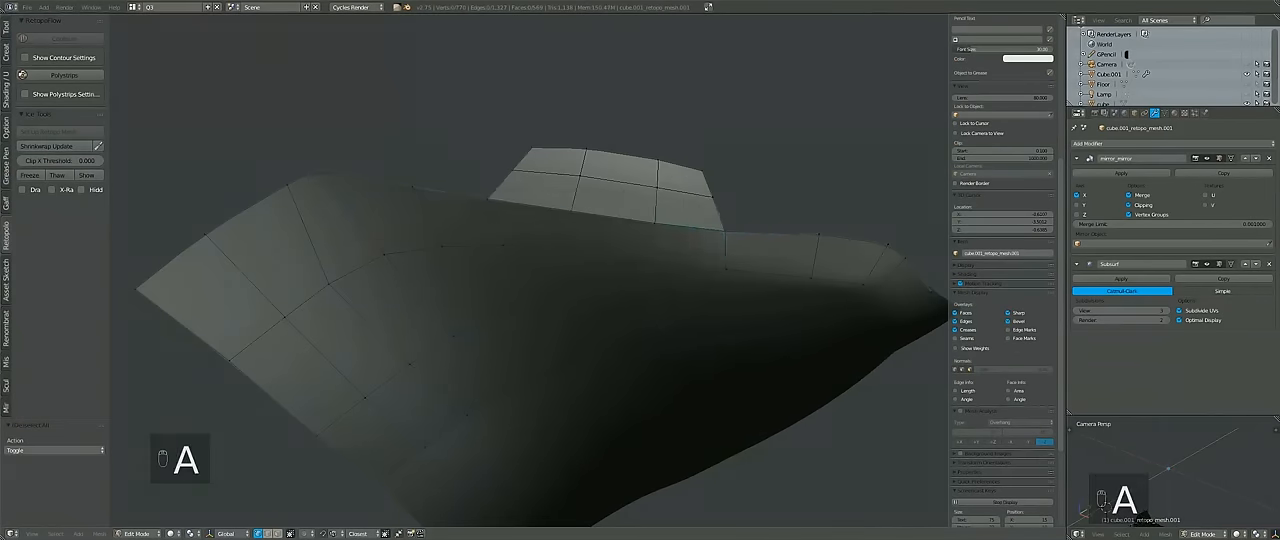
key(q)
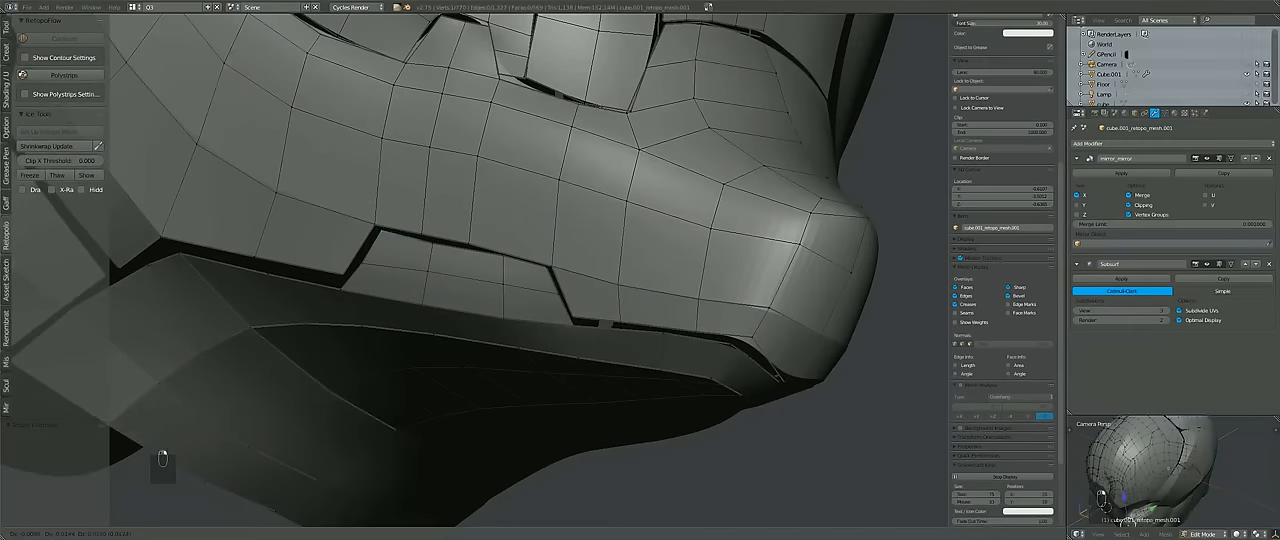
key(g)
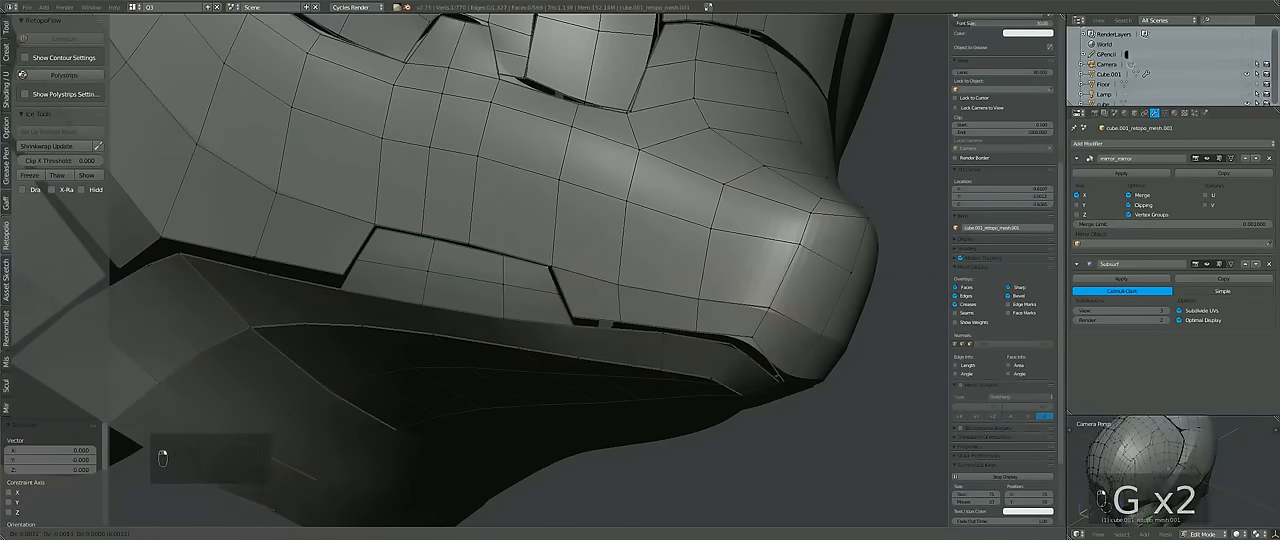
key(a)
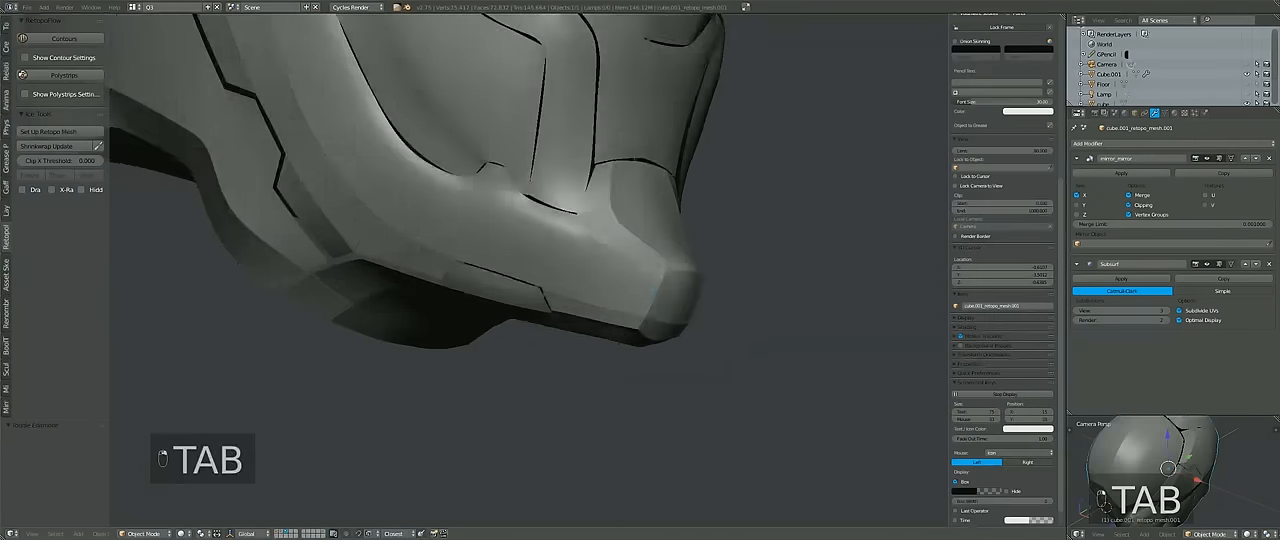
key(Tab)
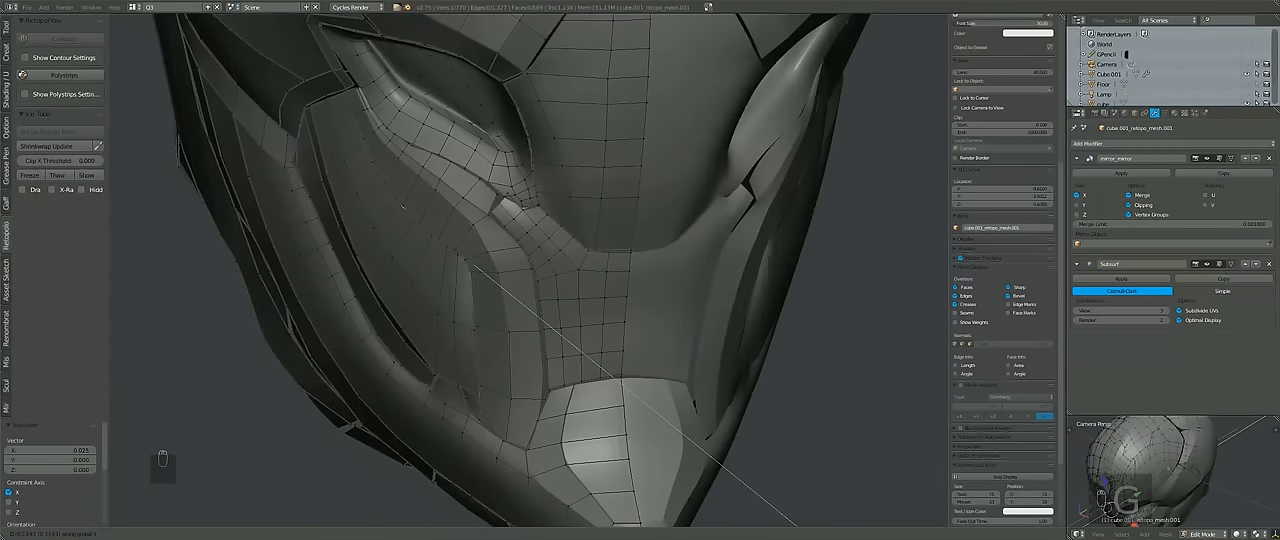
Move the vertices around the eye opening to reshape the socket edges
key(Tab)
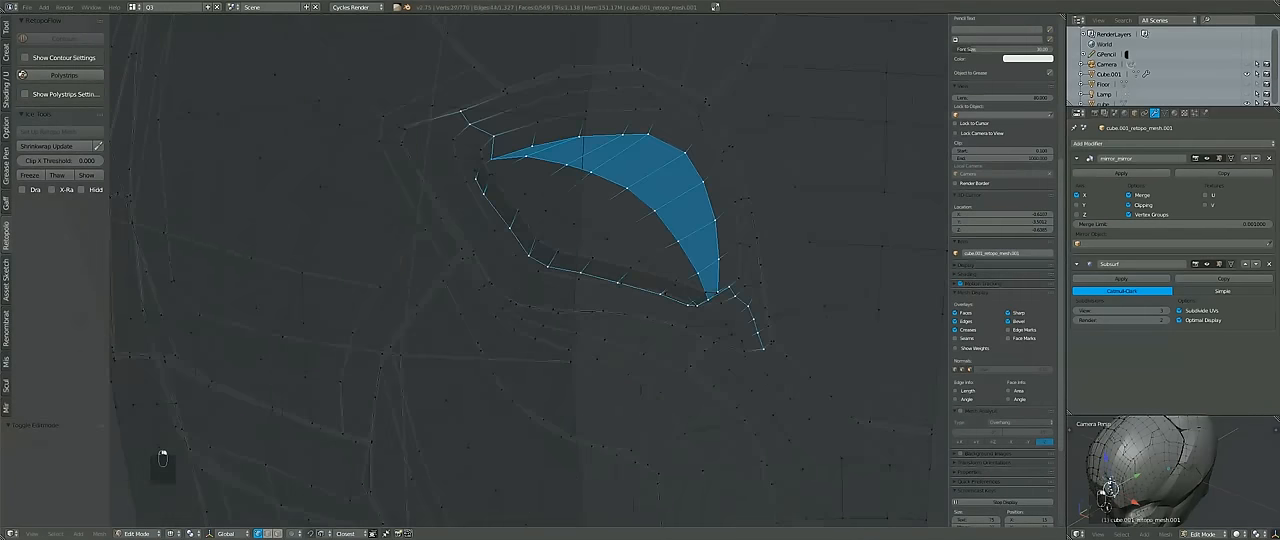
key(q)
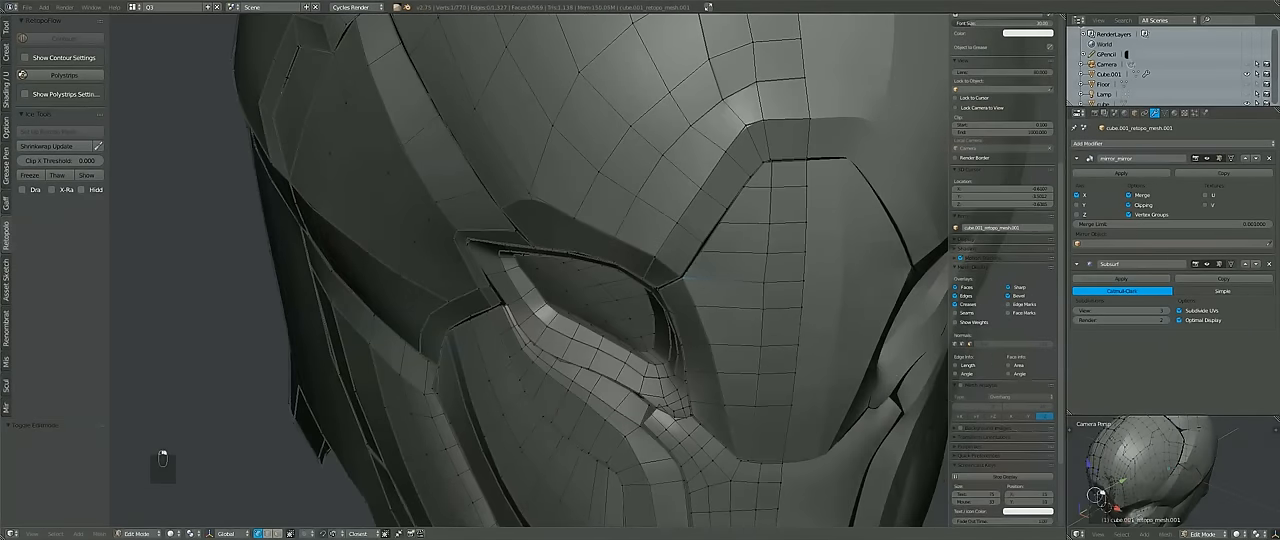
key(g)
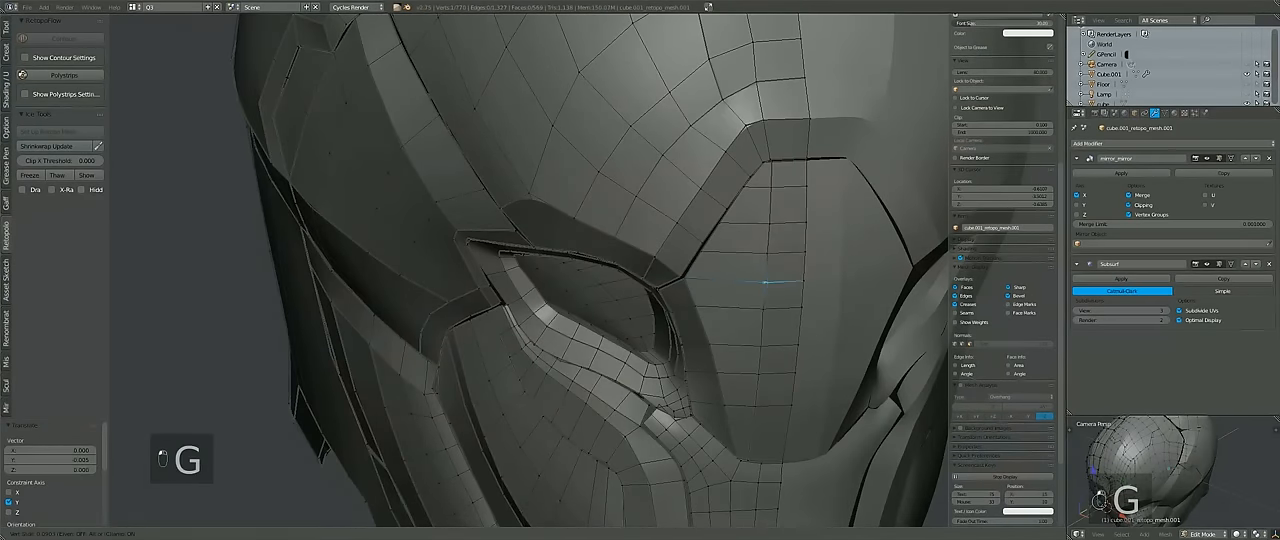
key(Tab)
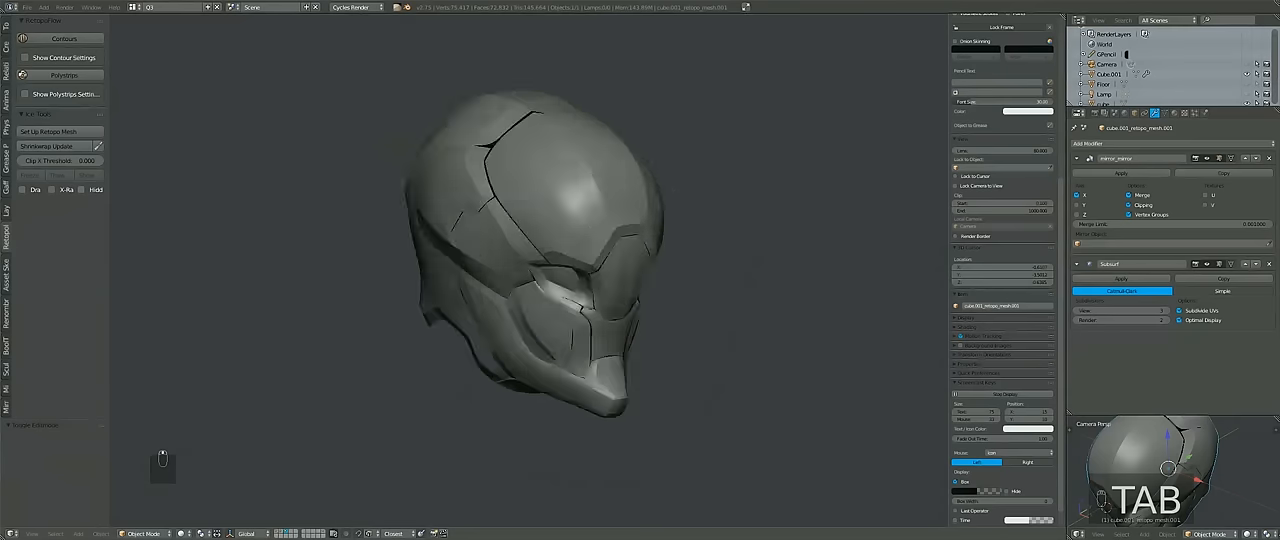
Review the smoothed helmet back and faceplate between edits, then frame the view on the helmet
key(Tab)
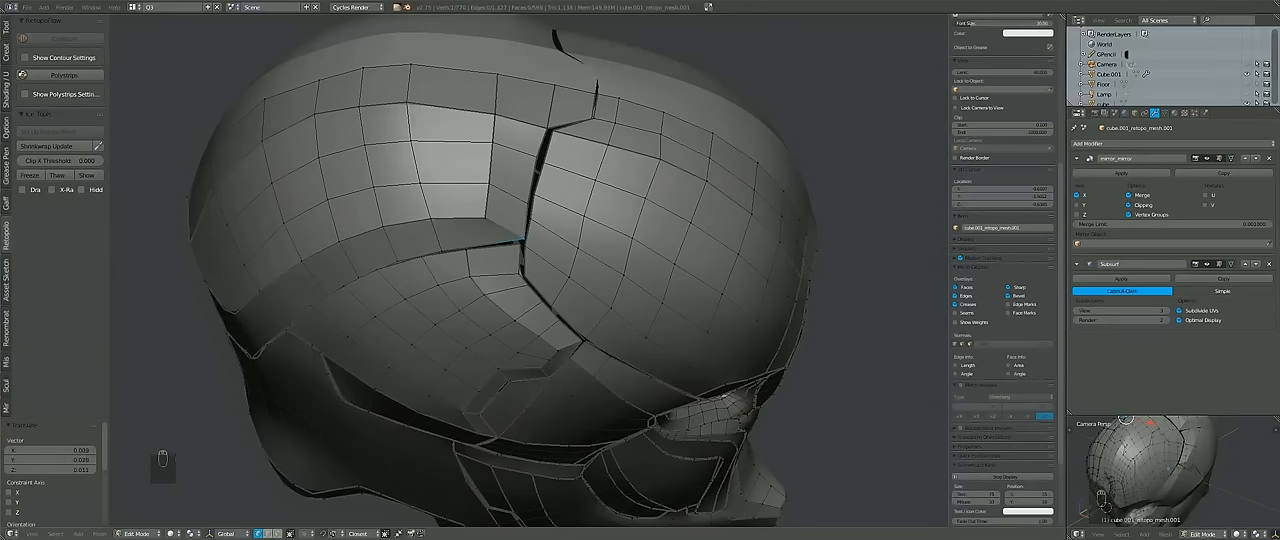
key(Tab)
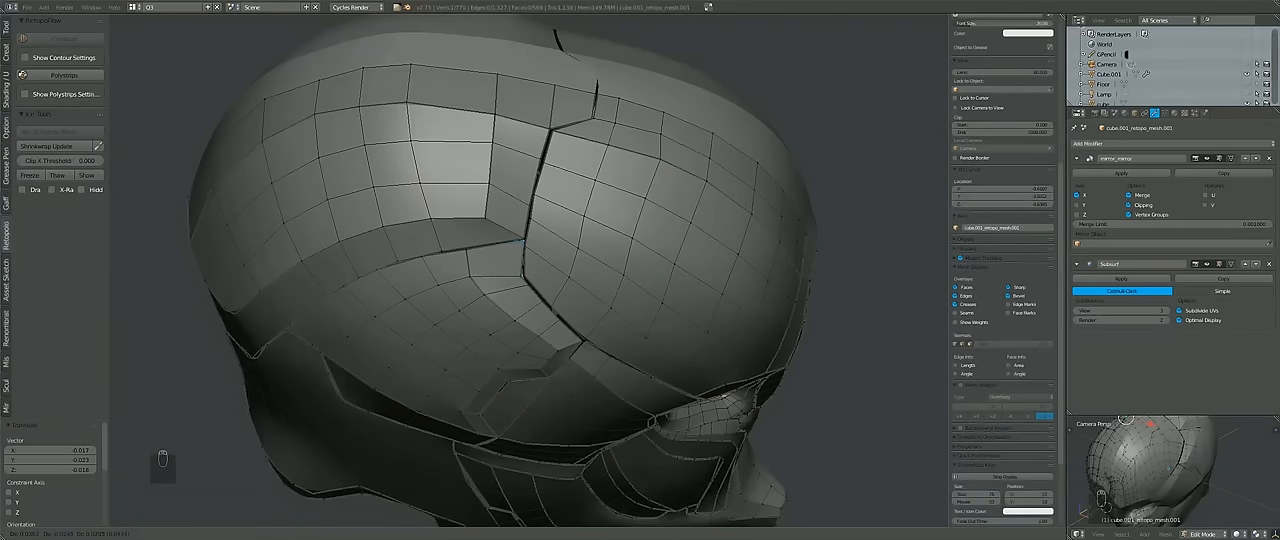
key(Tab)
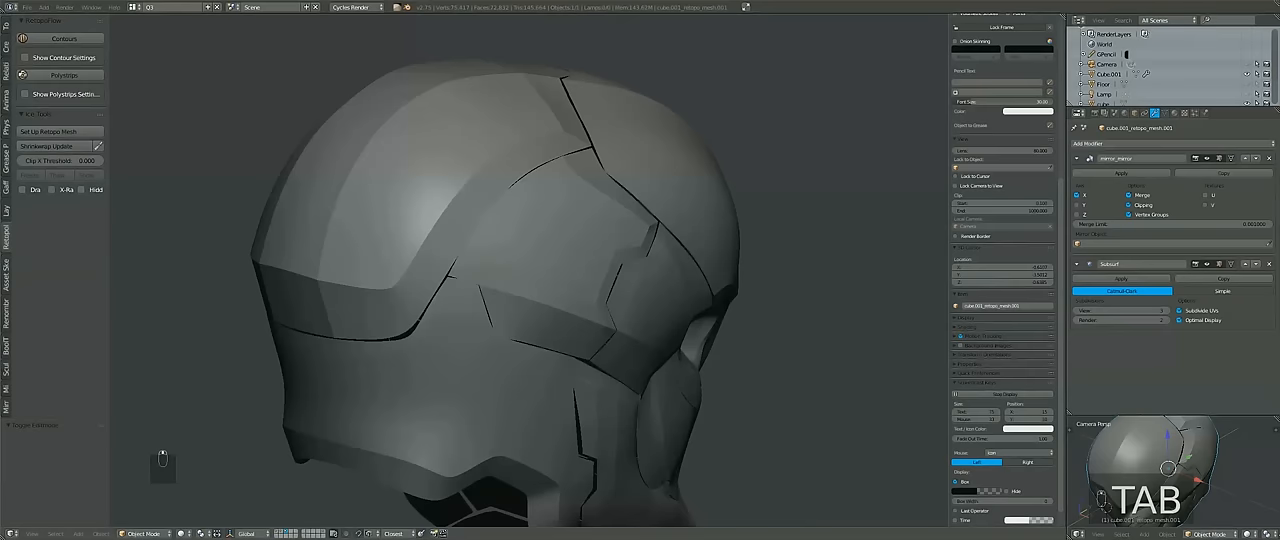
key(Tab)
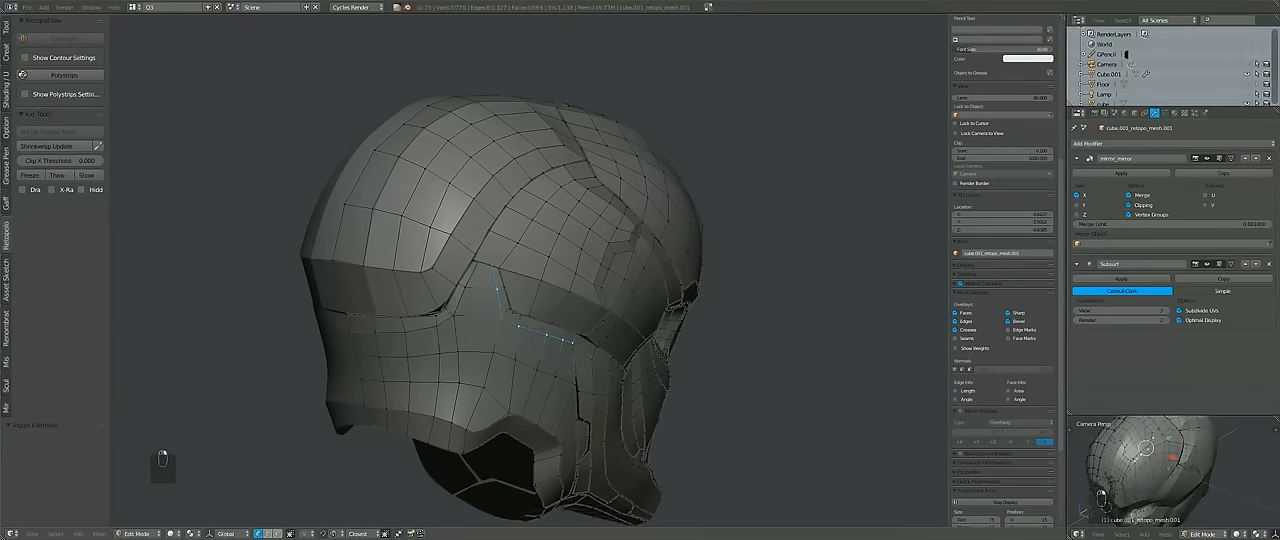
key(Tab)
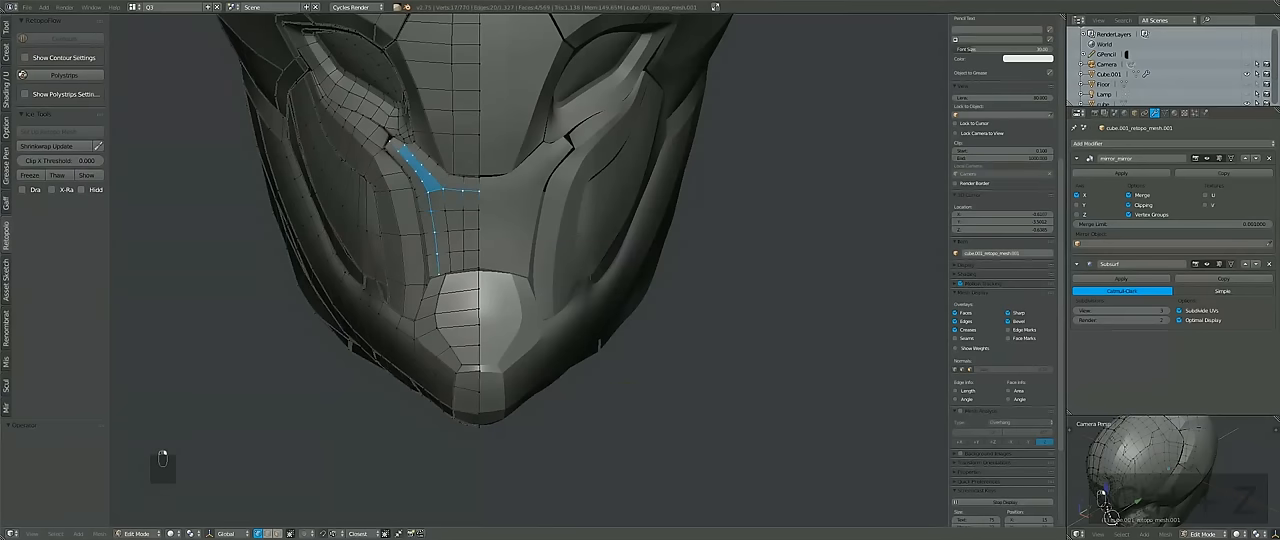
key(Tab)
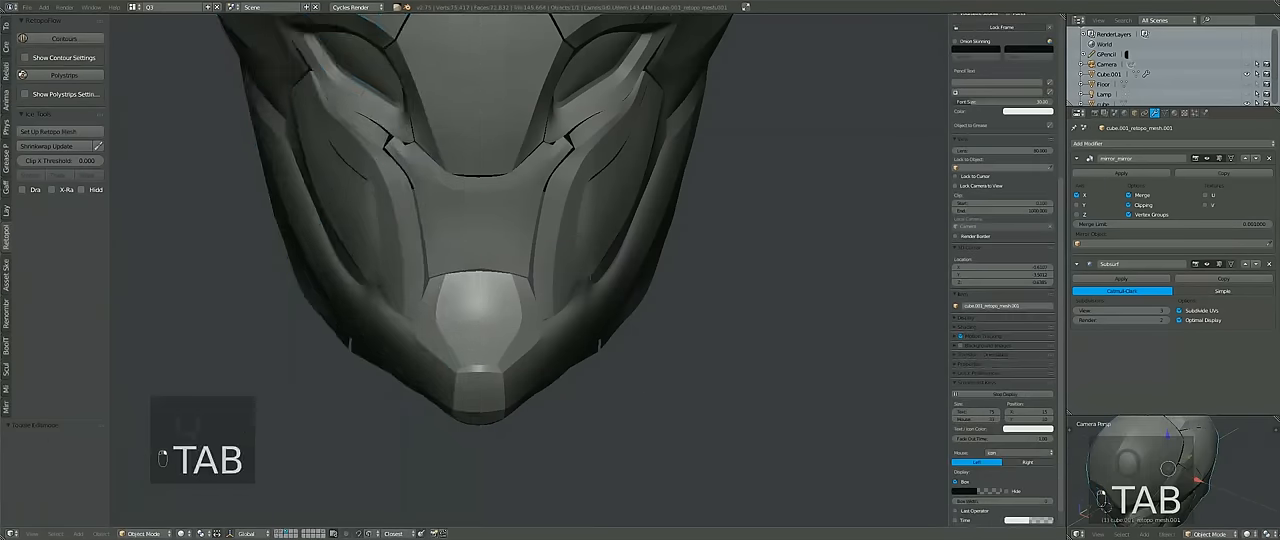
key(Tab)
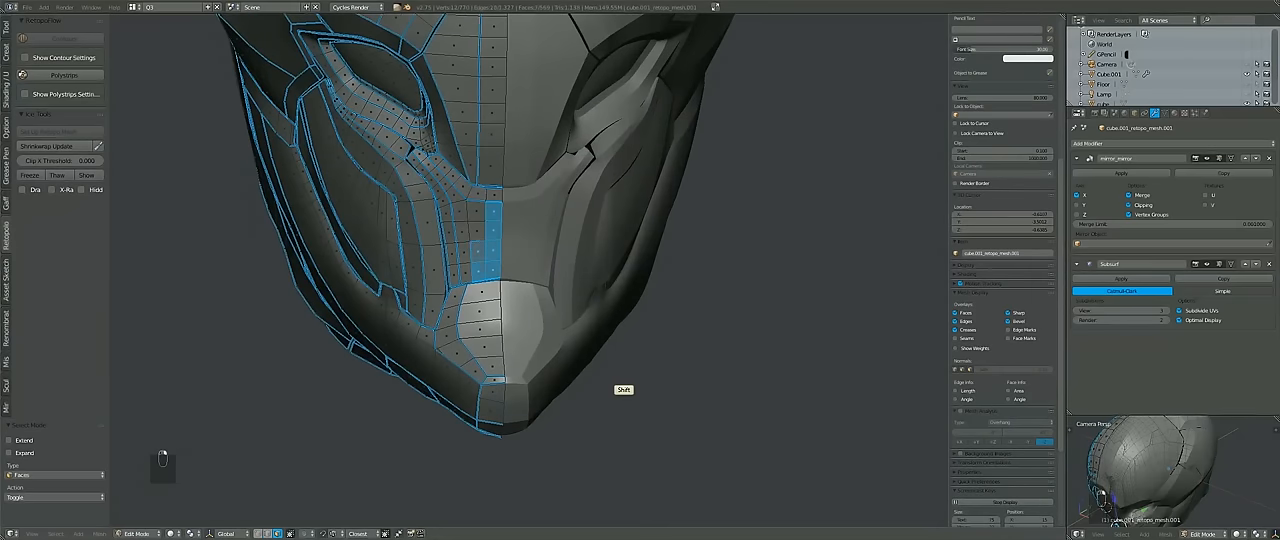
key(NUMPAD_PERIOD)
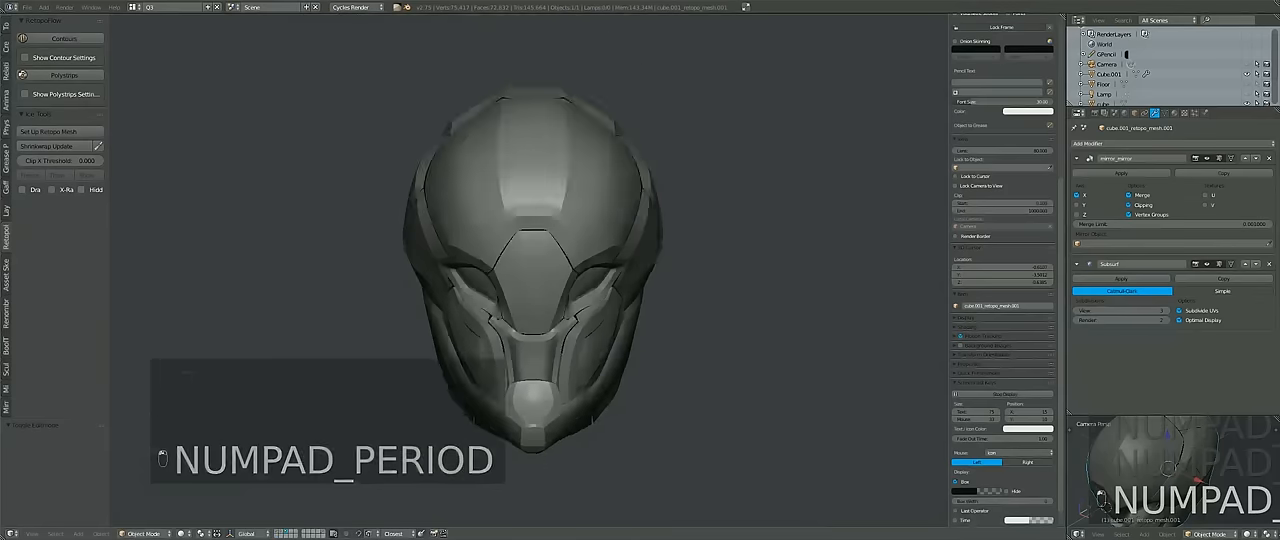
Check the helmet from preset front and side viewpoints and start editing a curved shell panel
key(Tab)
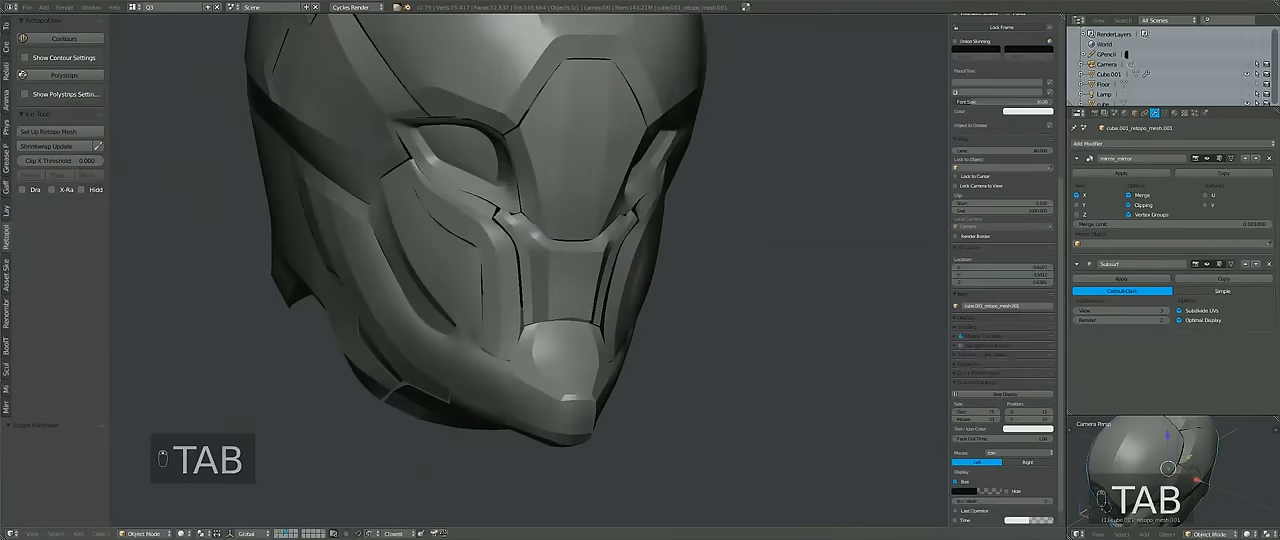
key(Tab)
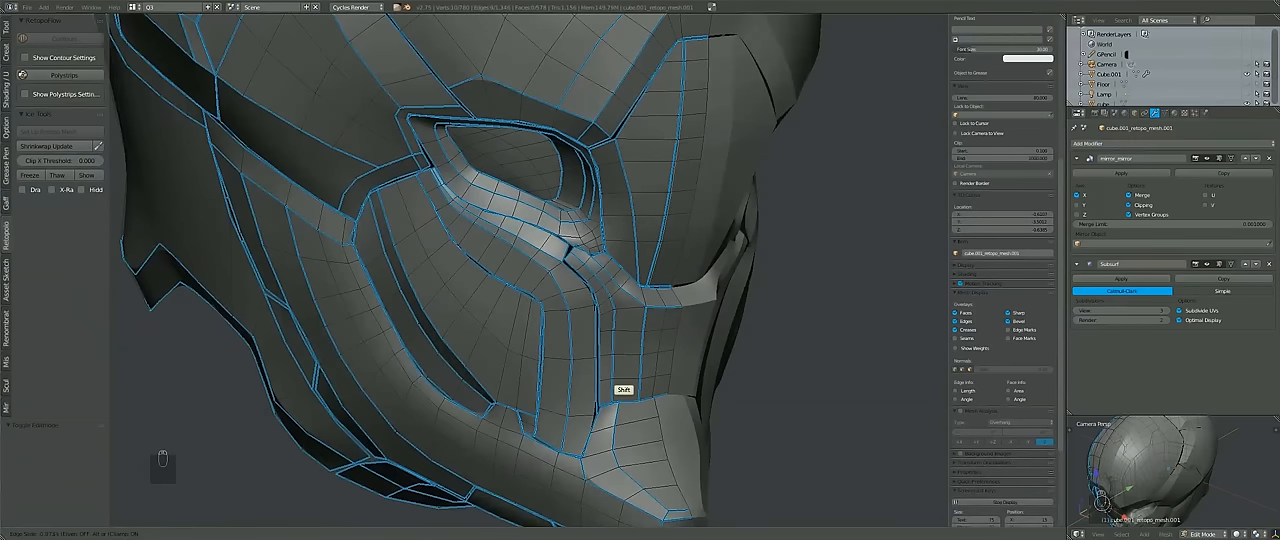
key(Tab)
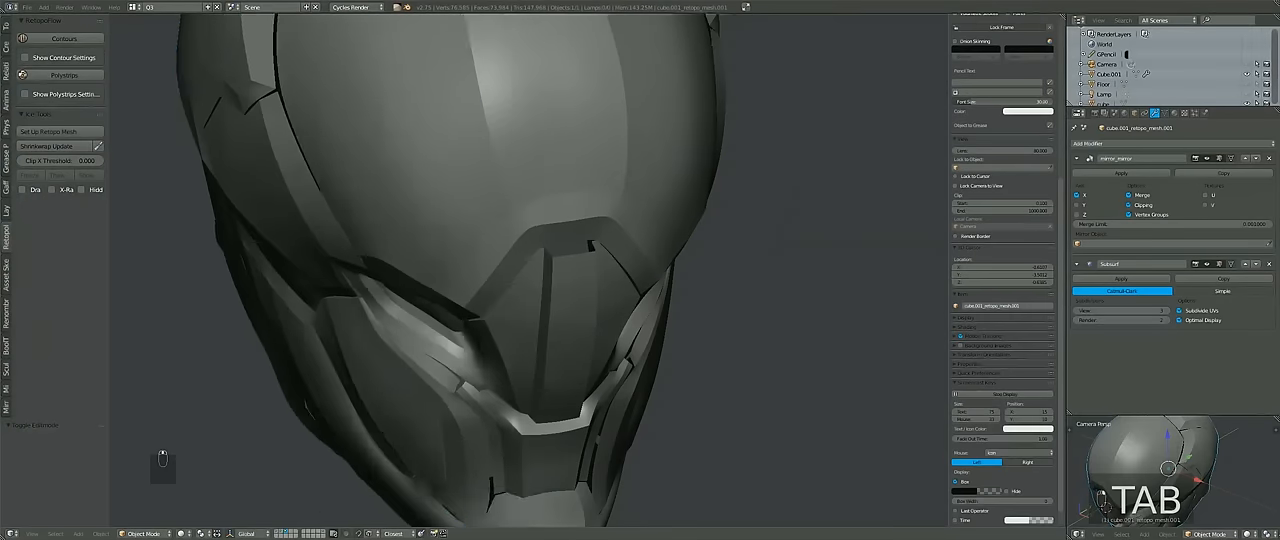
key(Tab)
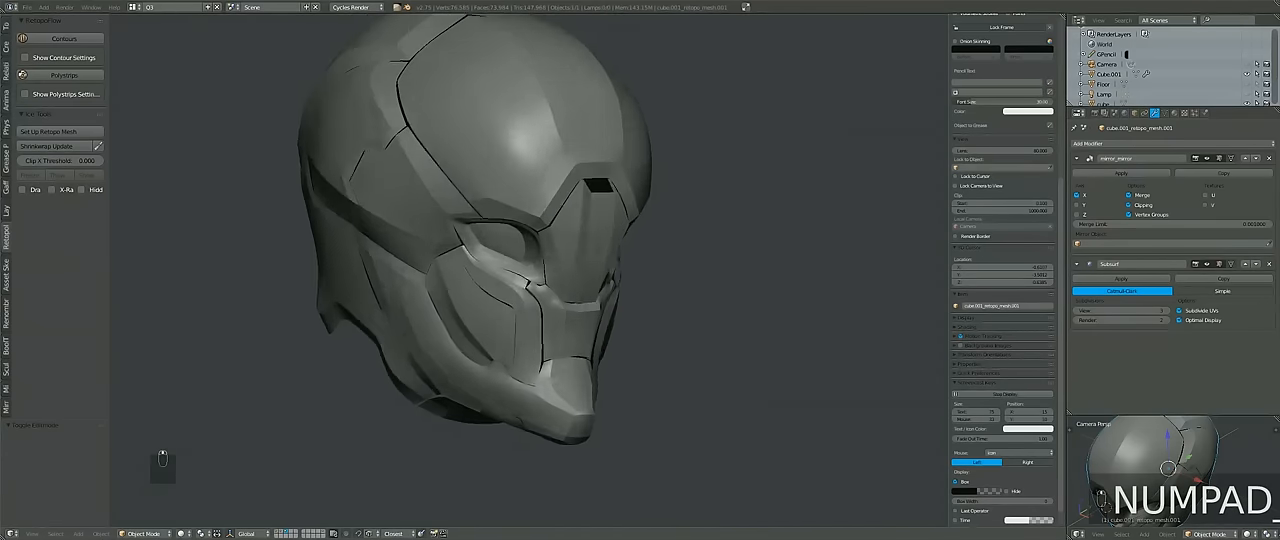
key(Tab)
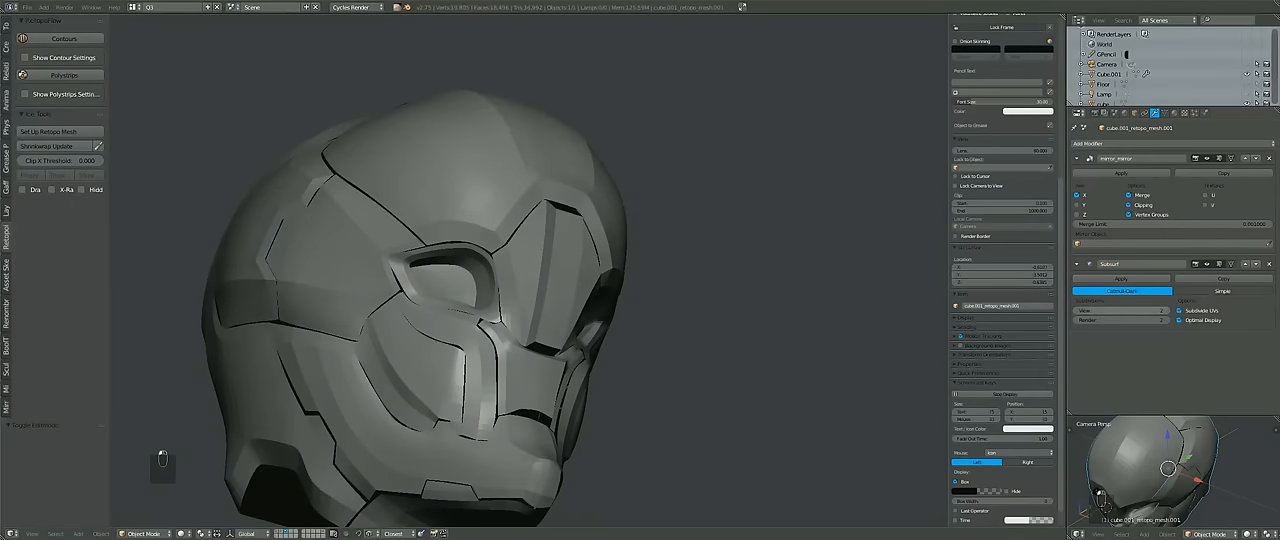
key(Tab)
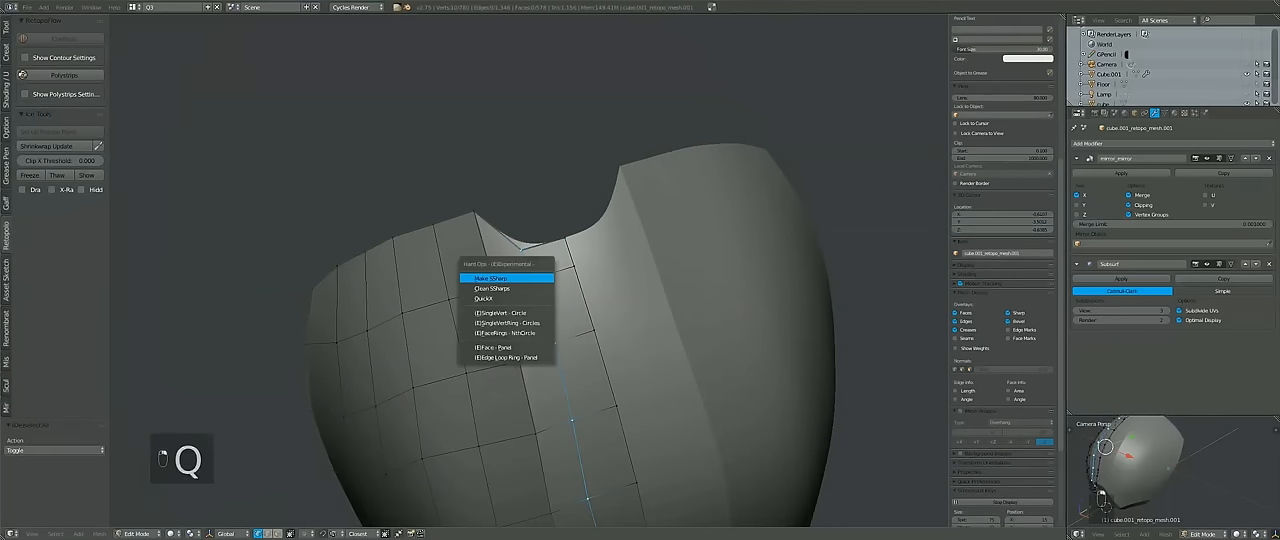
Select the centre edge loops on the crest, mask and chin panels, switching viewport shading as needed
key(alt+h)
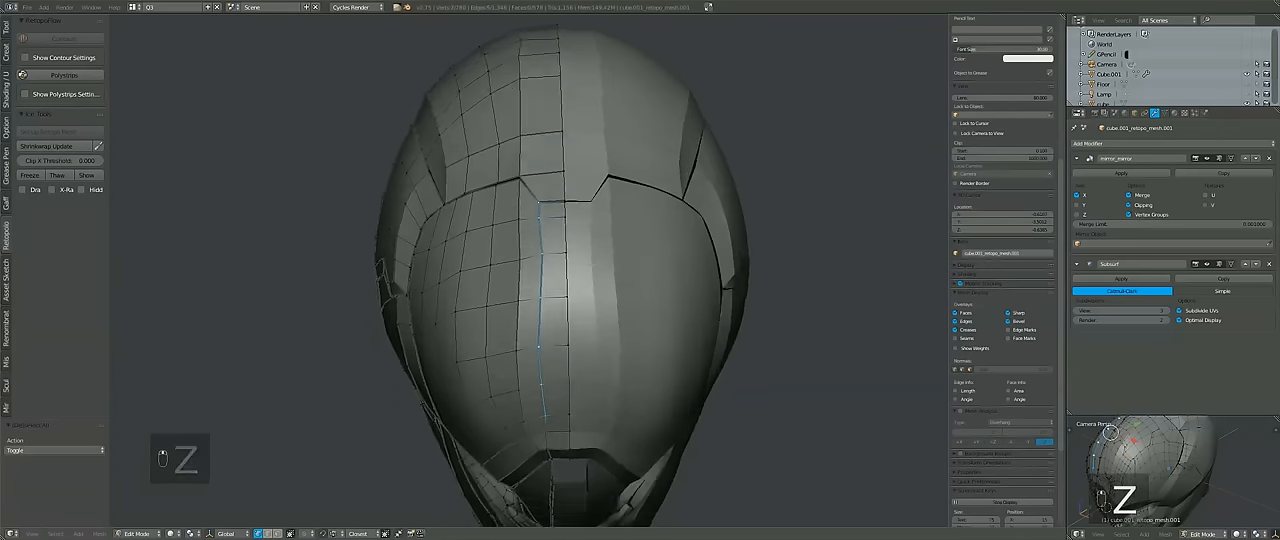
key(NUMPAD_8)
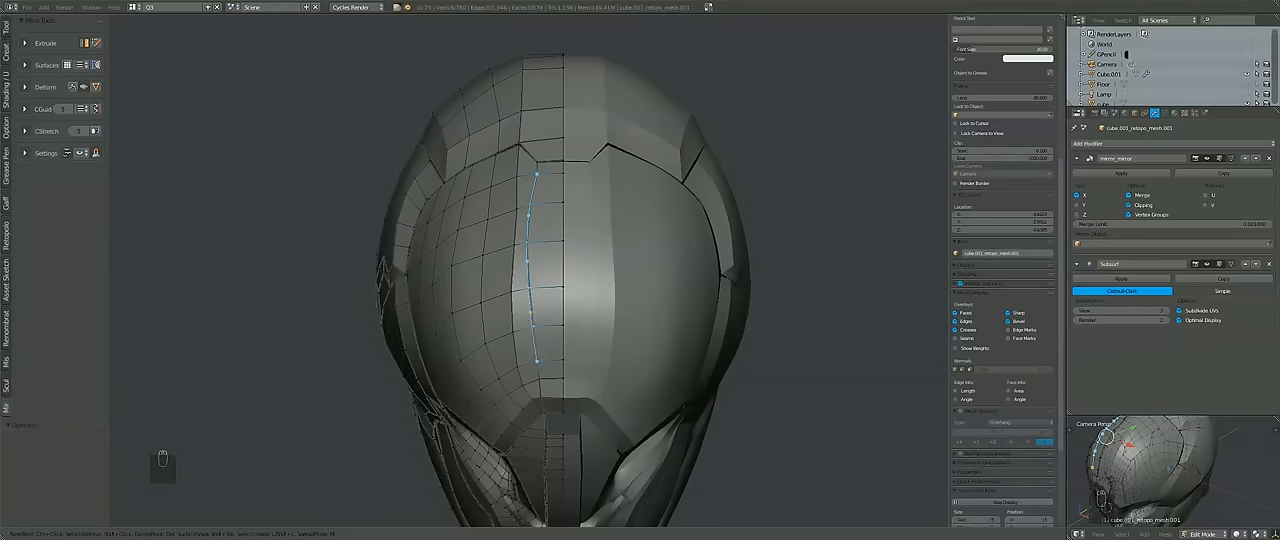
key(KP_1)
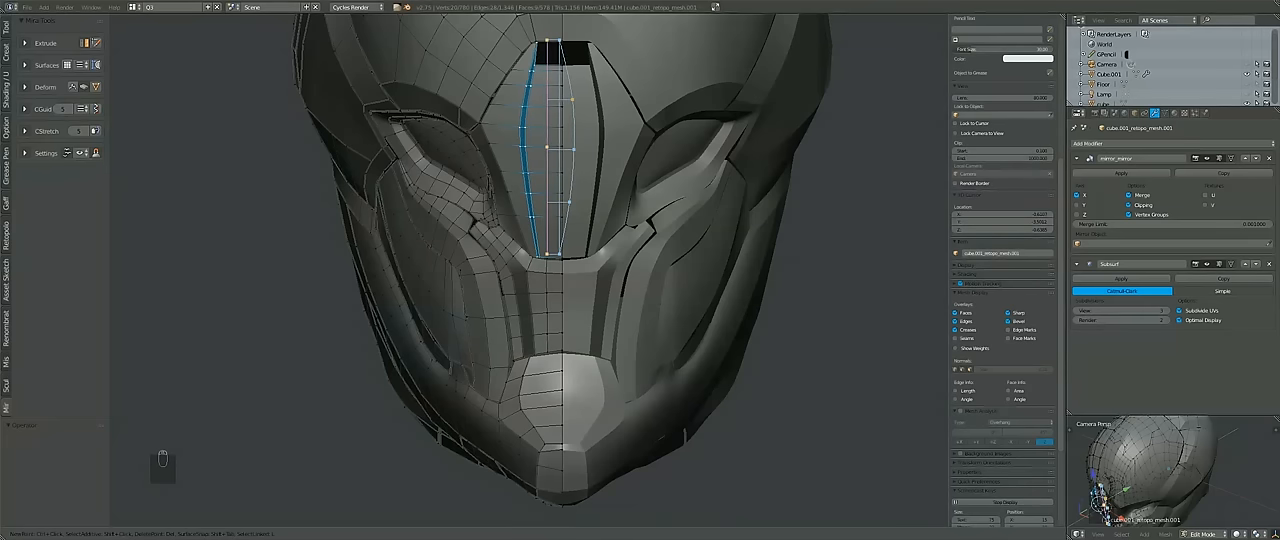
key(Tab)
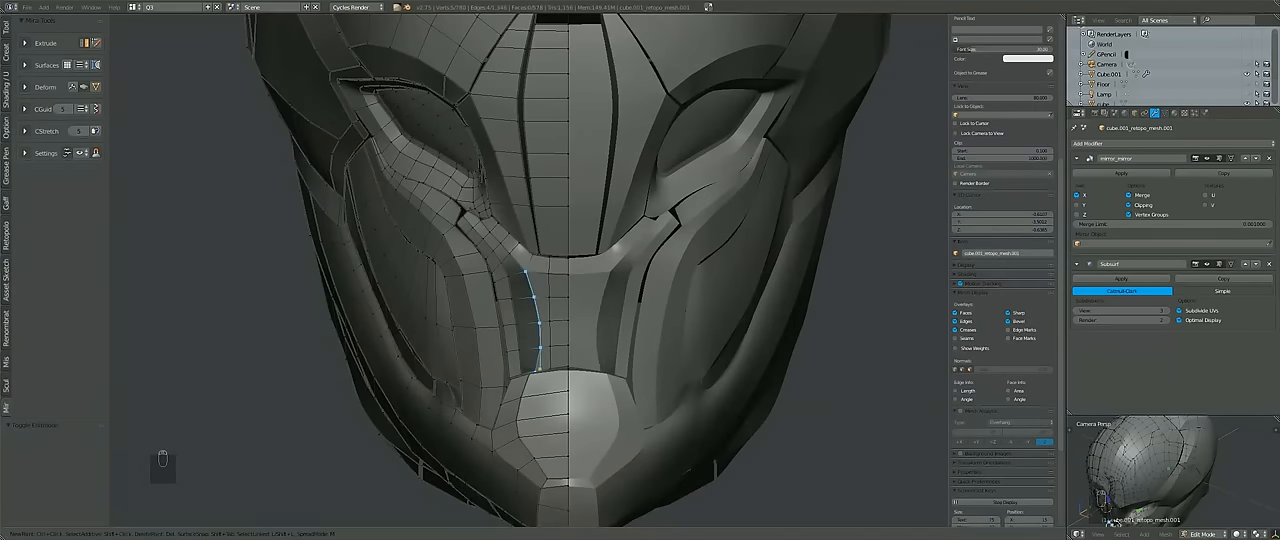
key(Tab)
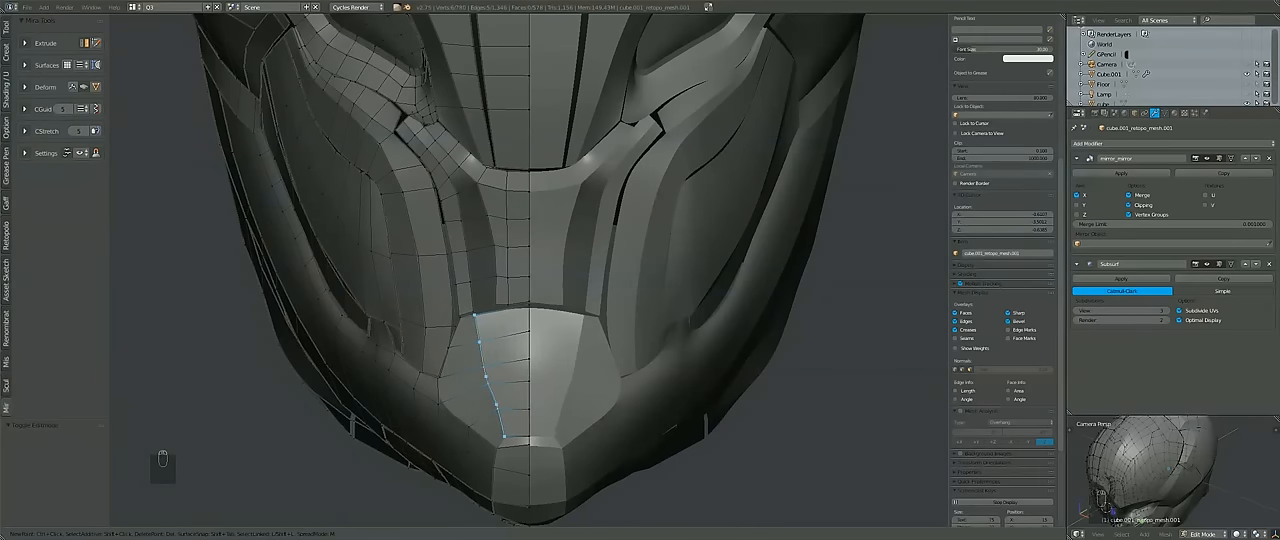
key(a)
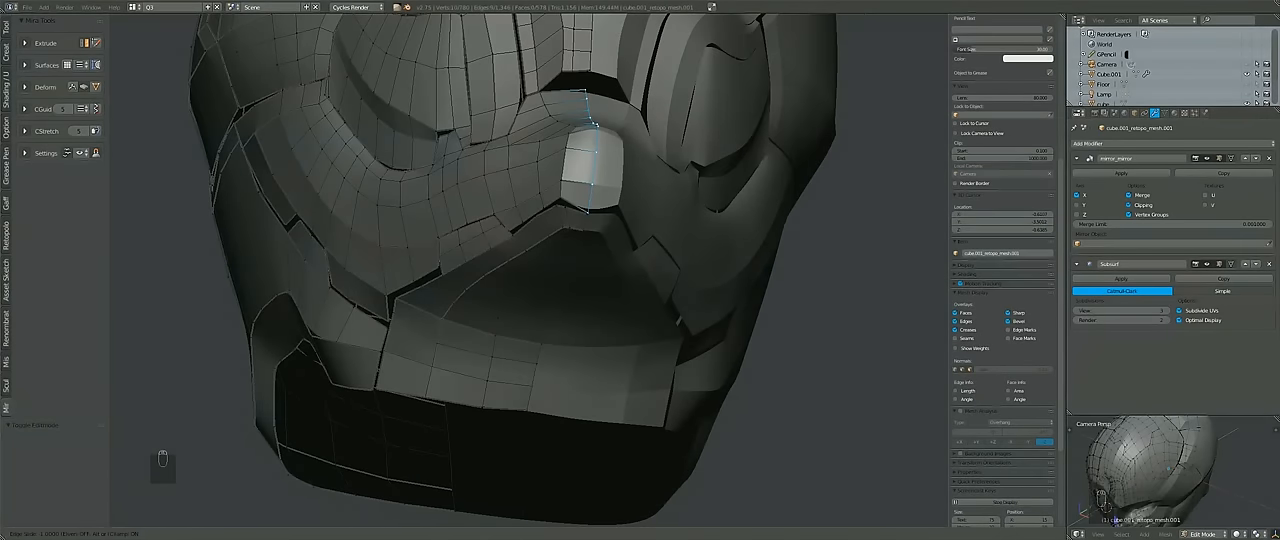
Hide all but one curved panel, move its vertices, then return to the full helmet with all geometry selected
key(Tab)
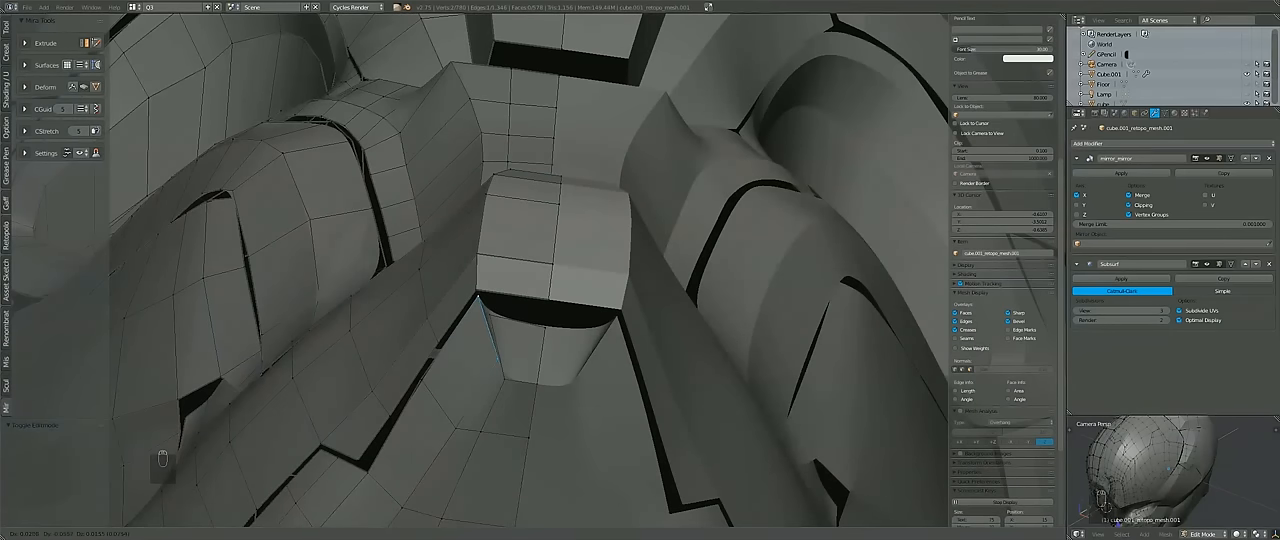
key(g)
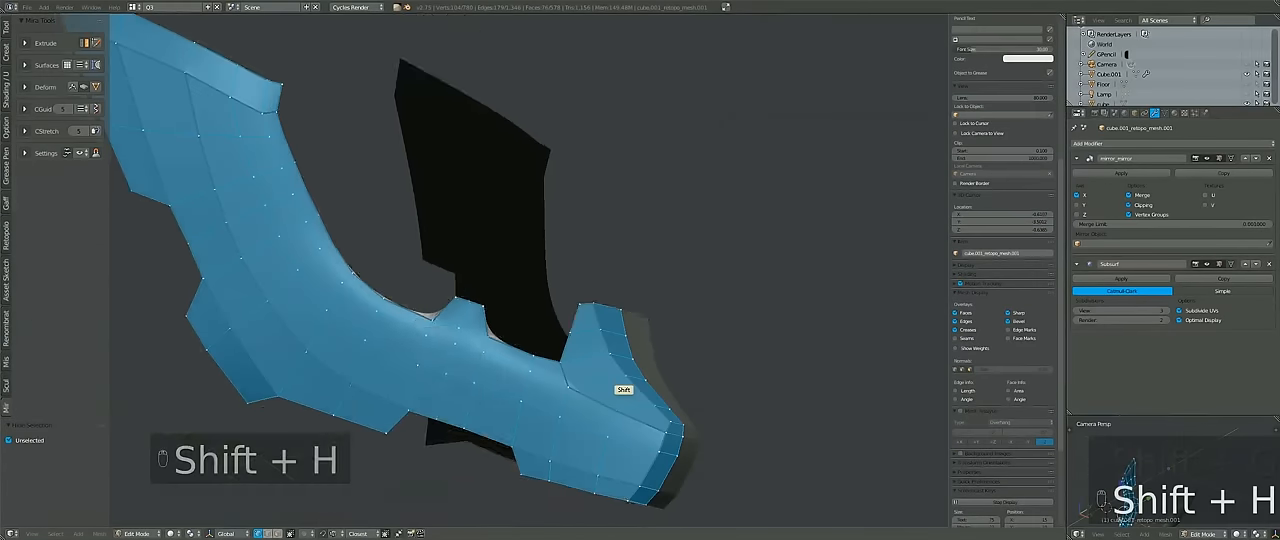
key(Tab)
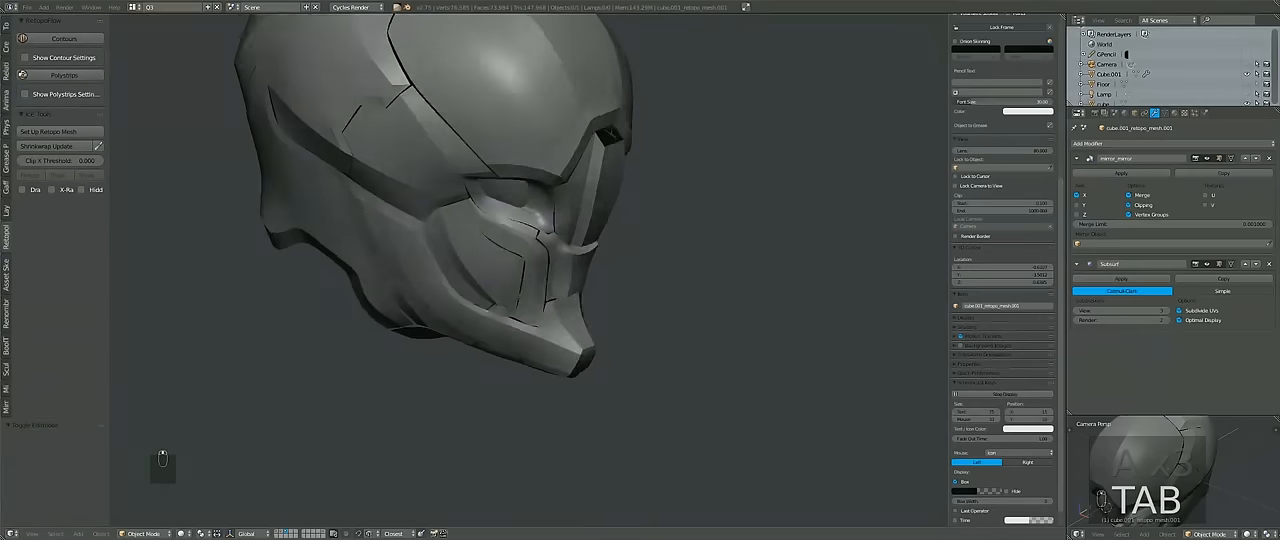
key(Tab)
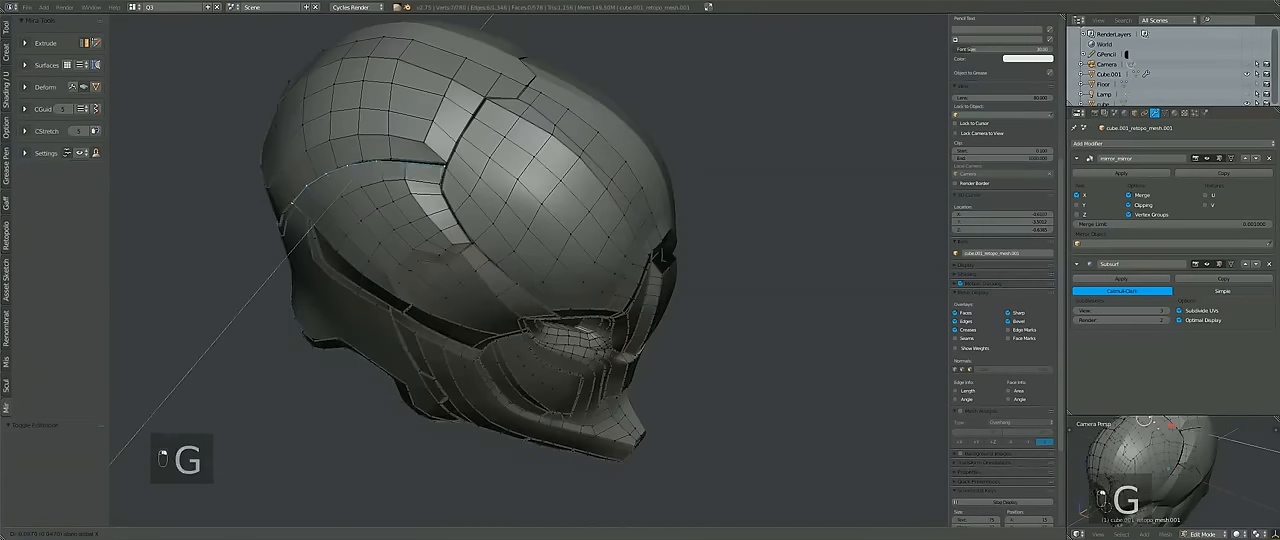
key(Tab)
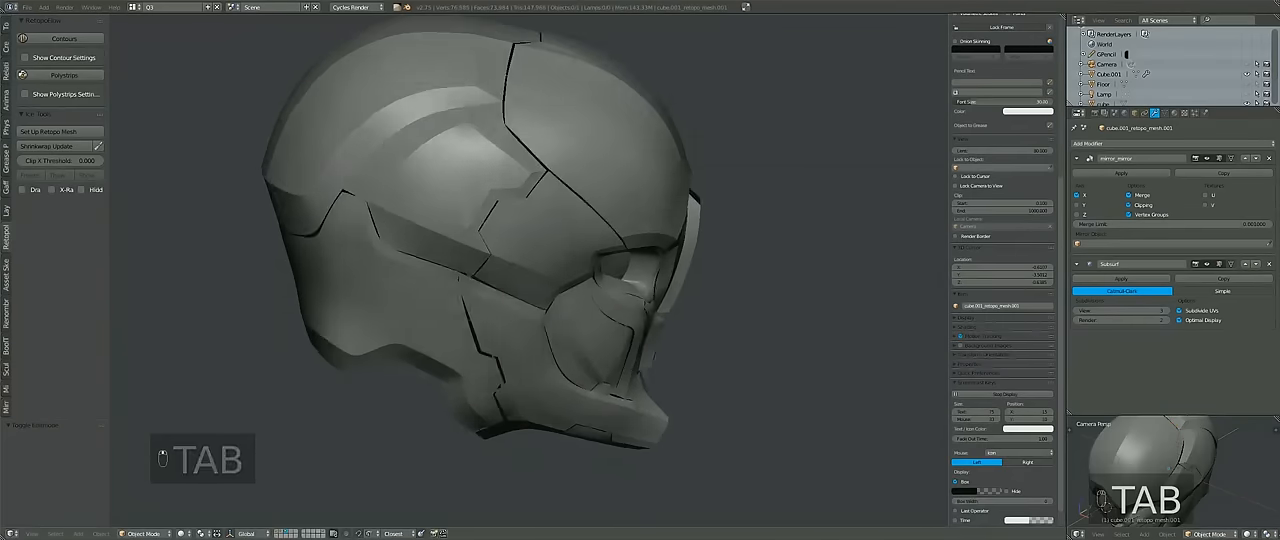
key(Tab)
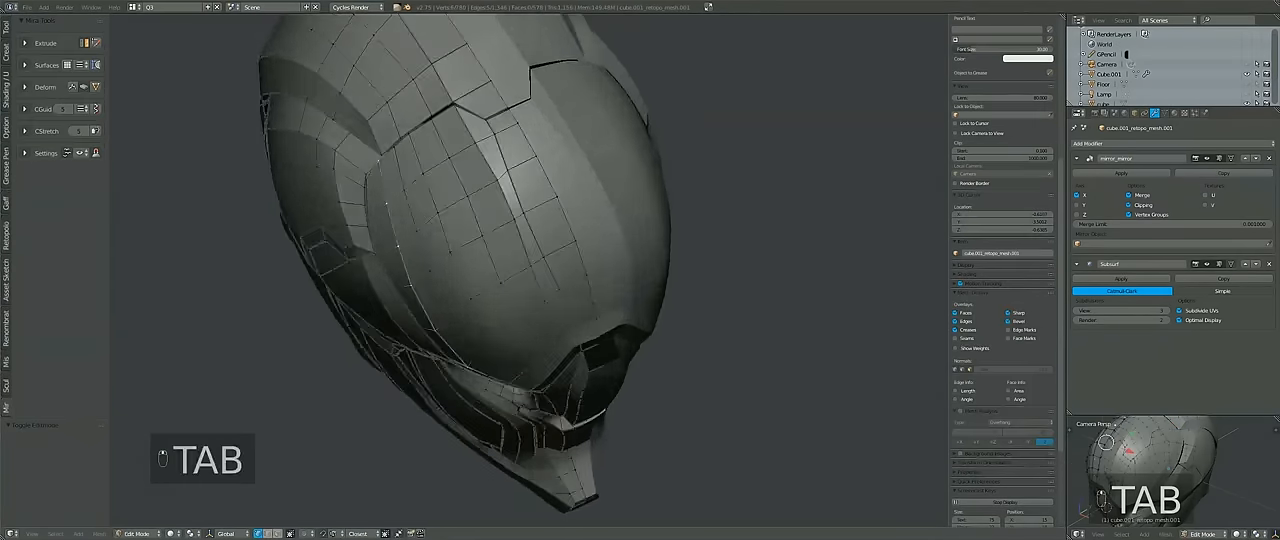
key(Tab)
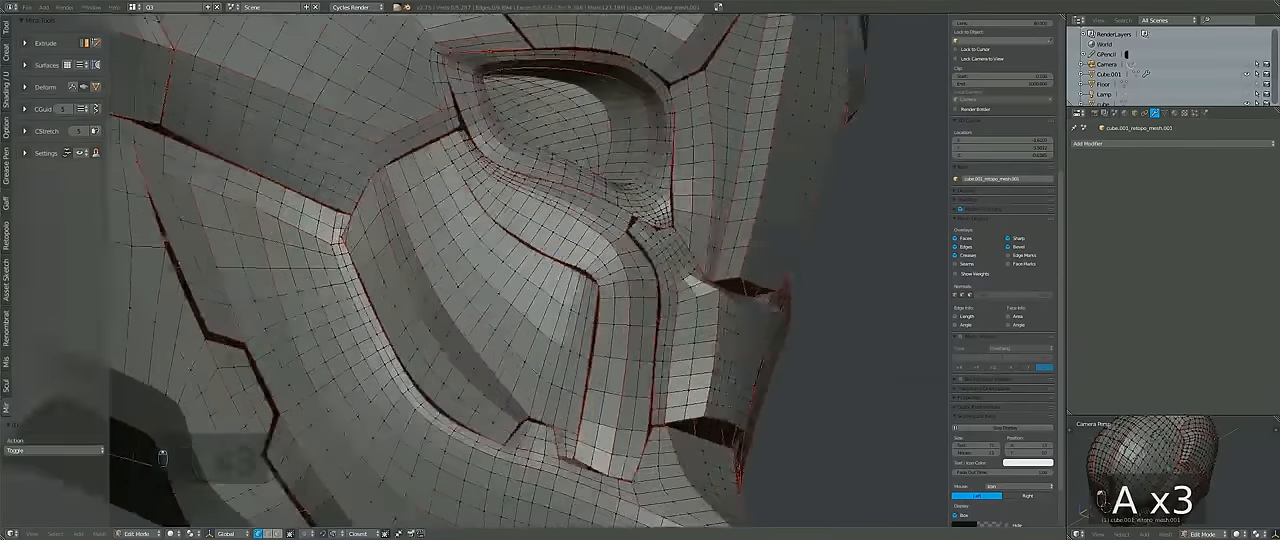
Add a Solidify modifier so the helmet panels gain real thickness
key(ctrl+tab)
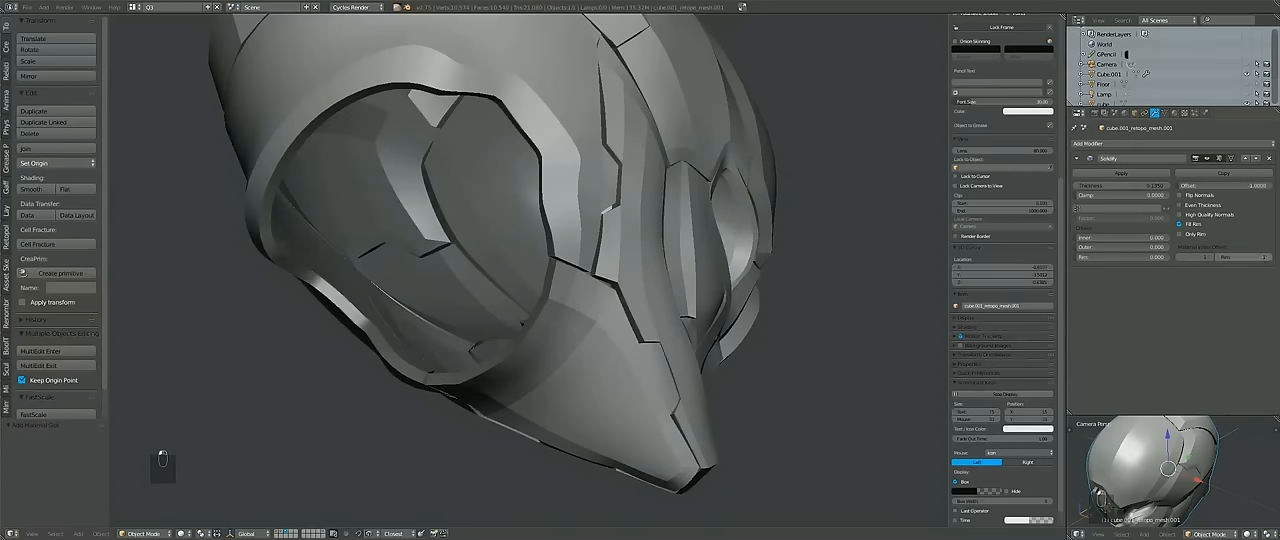
Add a Bevel modifier below Solidify and compare the whole helmet in rendered versus solid shading
key(shift+z)
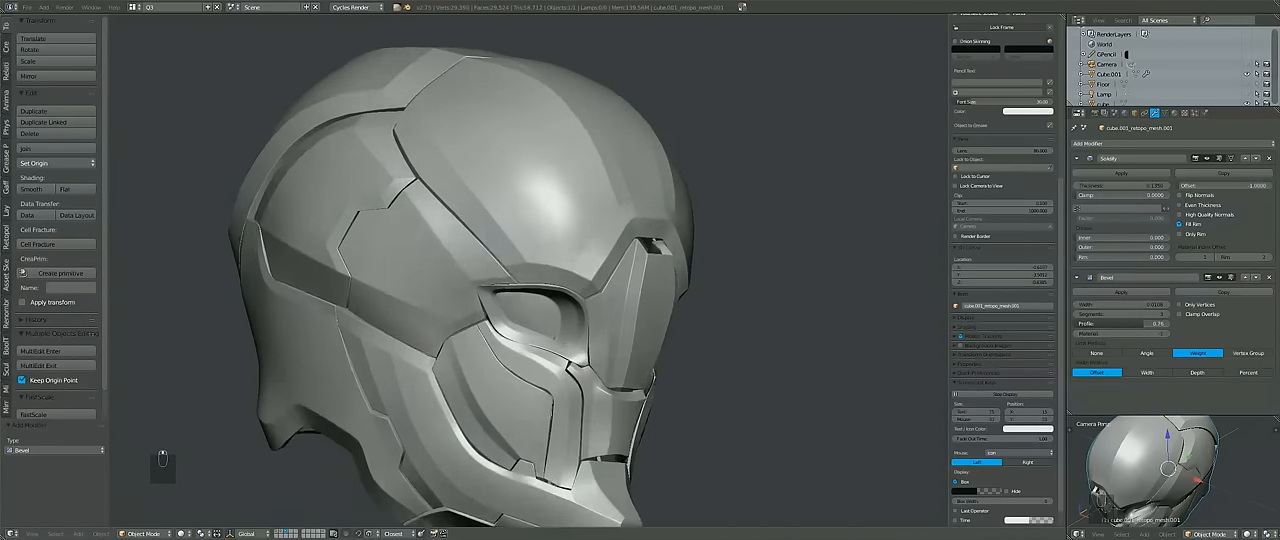
key(Tab)
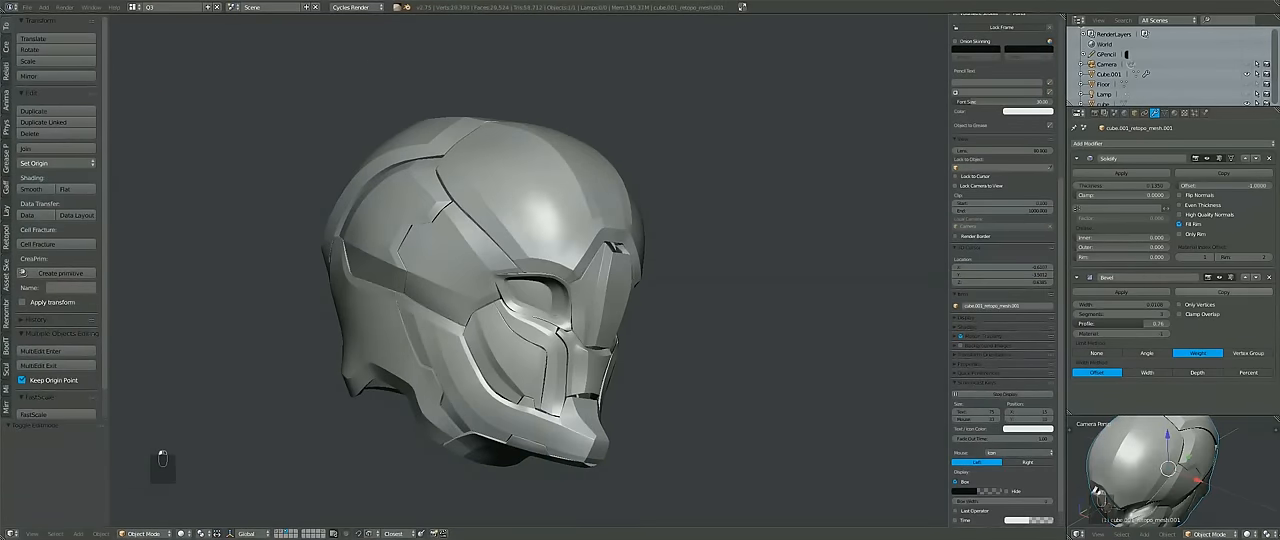
key(shift+z)
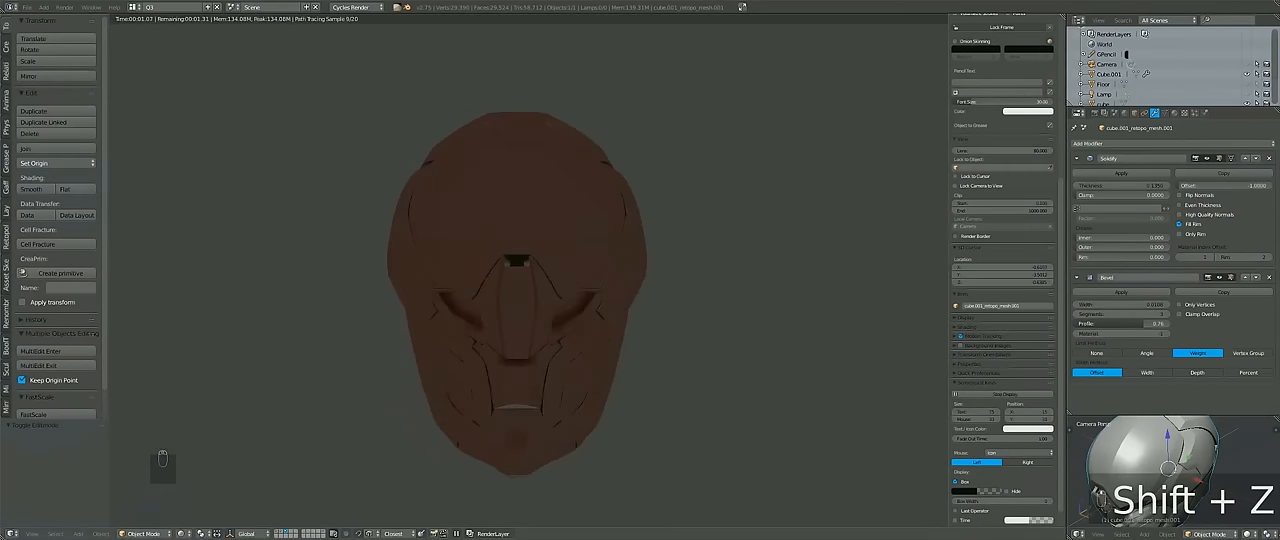
key(shift+z)
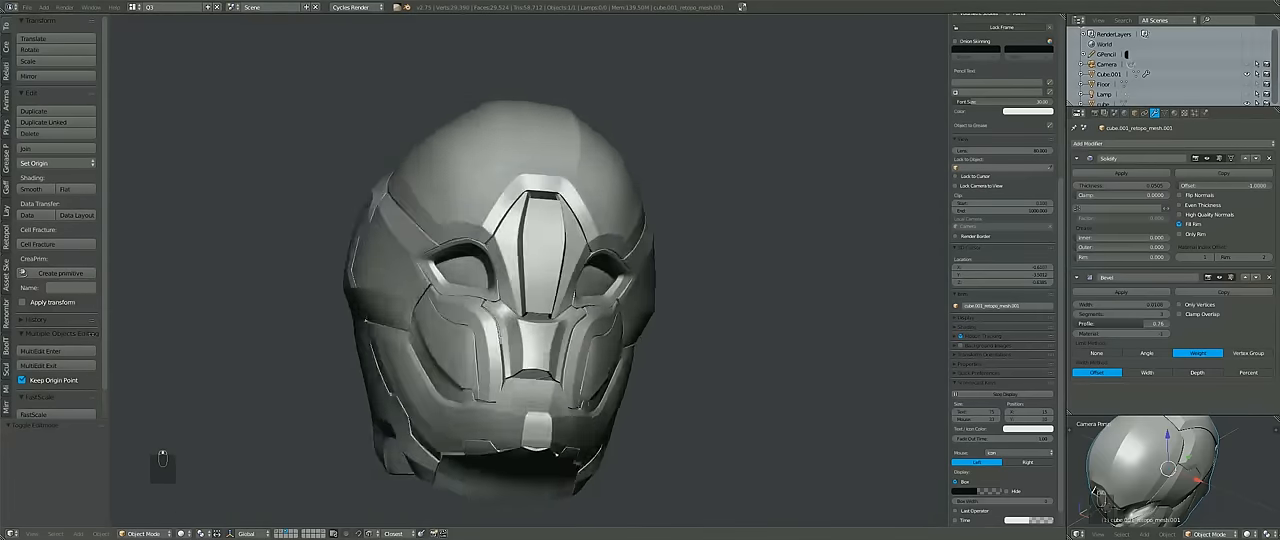
key(Tab)
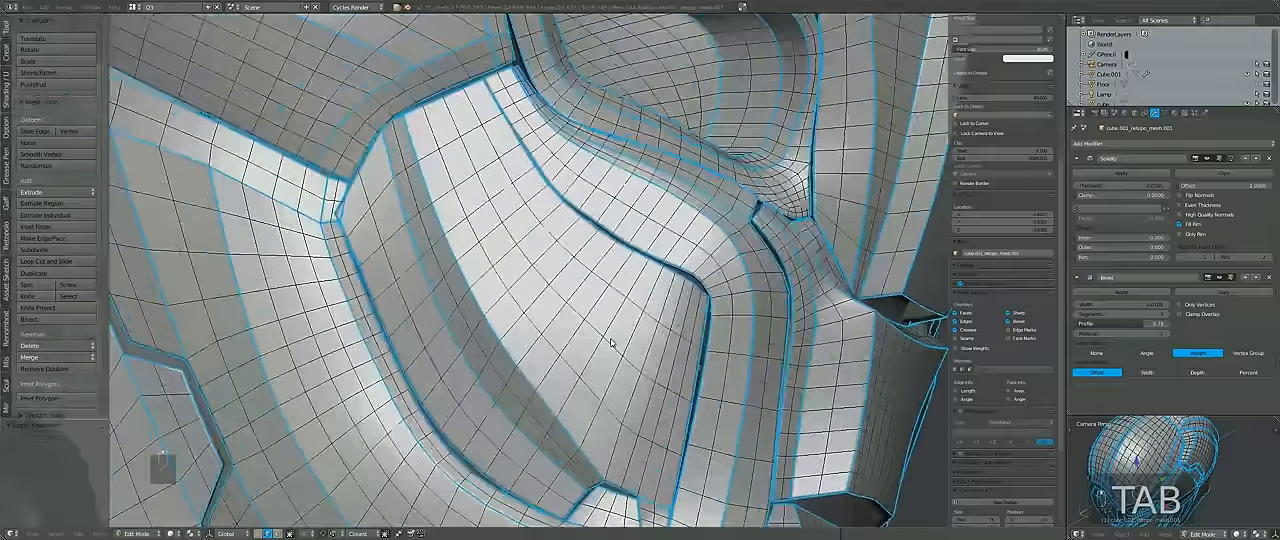
Select a connected forehead panel, undo the stray changes and unhide the hidden geometry
key(Tab)
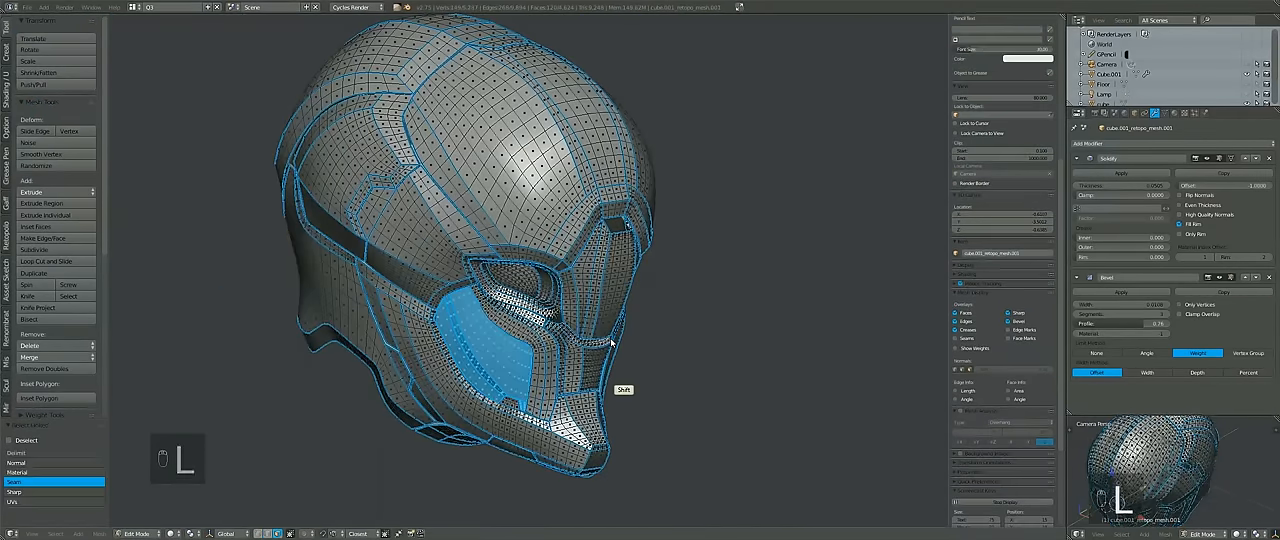
key(ctrl+z)
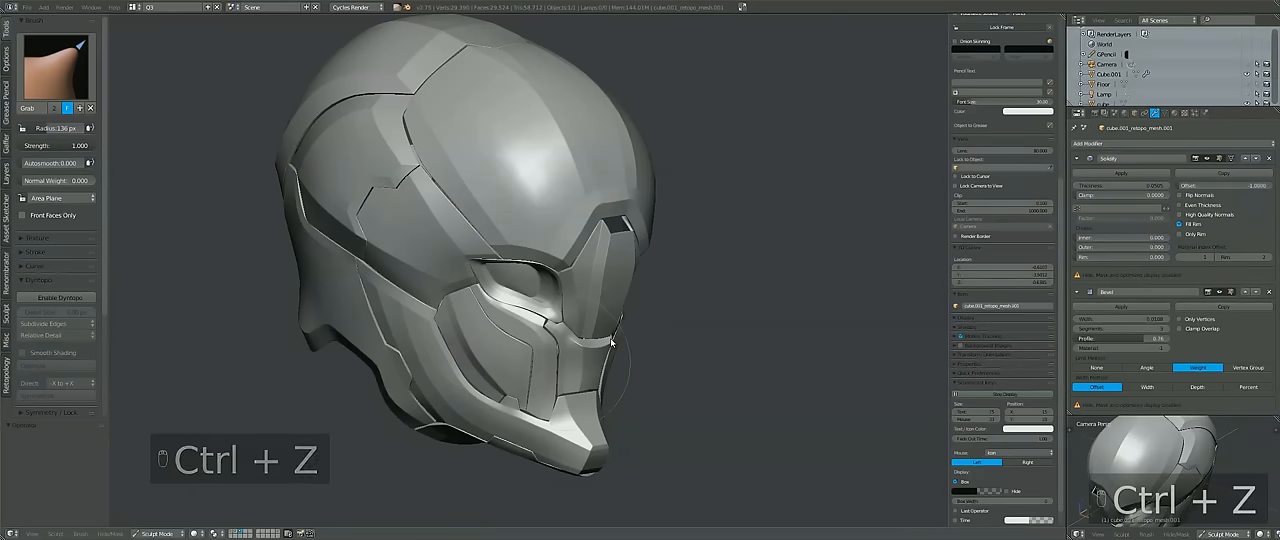
key(ctrl+z)
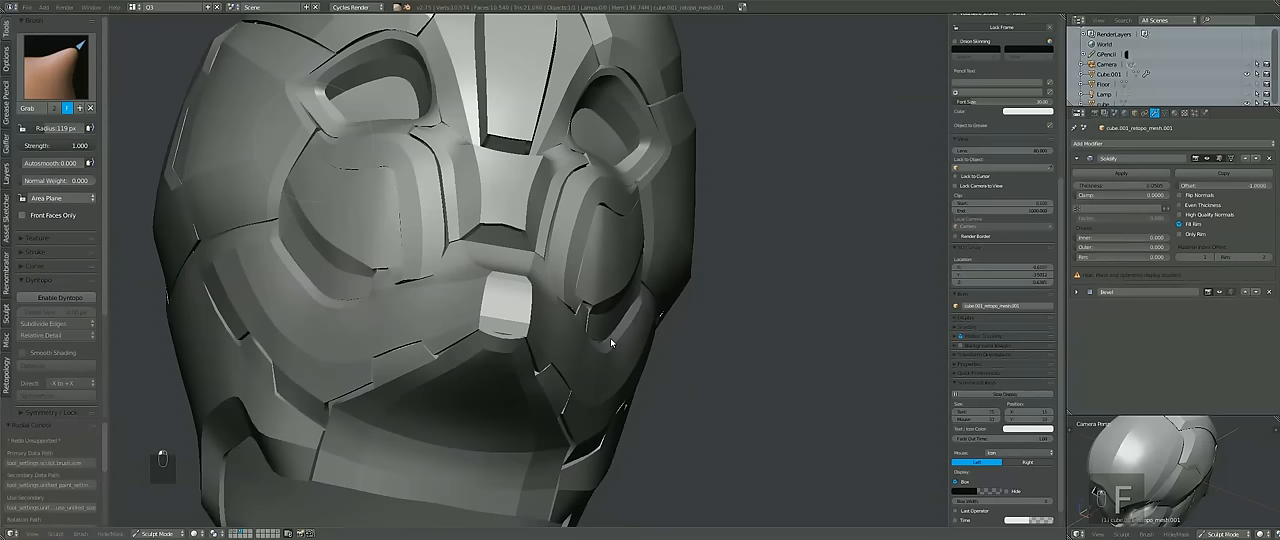
key(alt+h)
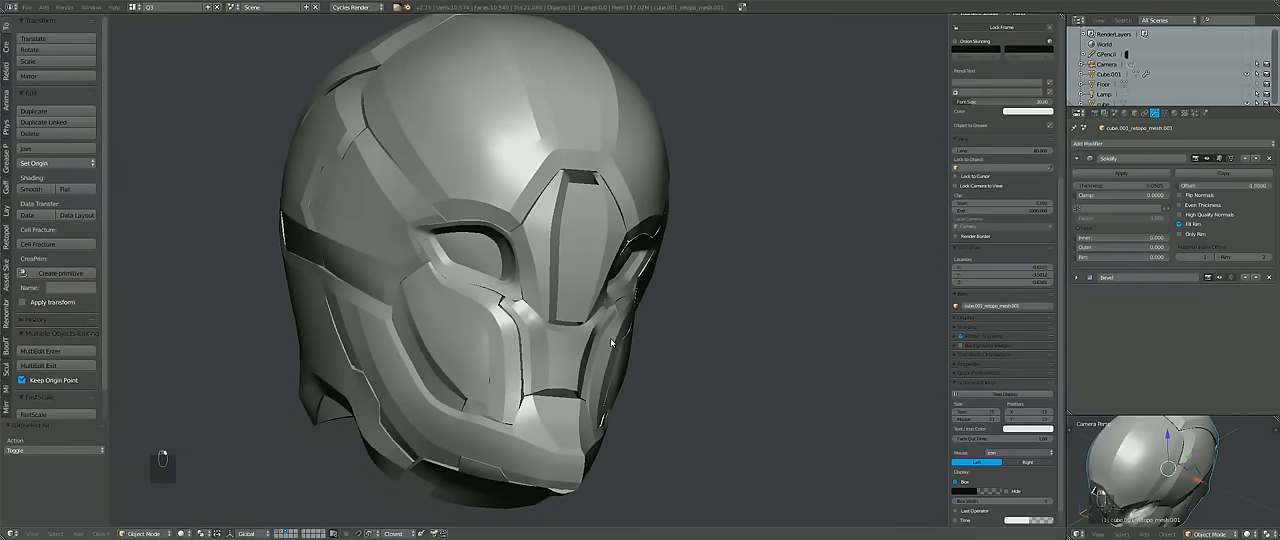
key(Tab)
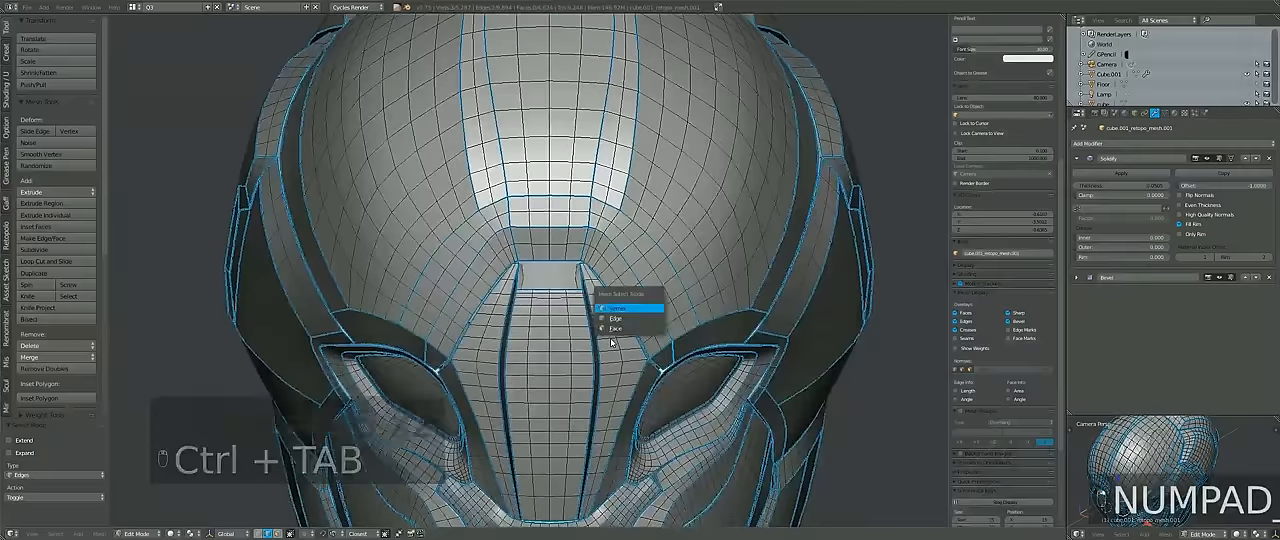
Select edge loops along the panel seams in edge mode, then show the whole helmet with its Material settings
key(a)
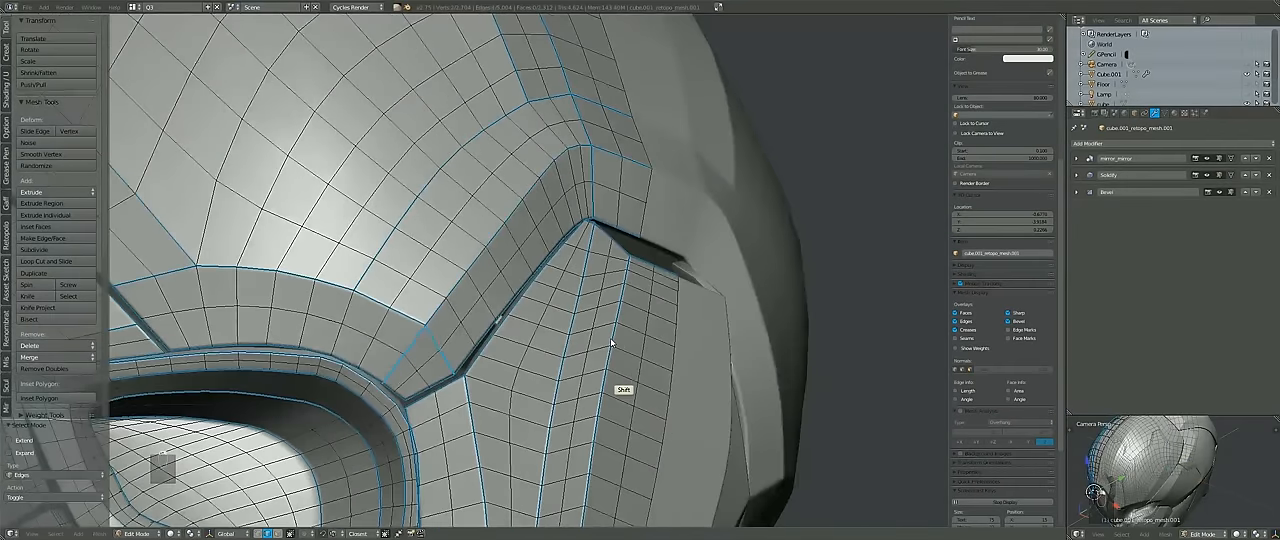
key(Tab)
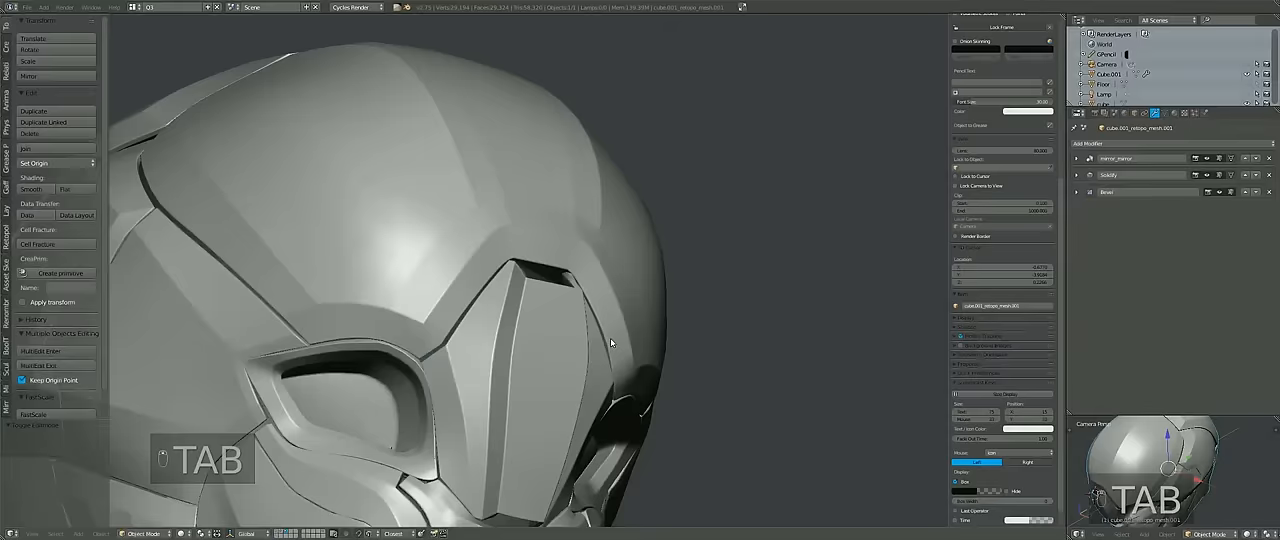
key(Tab)
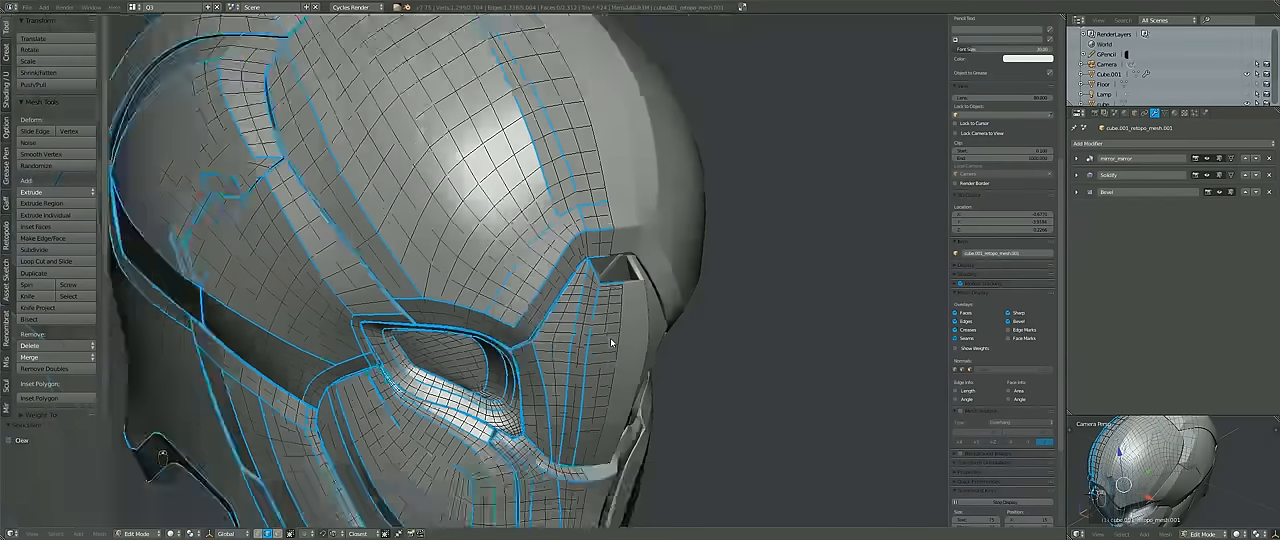
key(a)
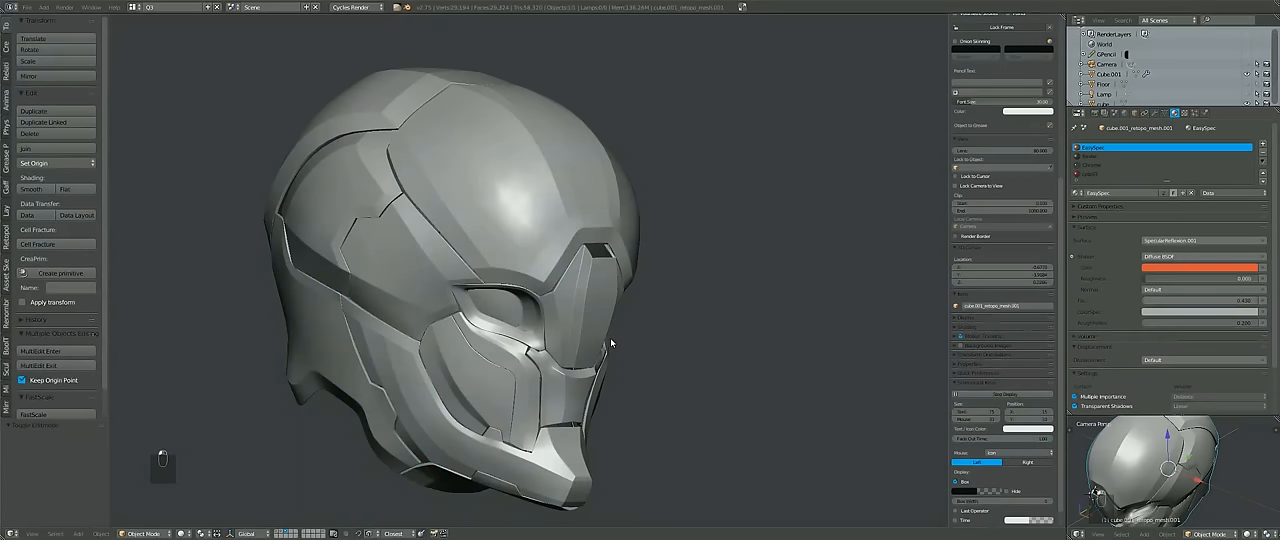
Compare the scene in rendered, wireframe and solid shading, then select four helmet panels for editing
key(shift+z)
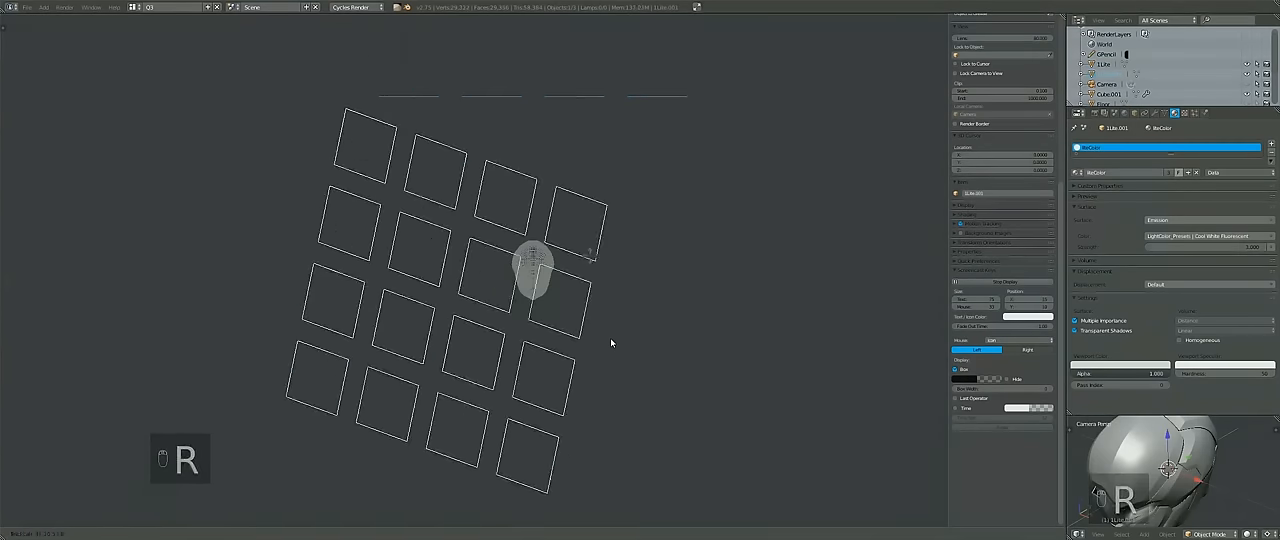
key(shift+z)
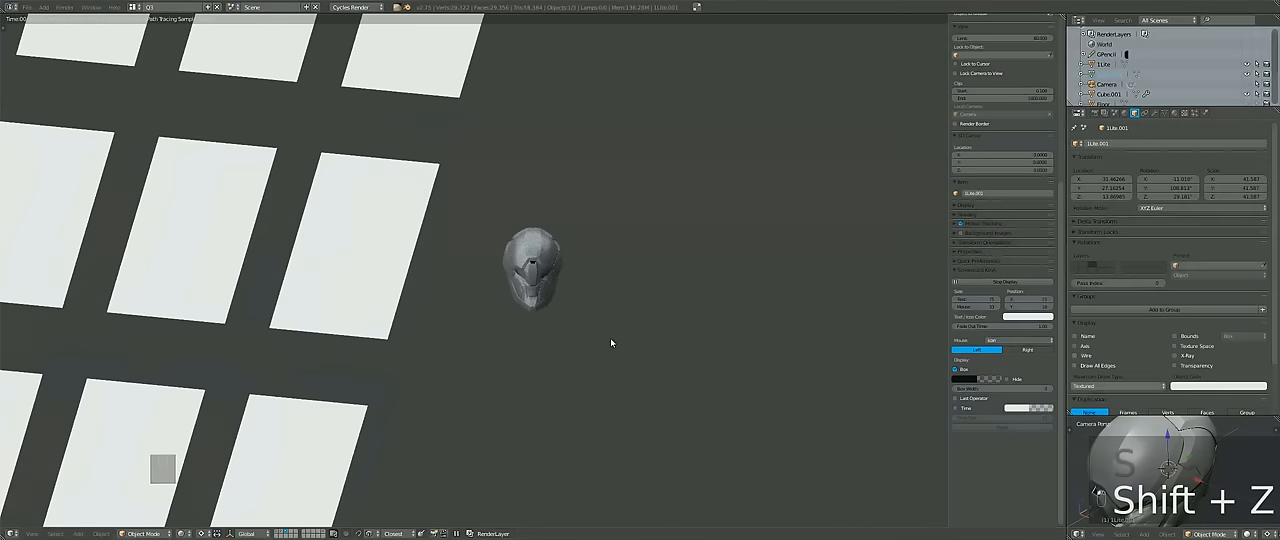
key(shift+z)
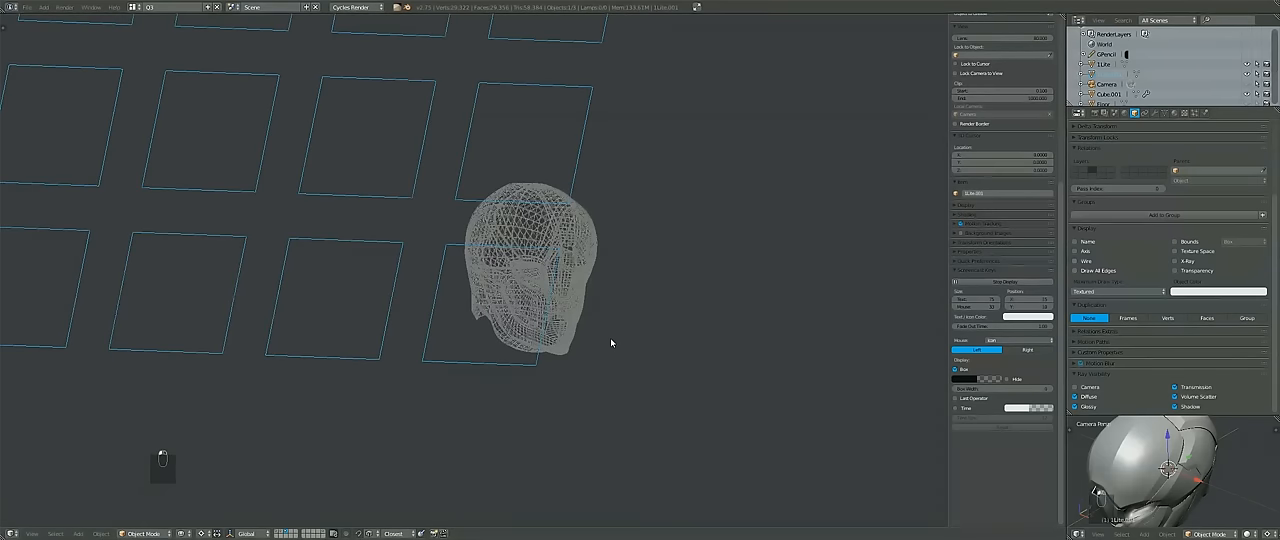
key(z)
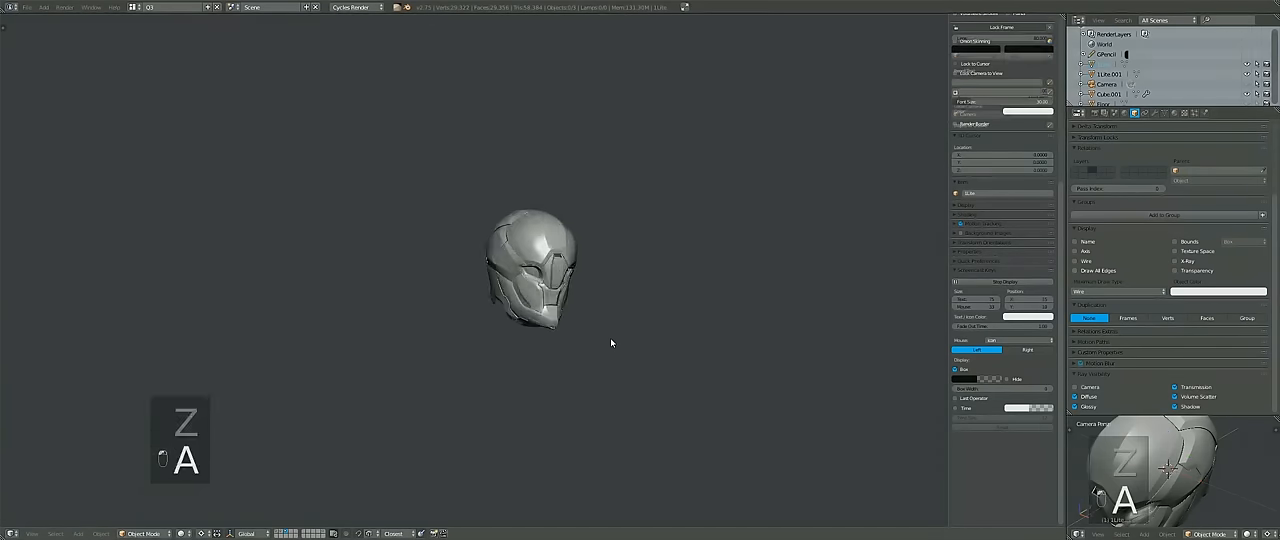
key(shift+z)
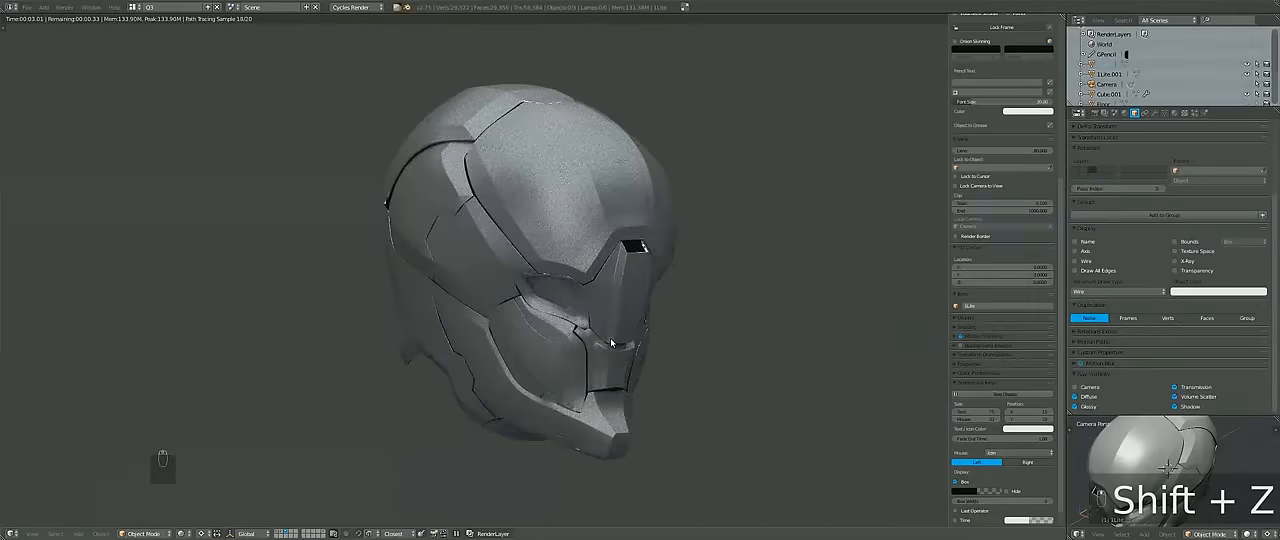
key(Tab)
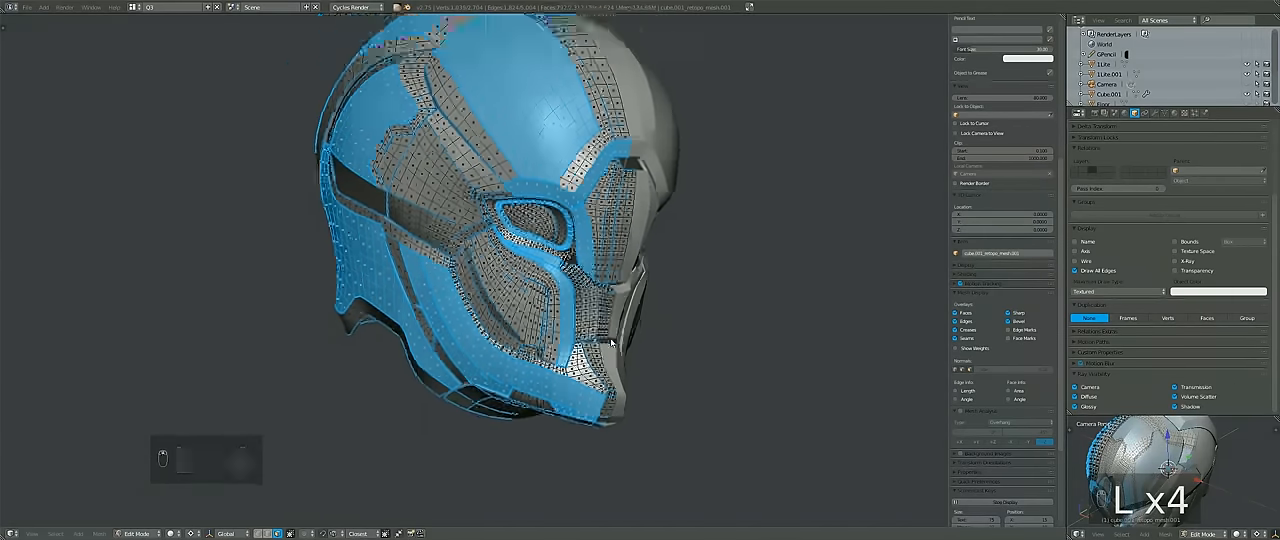
Vertex-paint the masked faceplate panels orange and pick three more panels
click(136, 532)
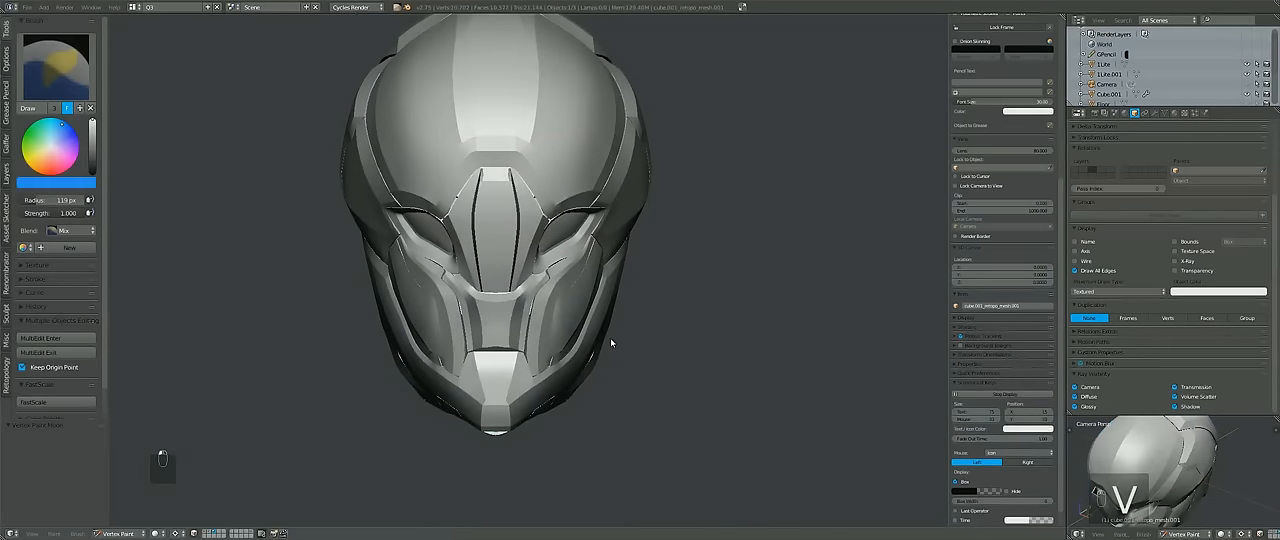
key(ctrl+z)
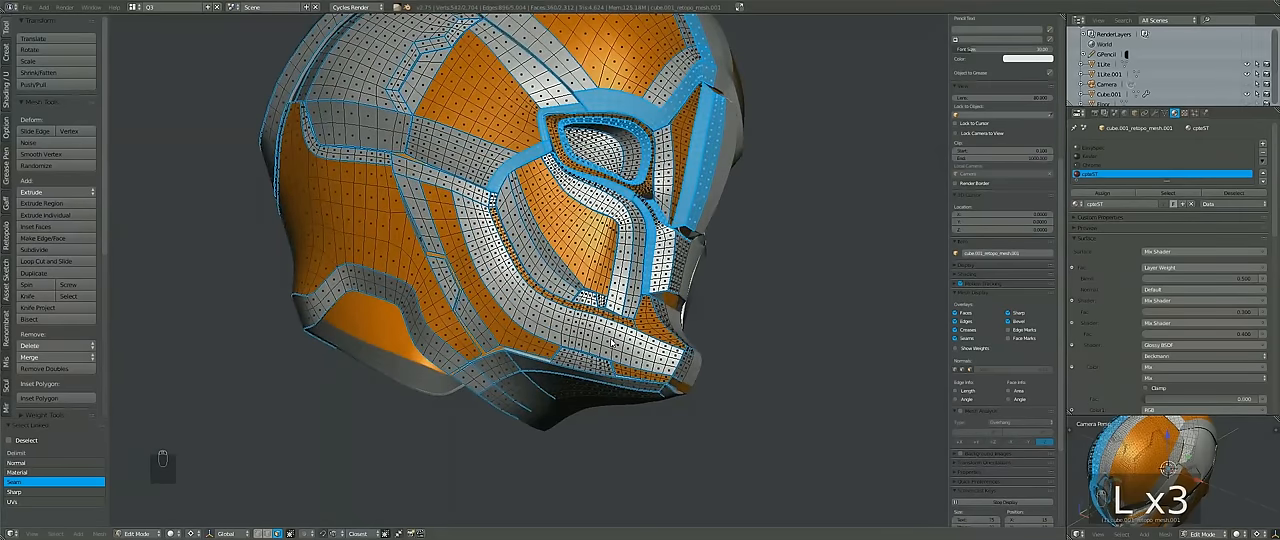
Extend the linked panel selection, deselect, and leave edit mode to see the orange-painted helmet
key(l)
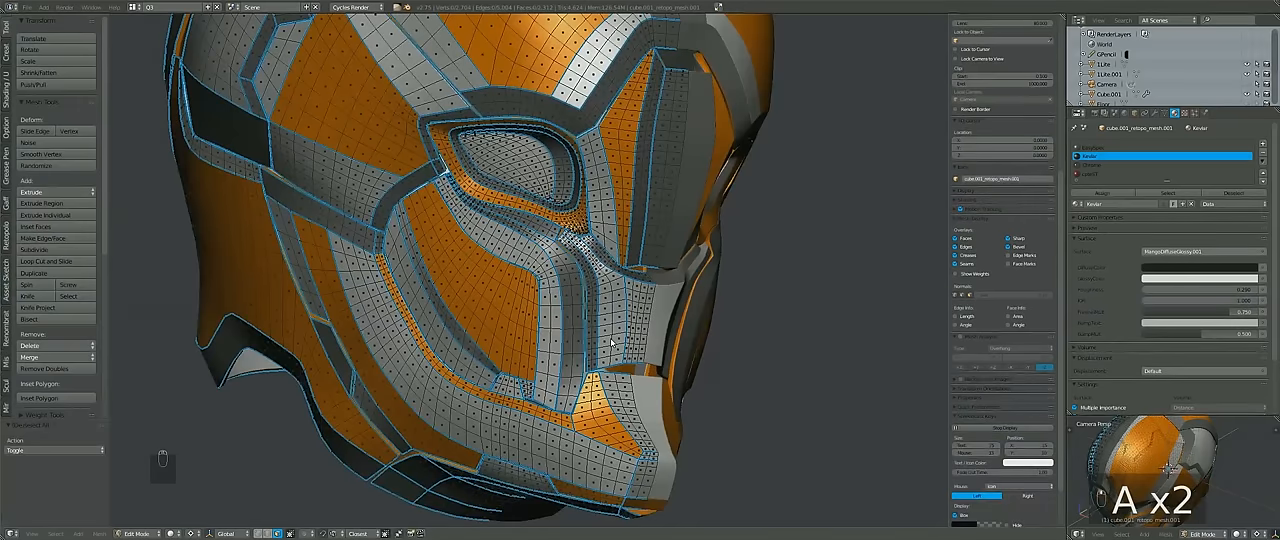
key(Tab)
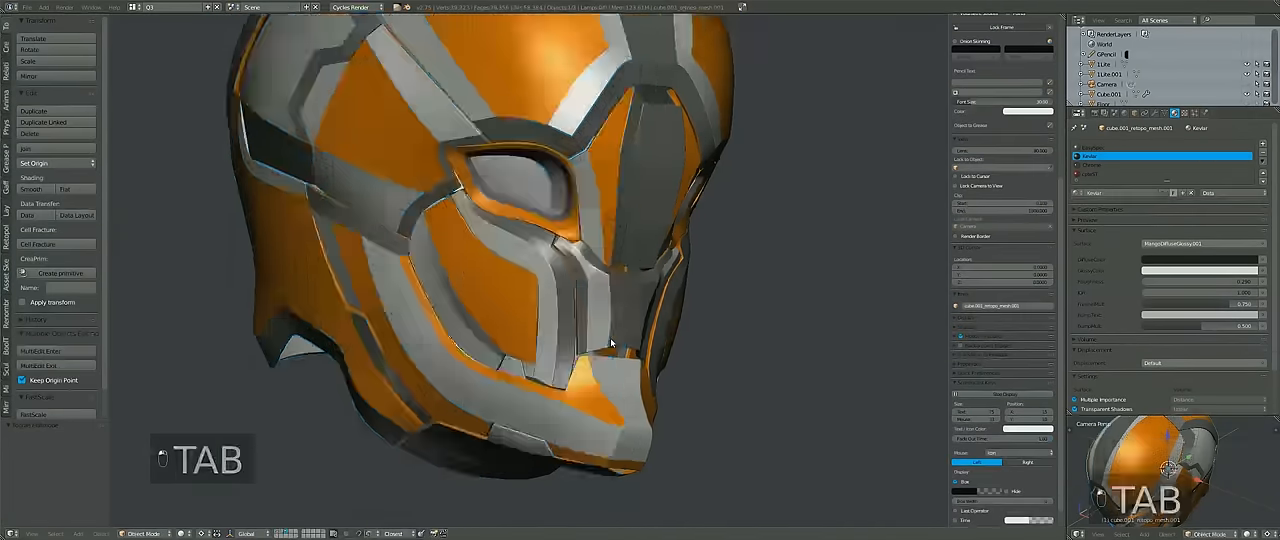
key(shift+z)
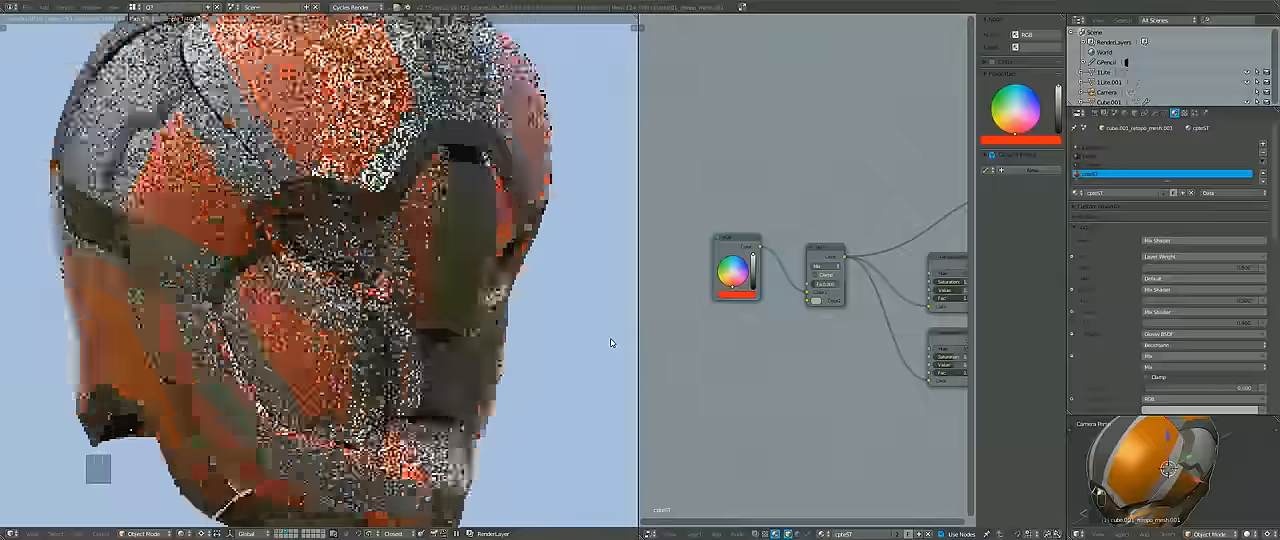
Stop the rendered preview and deselect everything beside the open shader node tree
key(shift+z)
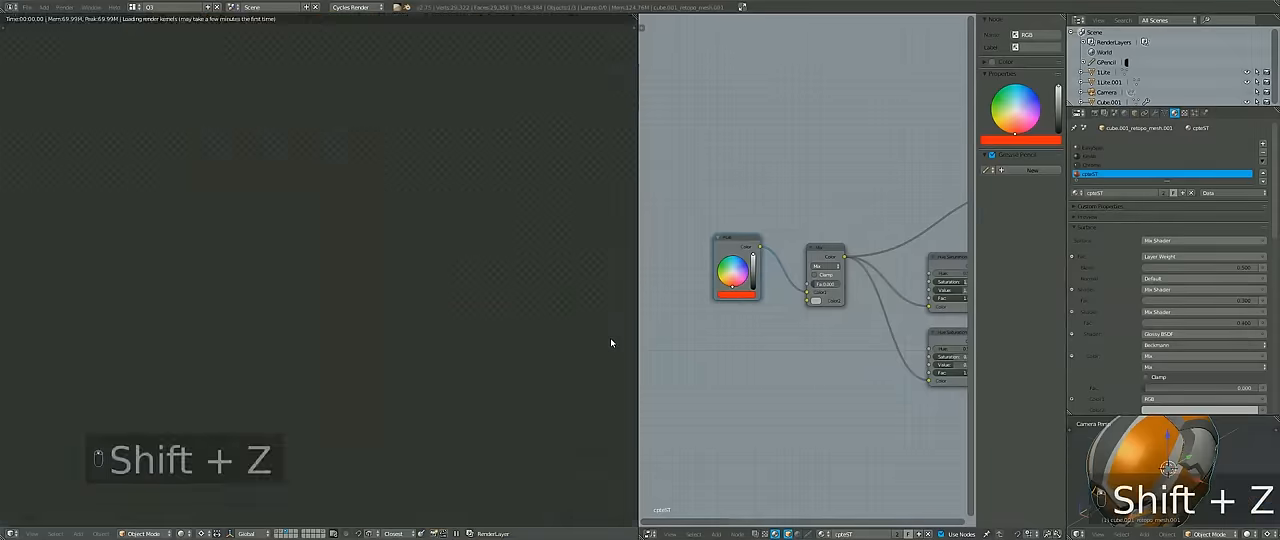
key(a)
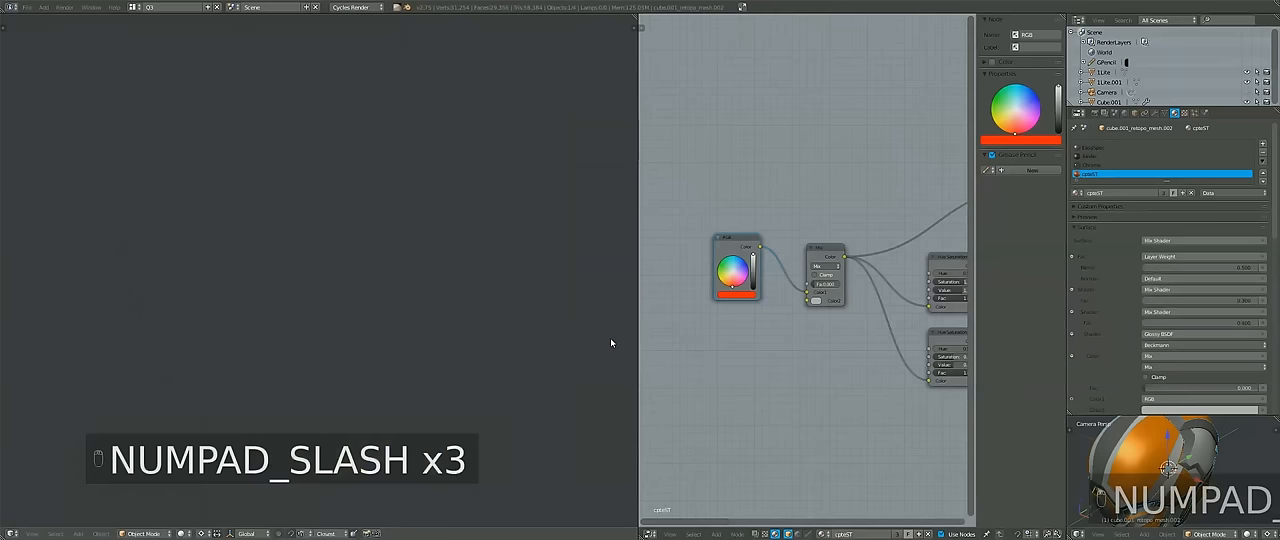
Isolate the helmet trim in local view and toggle rendered previews of its orange panels
key(NUMPAD_SLASH)
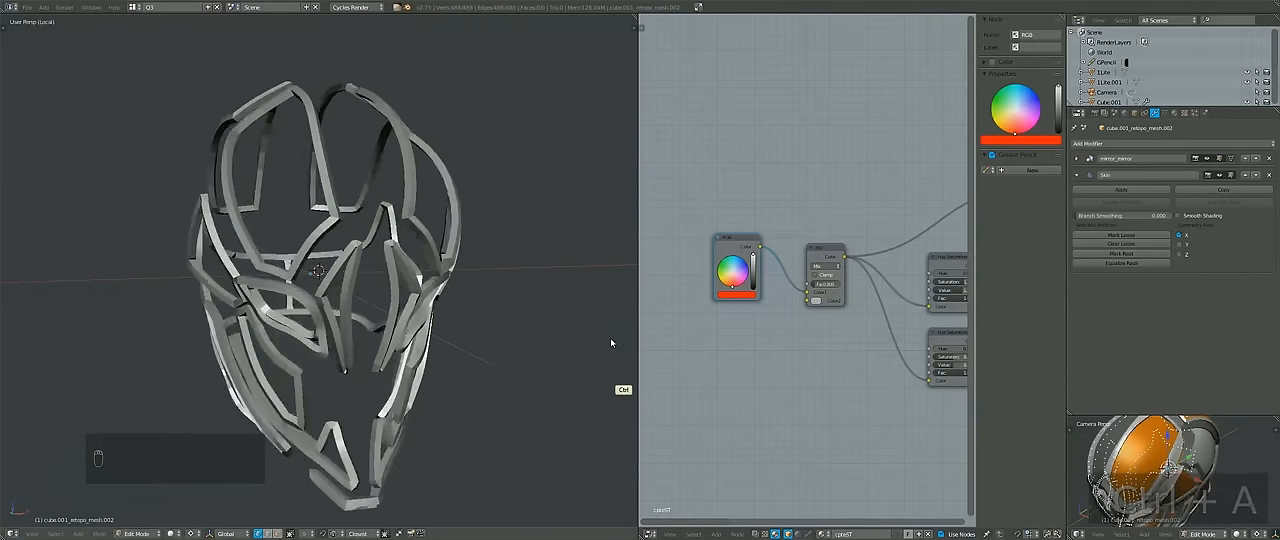
key(Tab)
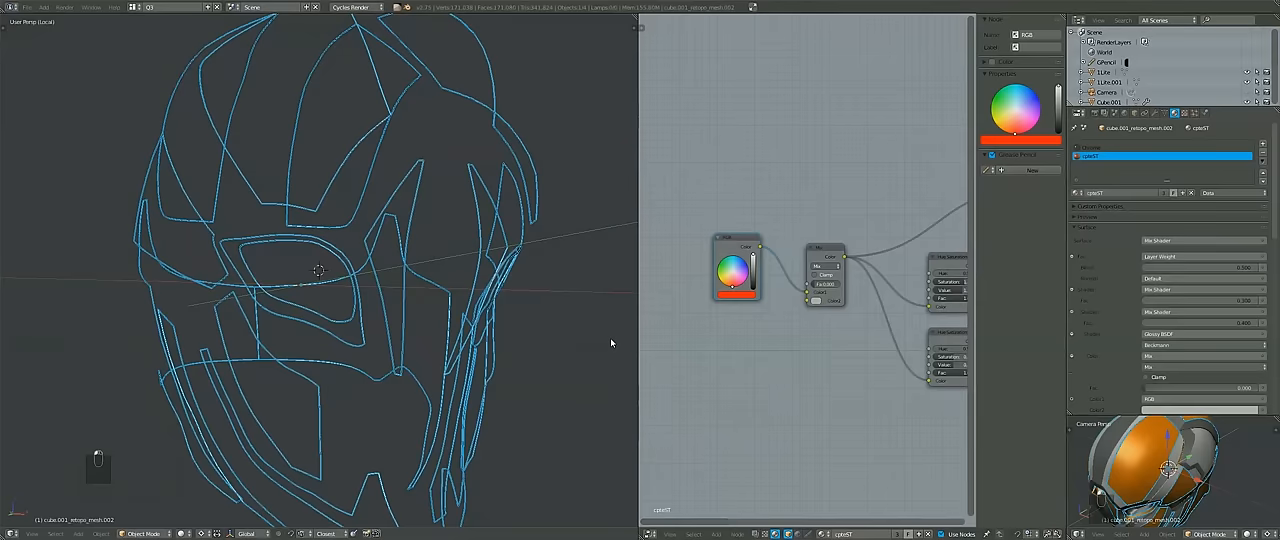
key(shift+z)
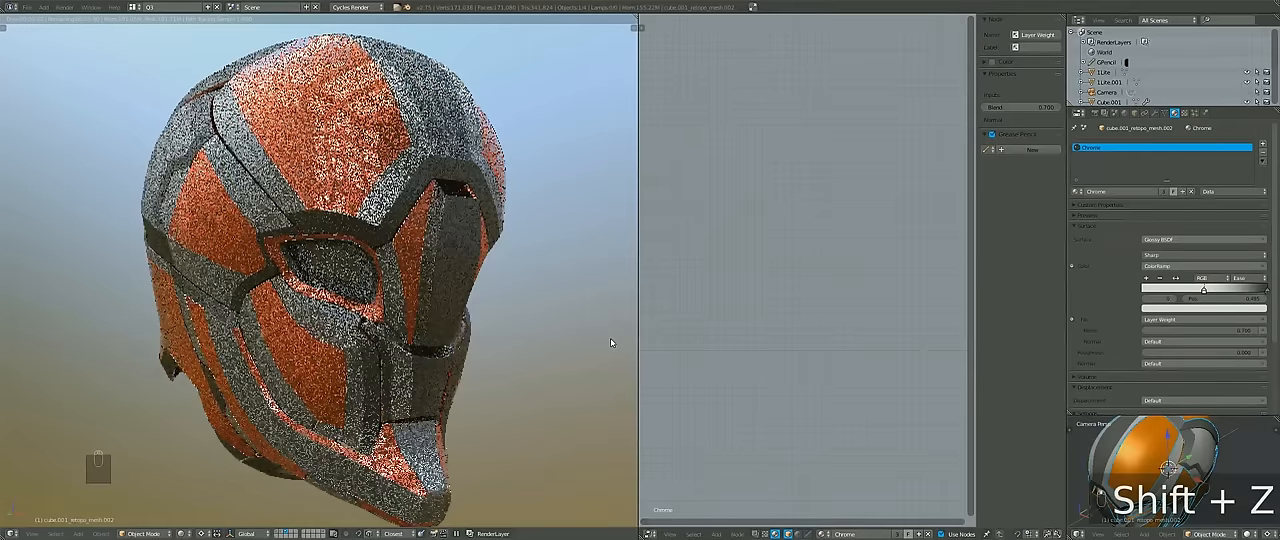
key(Tab)
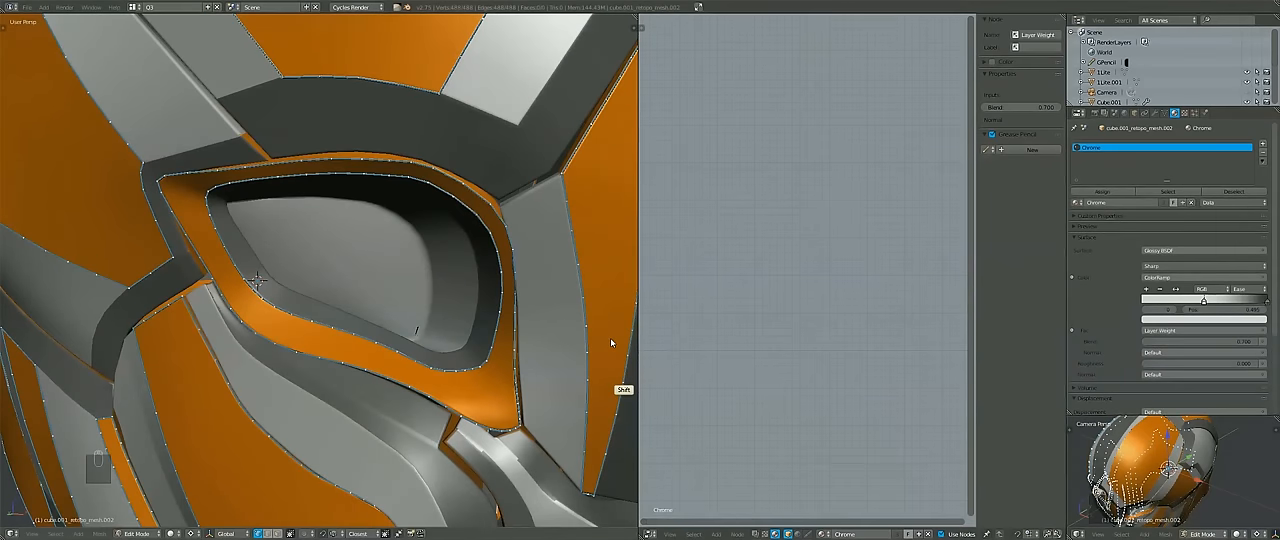
key(shift+z)
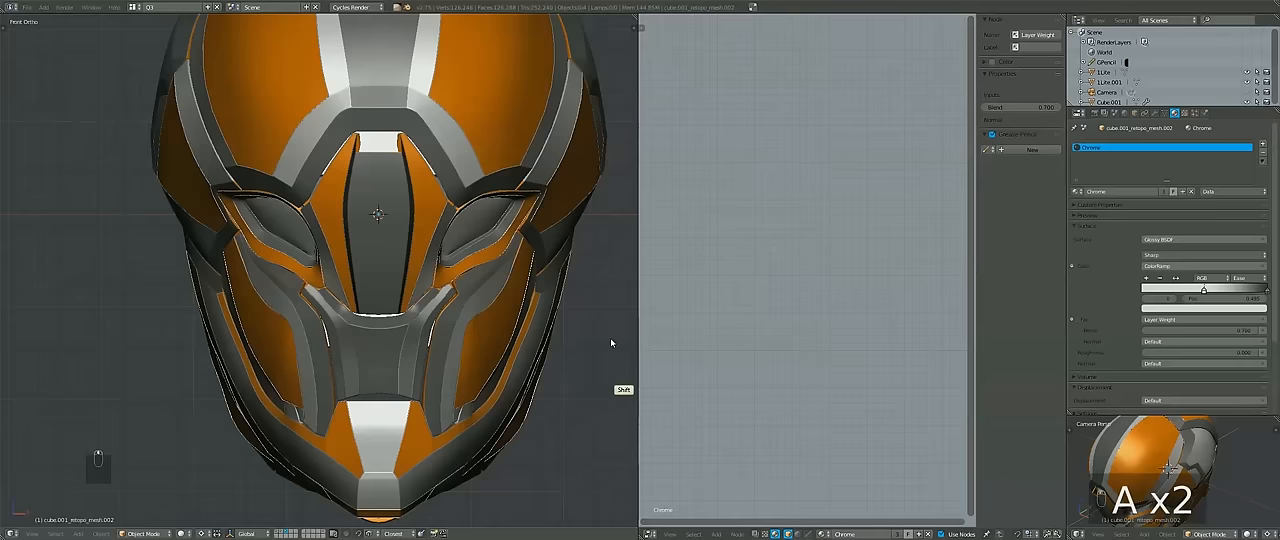
Deselect the faces, scale the selected helmet object and view it from the front
key(shift+a)
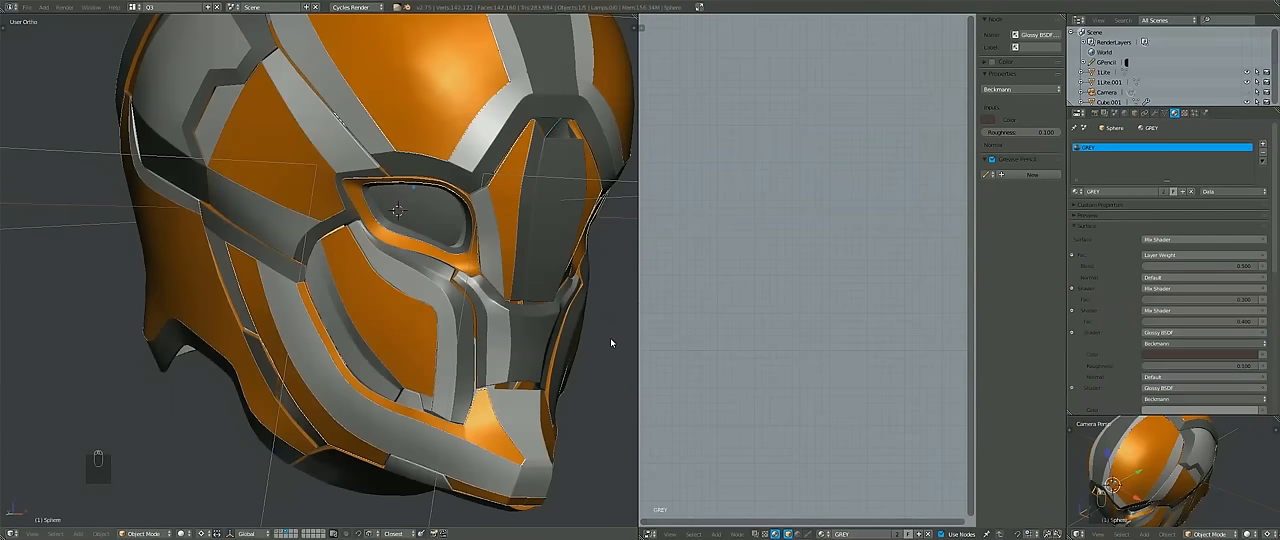
key(s)
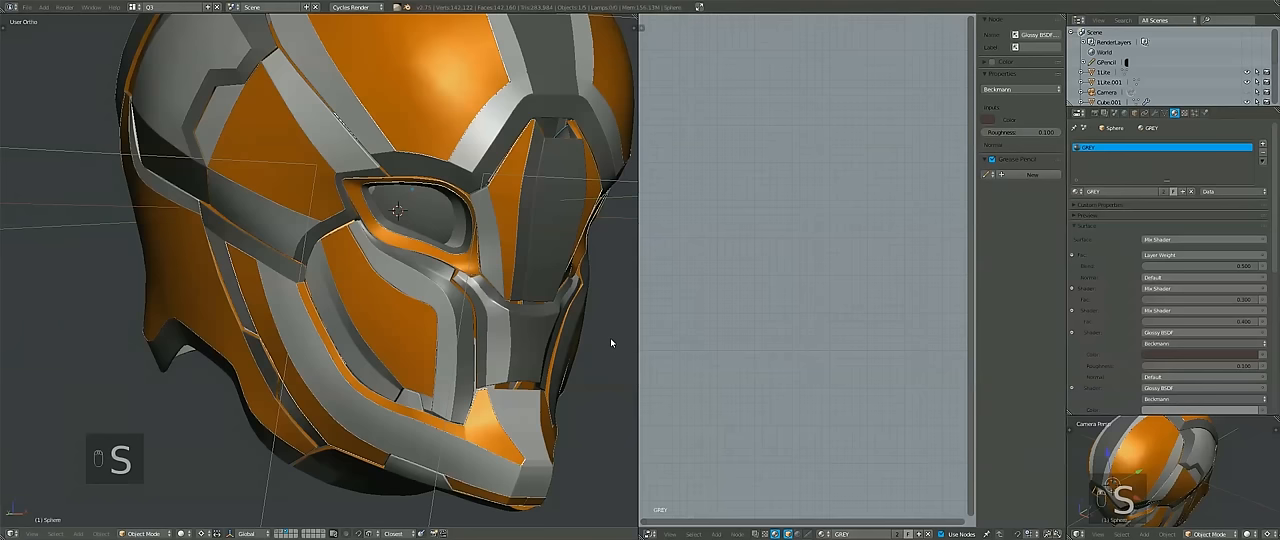
key(NUMPAD_1)
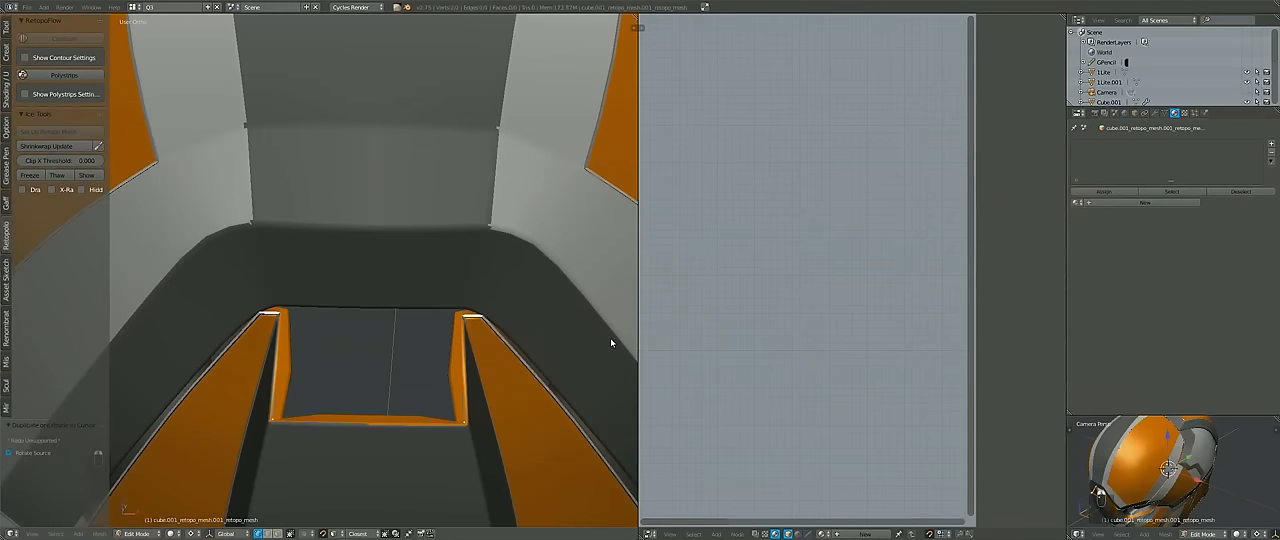
Move inner-shell geometry, try mirroring the dark faces, undo it, and reveal the wireframe head with blue eyes
key(g)
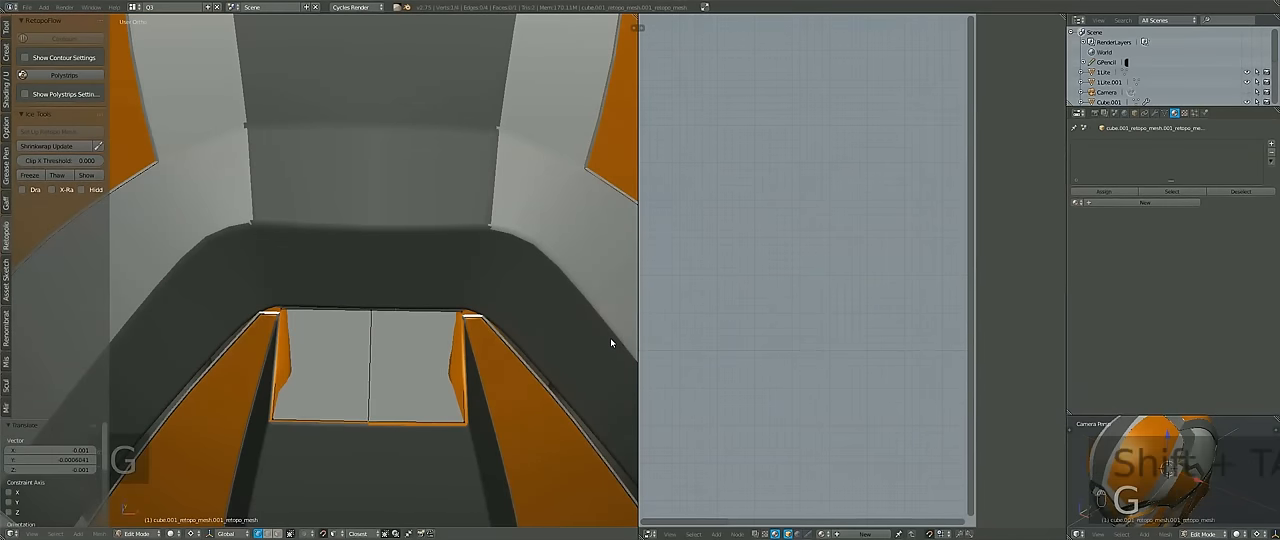
key(Tab)
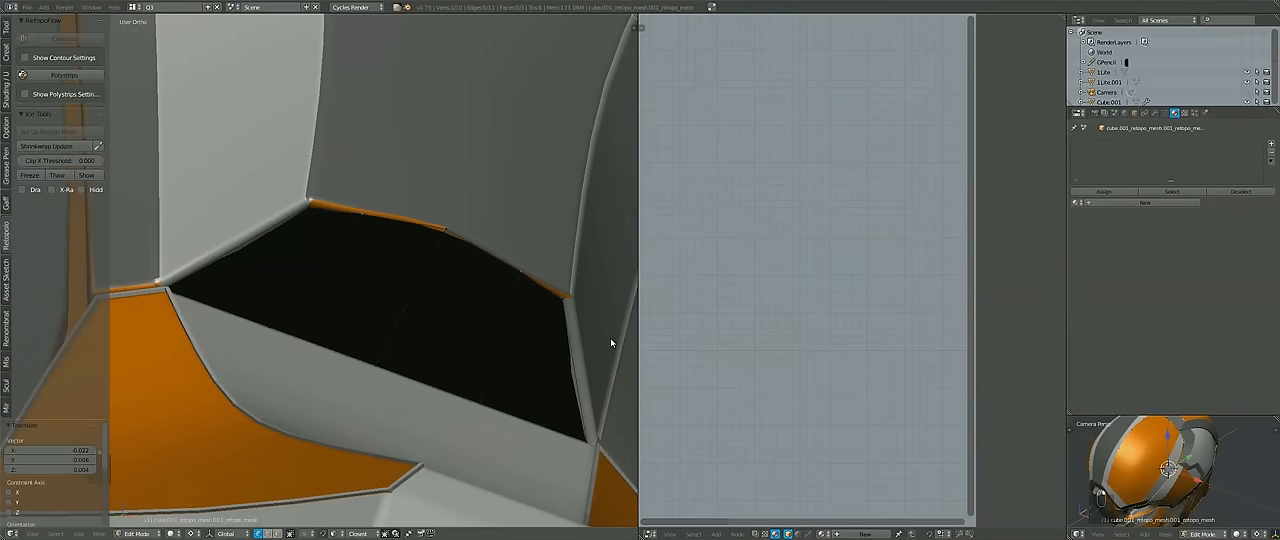
key(ctrl+m)
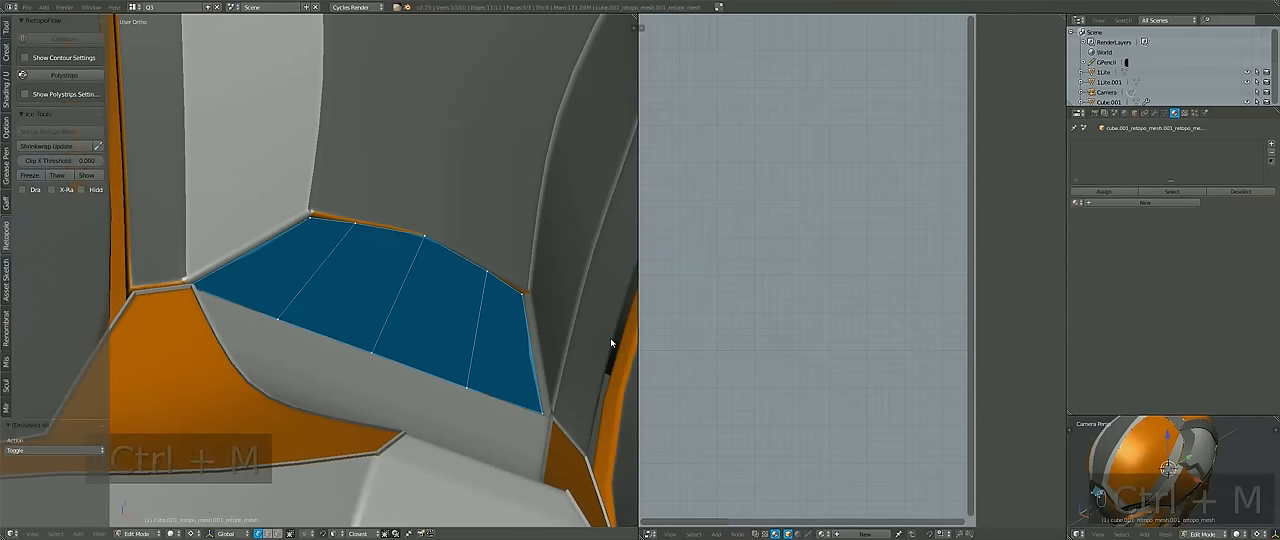
key(Tab)
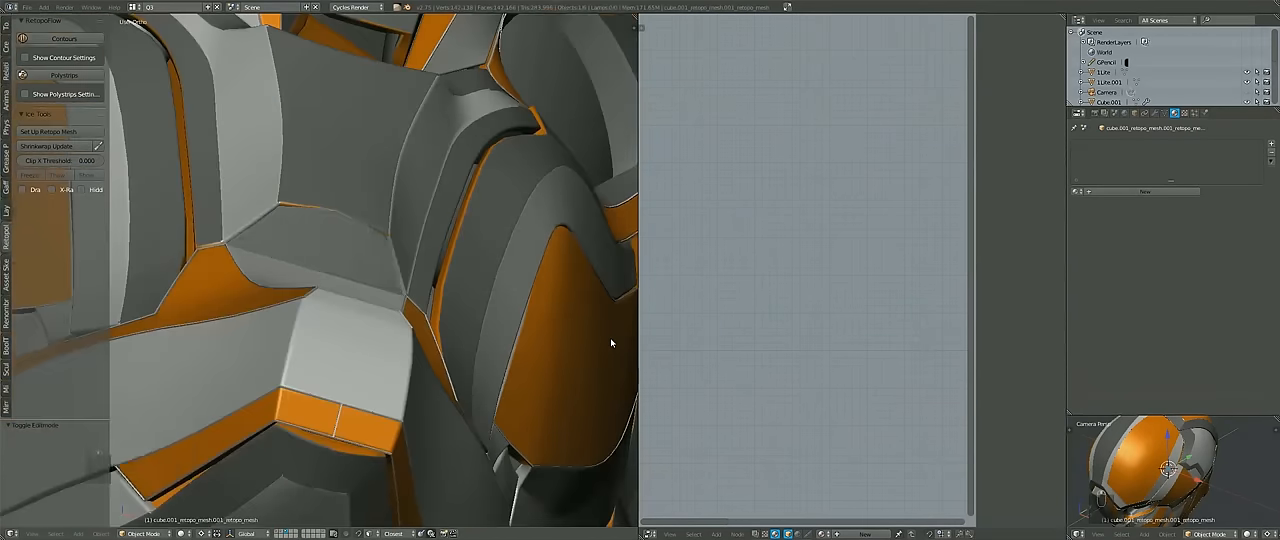
key(ctrl+z)
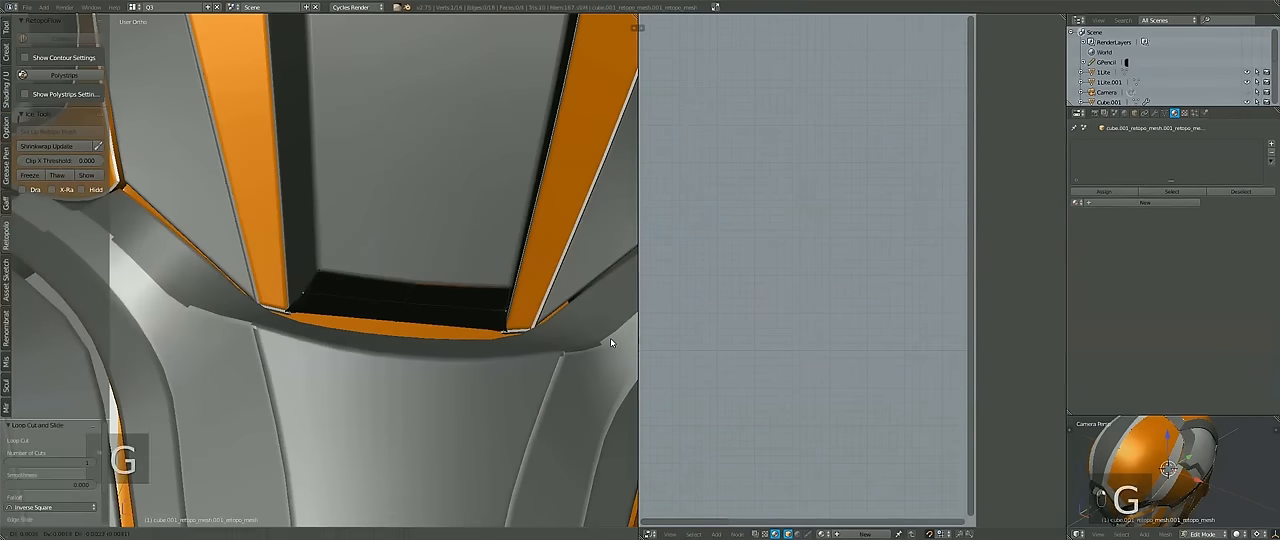
key(a)
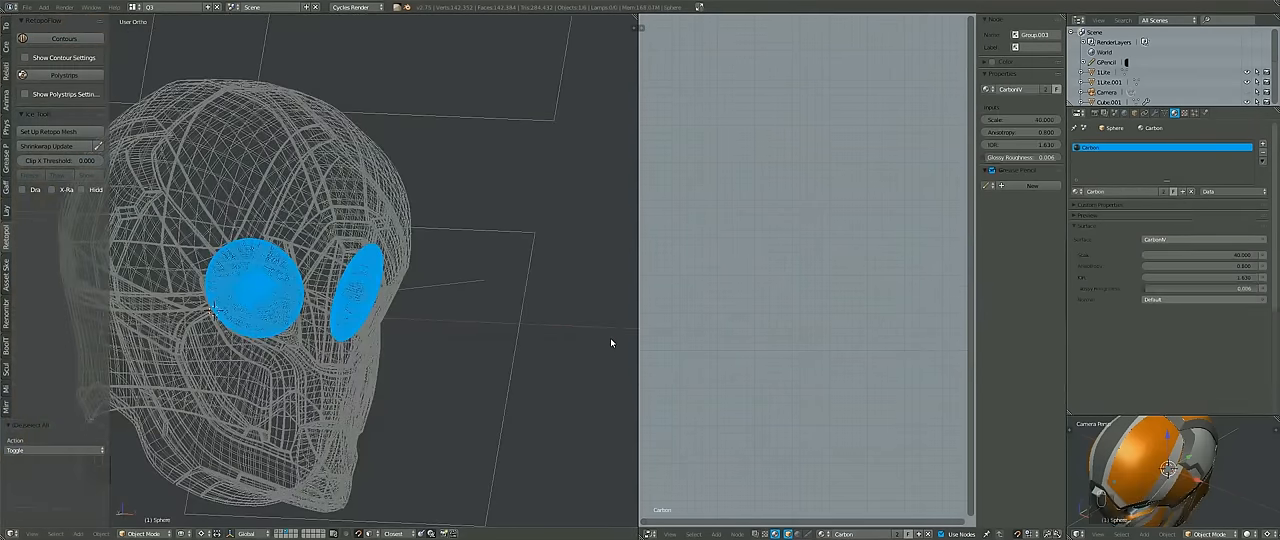
Toggle shading so the solid grey helmet model shows on its own
key(shift+z)
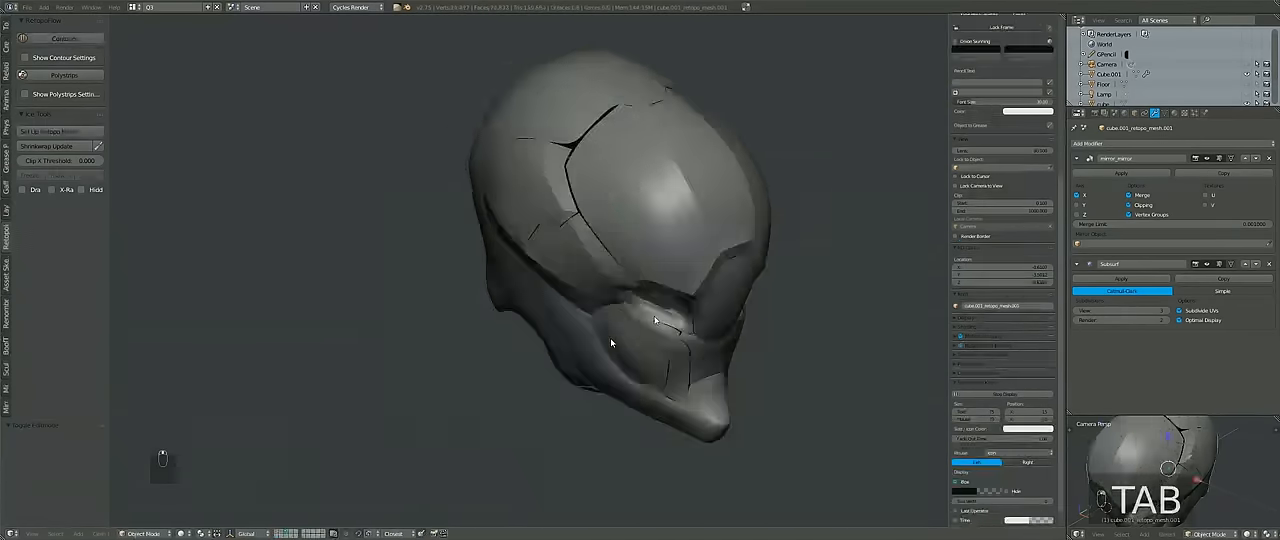
Edit the helmet mesh and nudge geometry while inspecting the eye-opening edges up close
key(Tab)
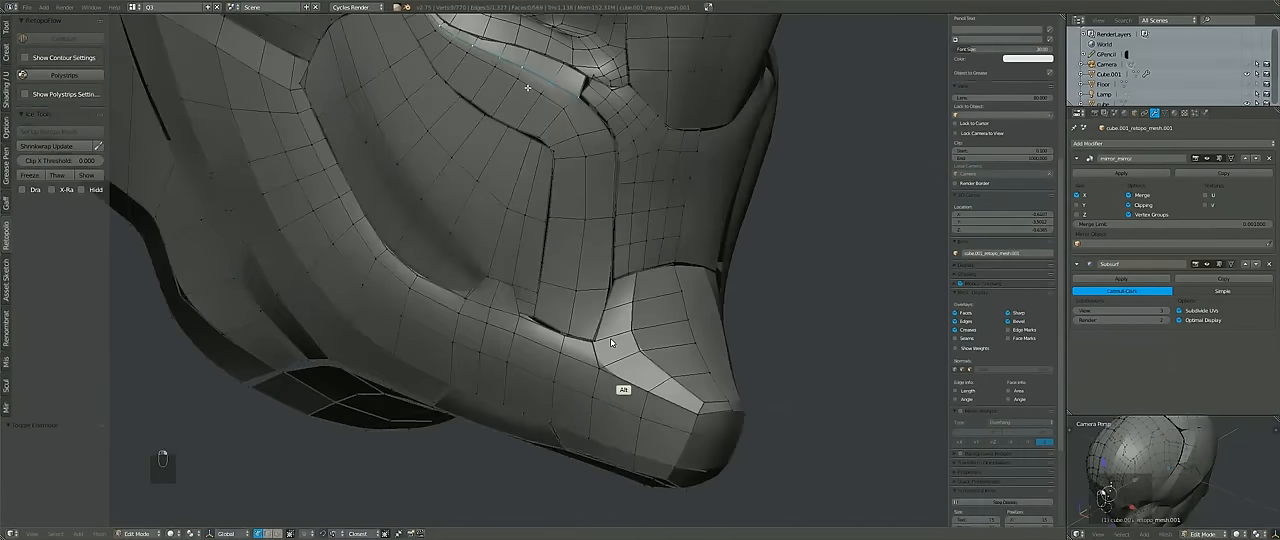
key(g)
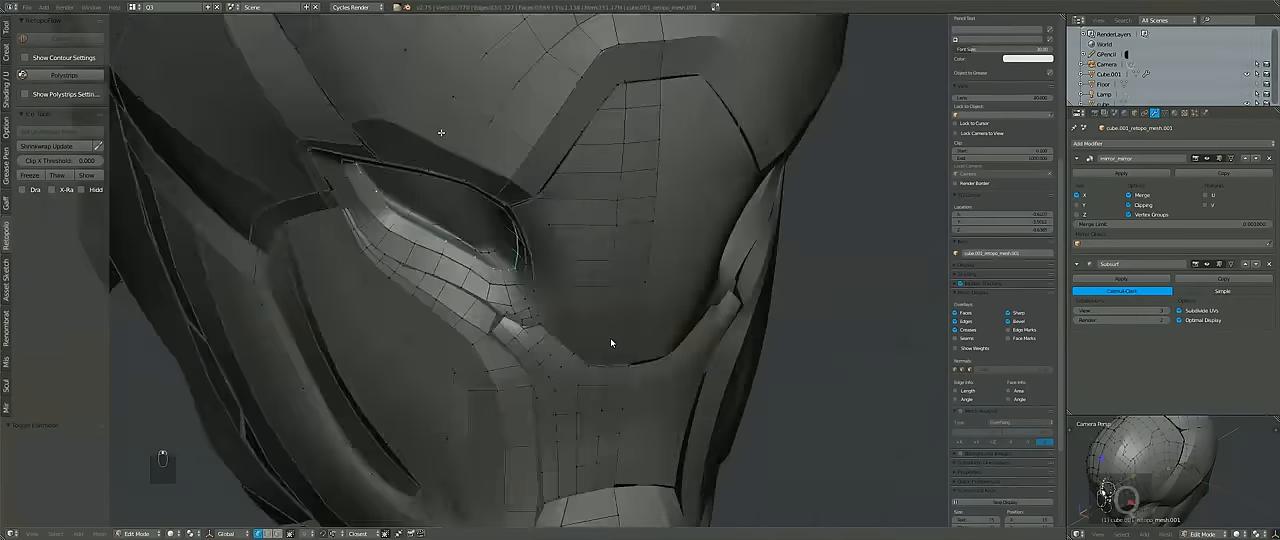
key(g)
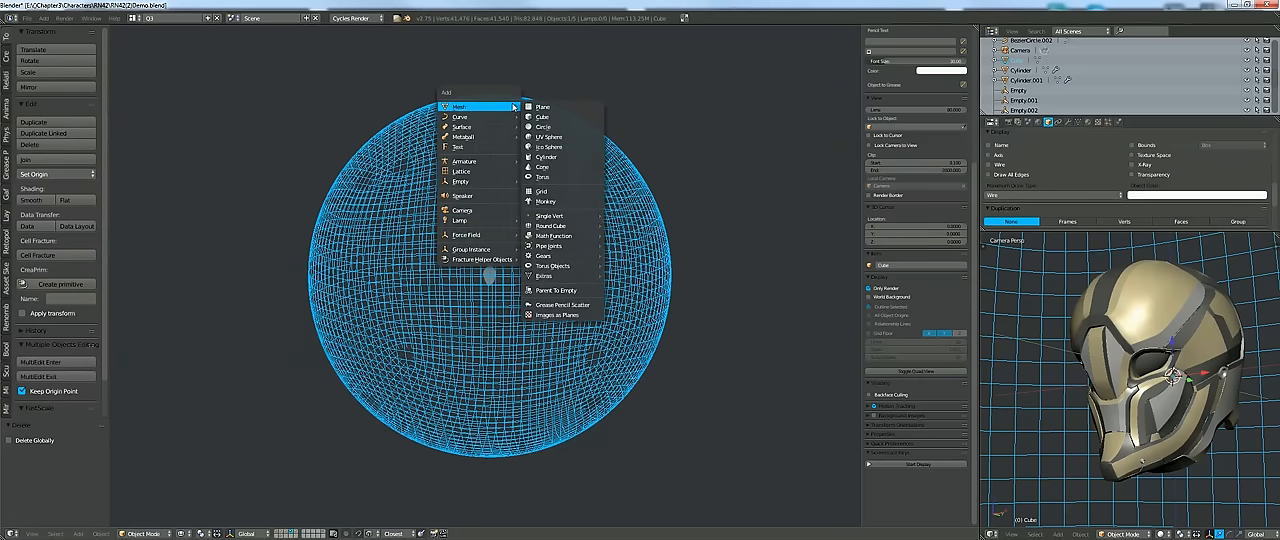
mouse_move(552, 236)
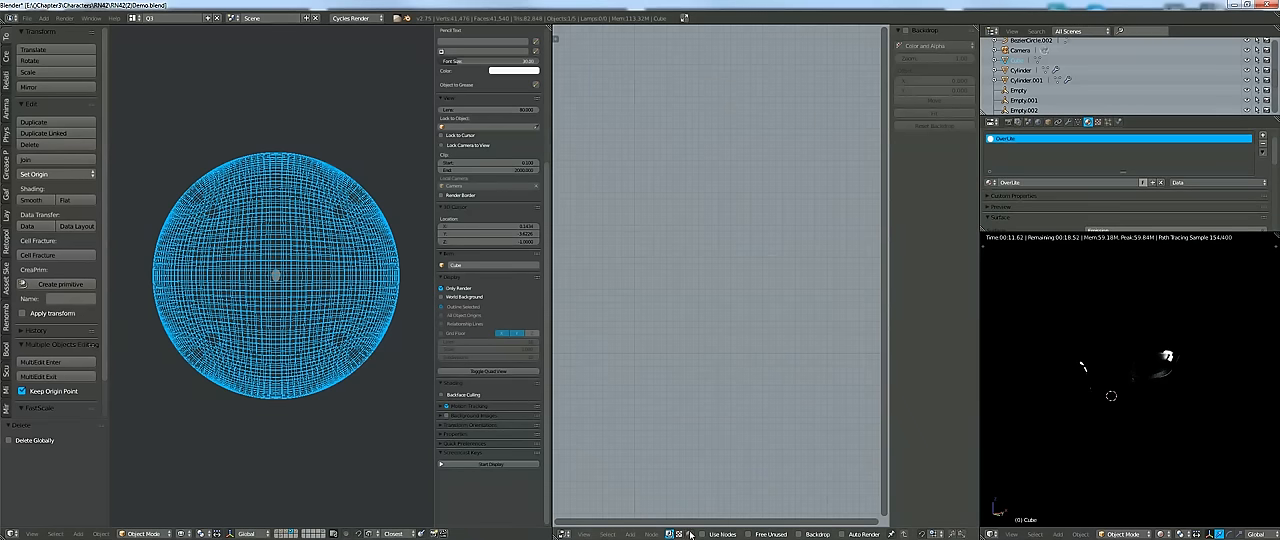
Create a new sphere material, arrange its Attribute–Emission node chain, and enter vertex painting
click(724, 532)
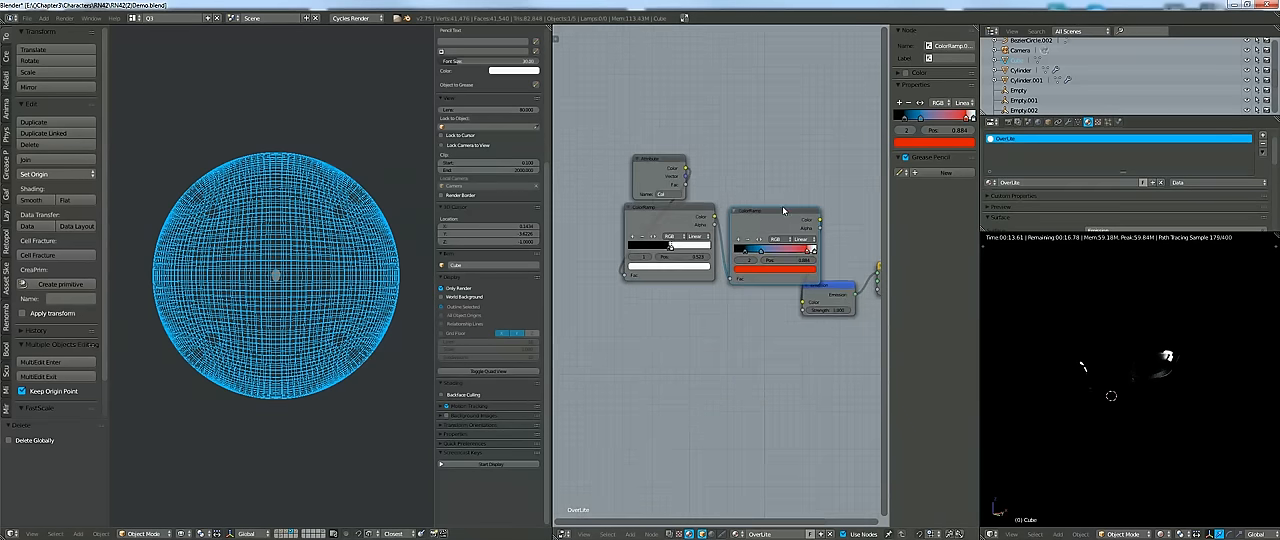
drag(778, 212, 760, 136)
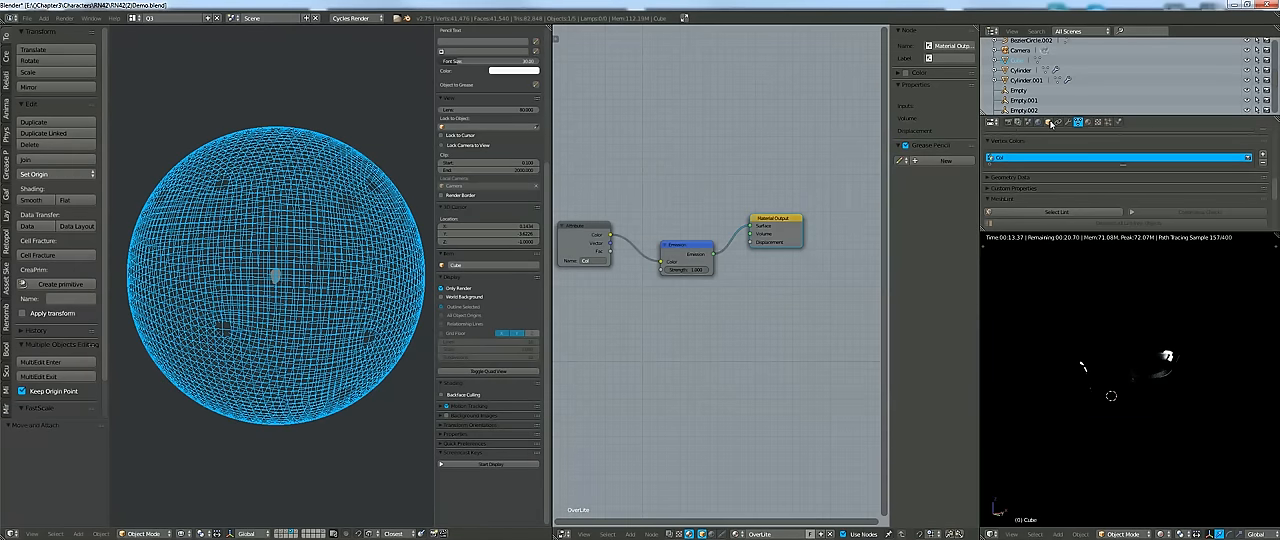
click(1048, 122)
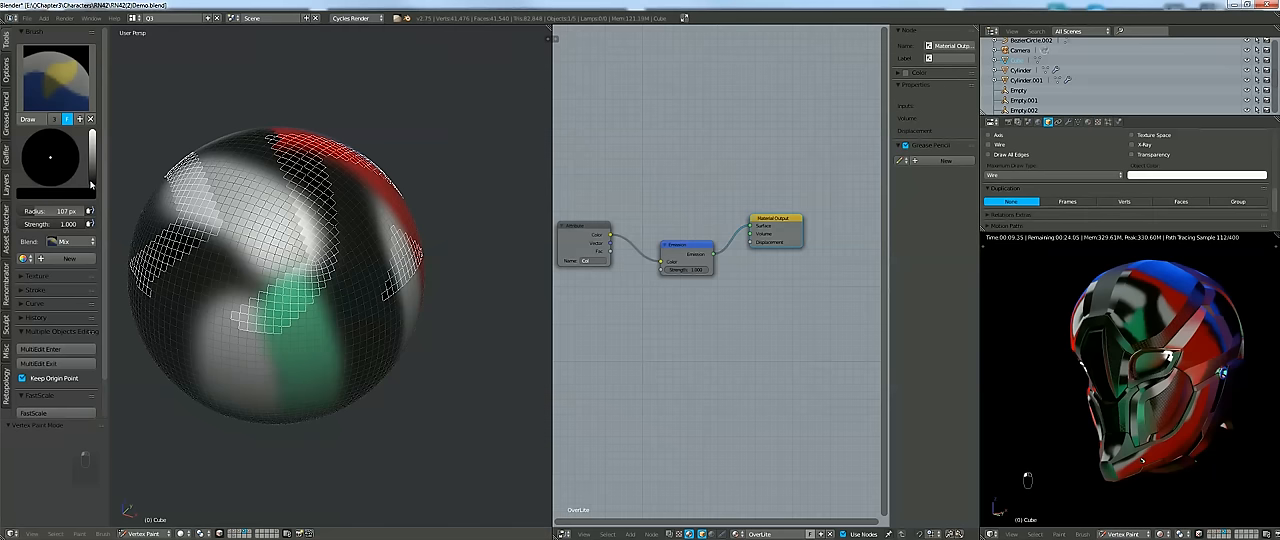
Smooth the sphere's painted vertex colours from the Paint menu and return to Object Mode
click(50, 158)
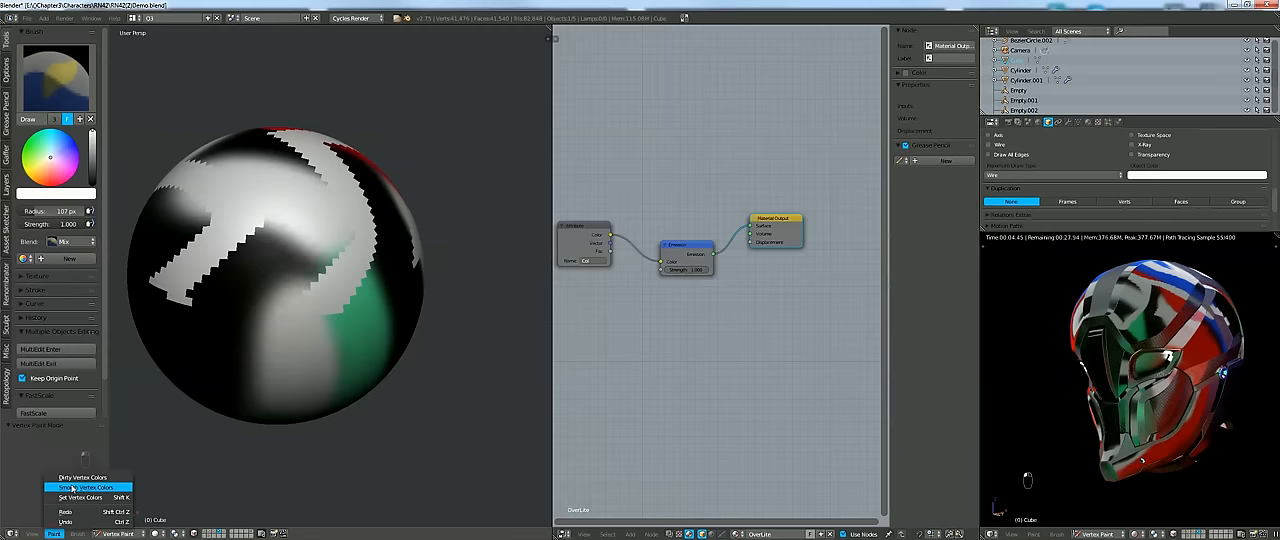
click(84, 488)
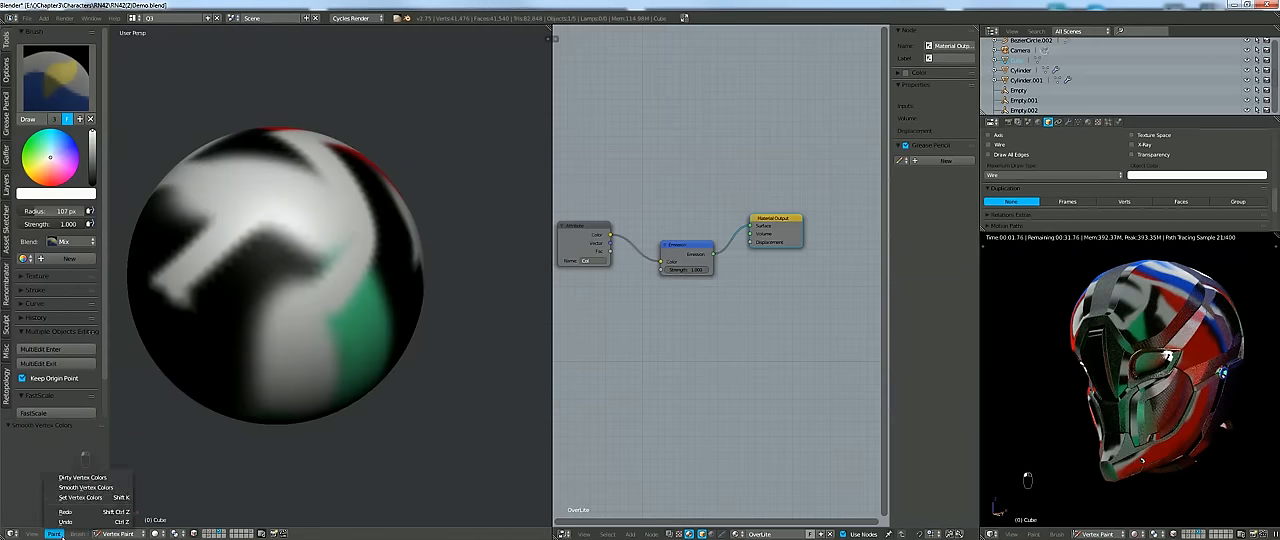
click(84, 488)
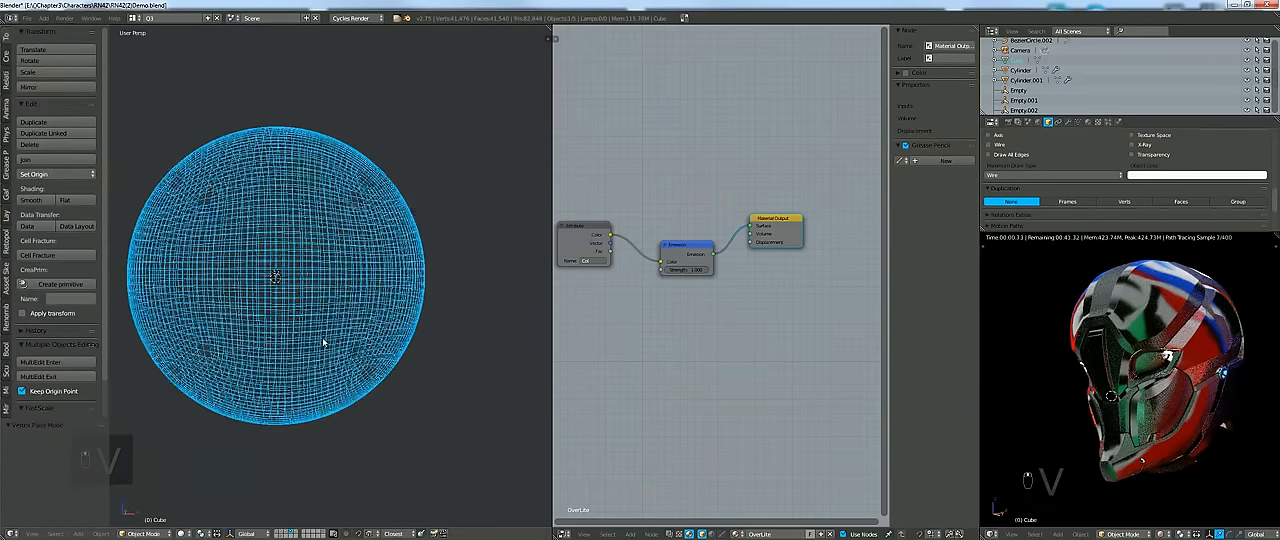
Rotate the black-painted sphere in front view, switch interaction mode and reset its rotation with Alt+R
key(numpad_1)
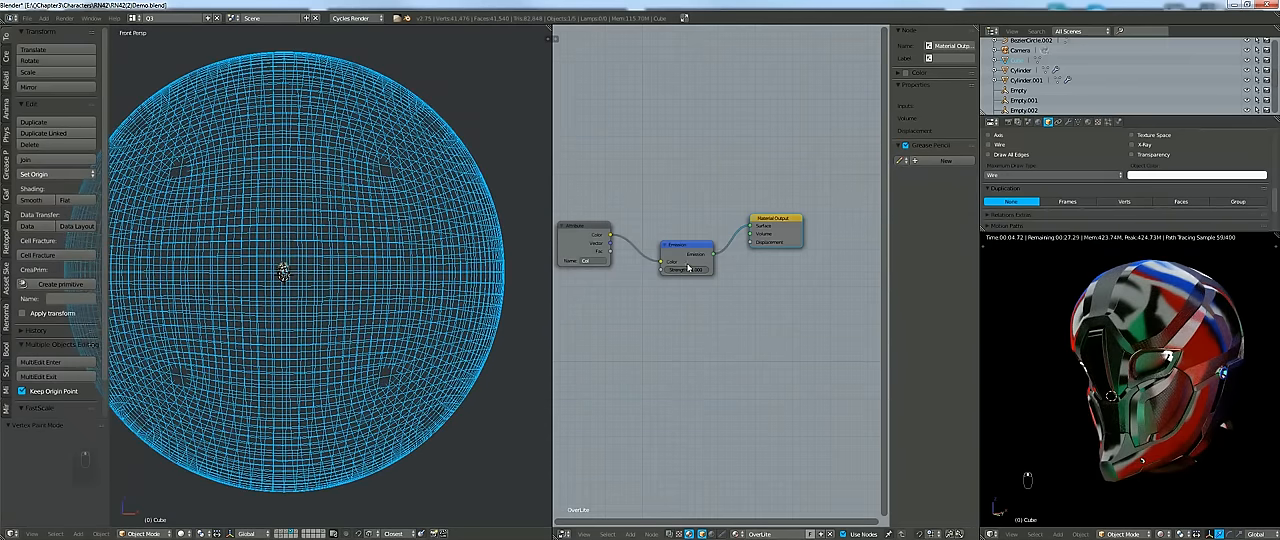
key(r)
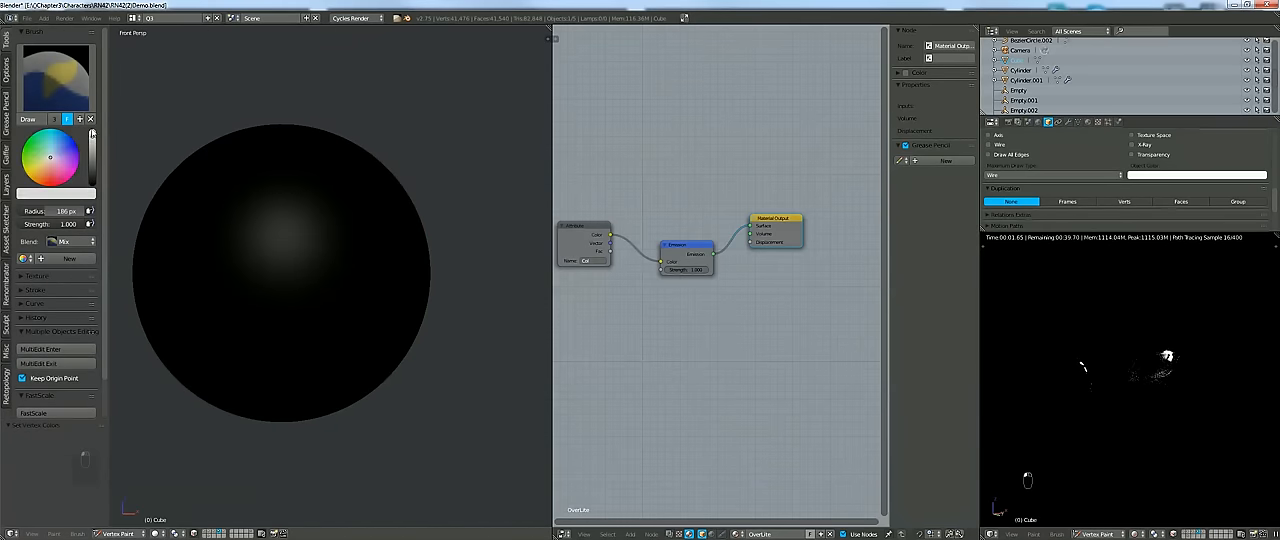
key(NUMPAD_1)
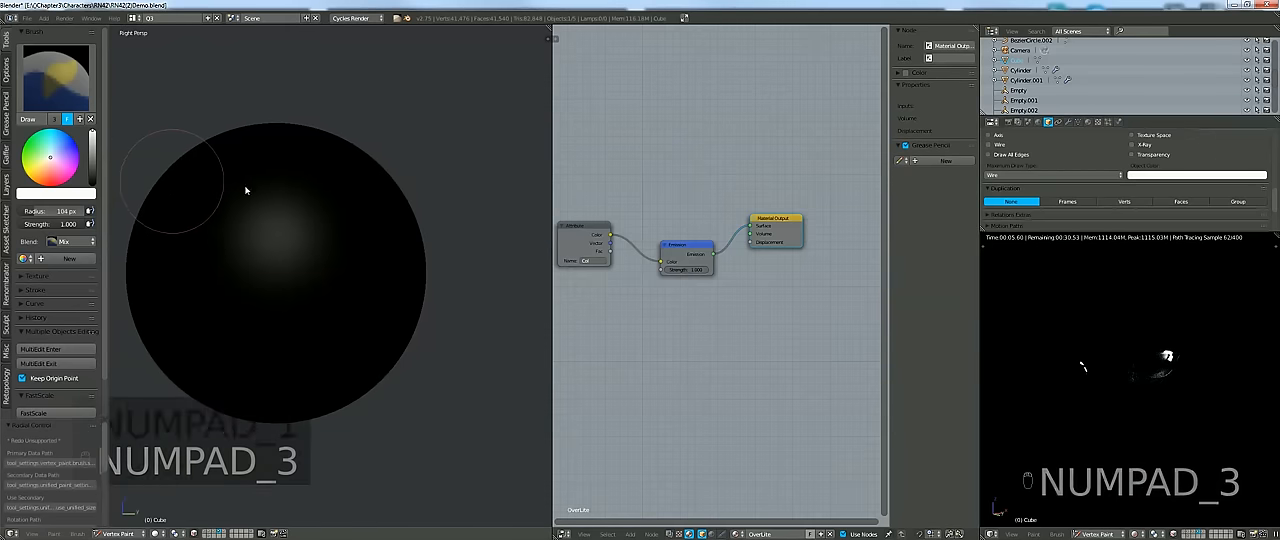
key(Tab)
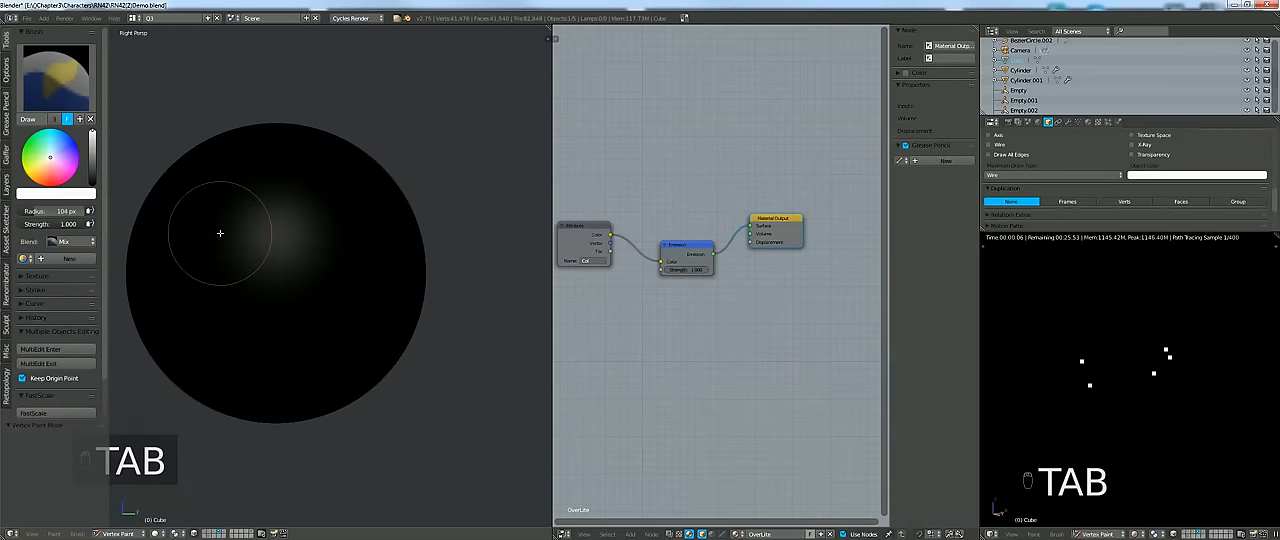
click(118, 532)
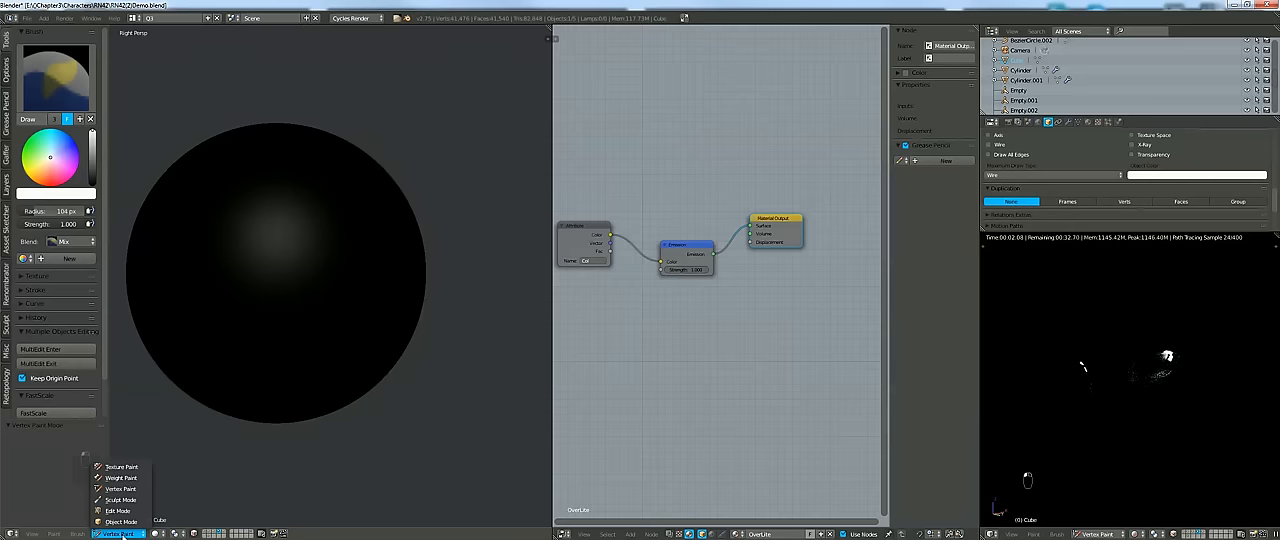
key(alt+r)
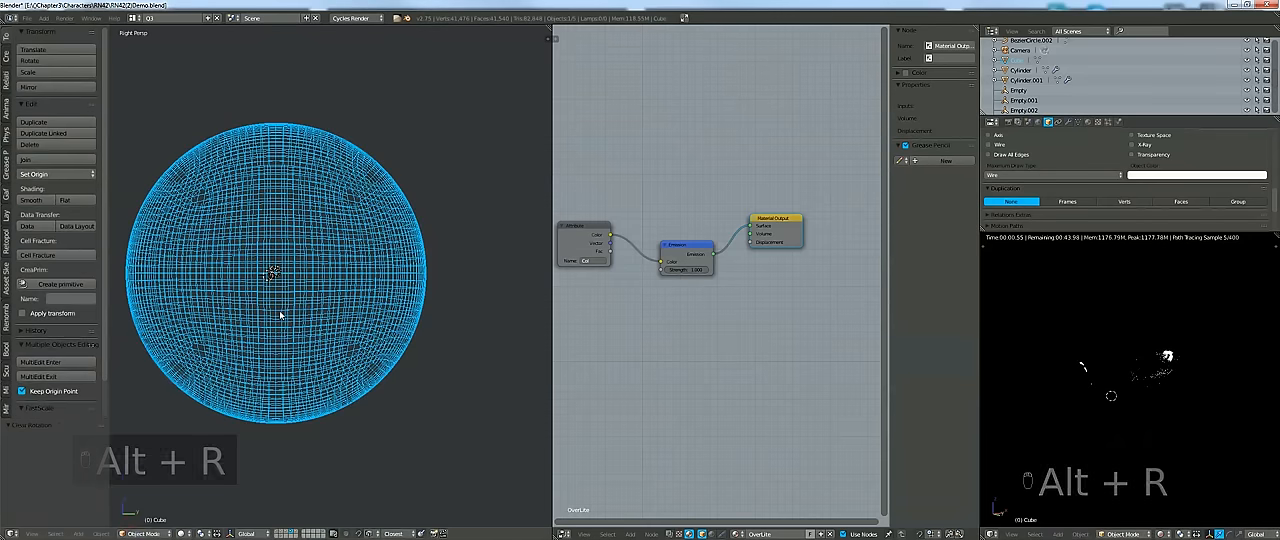
Select vertical face loops on the sphere, undoing mistaken selections, to mark the stripe bands
key(x)
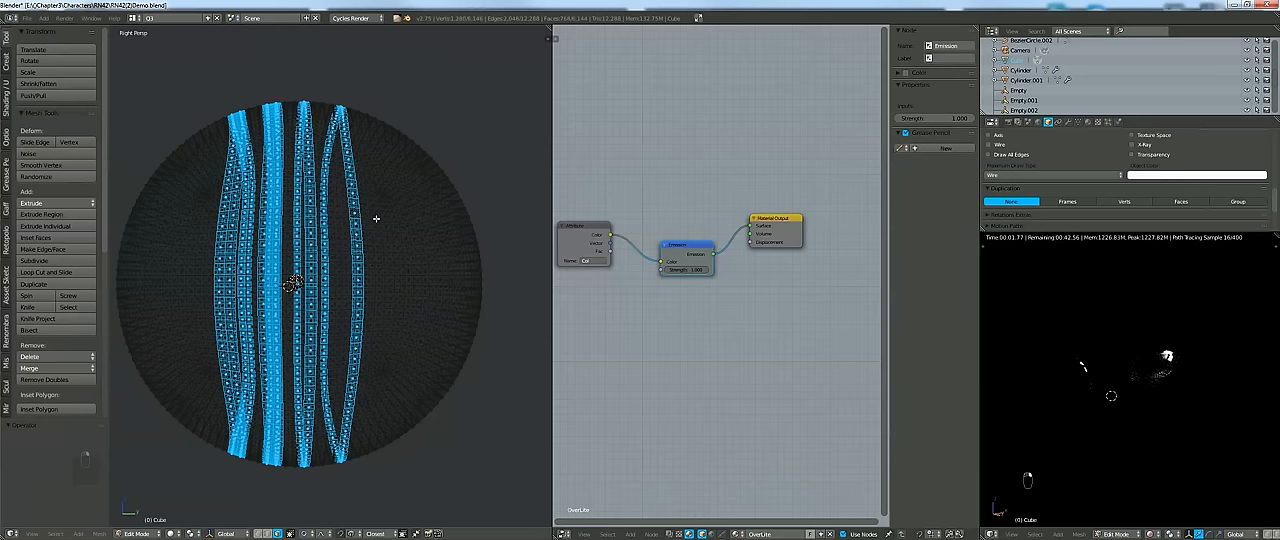
key(ctrl+z)
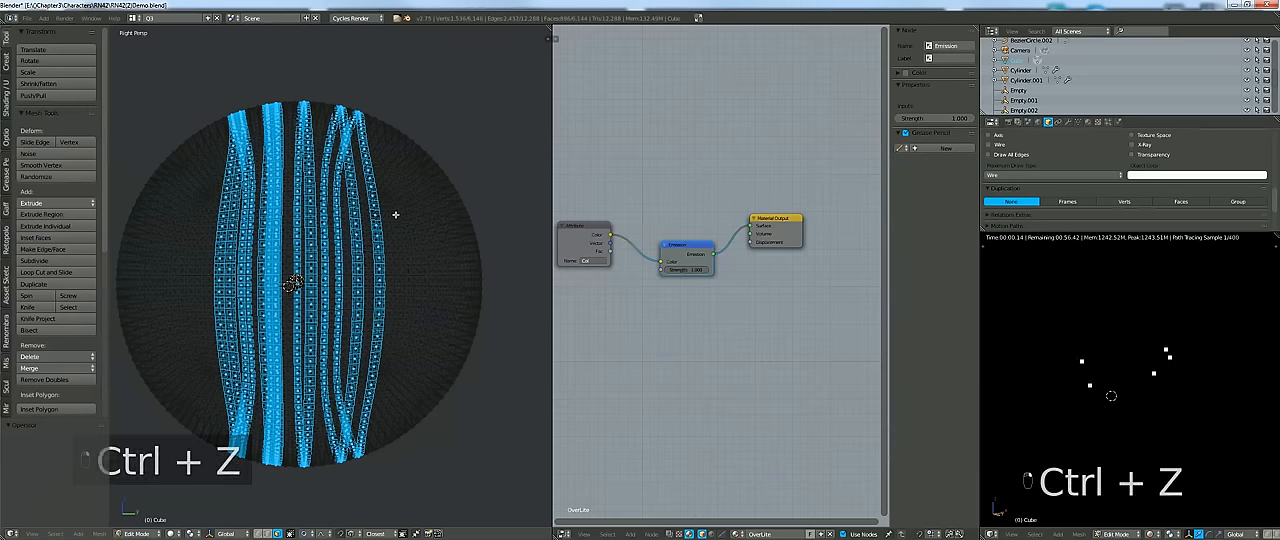
key(ctrl+z)
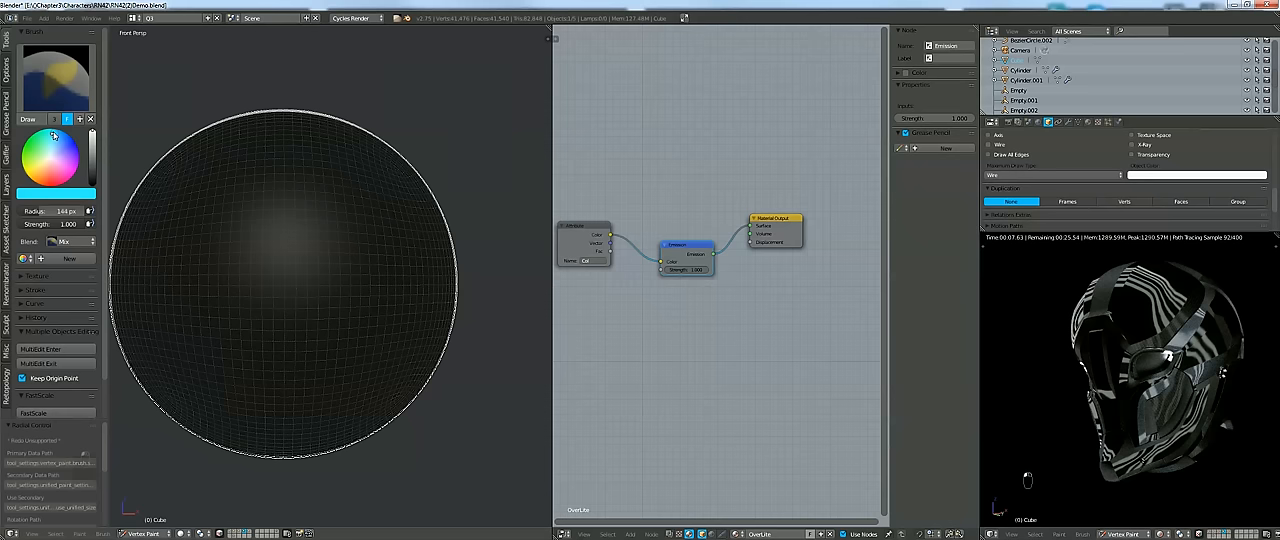
From front and top views, paint white stripes across the glowing blue sphere
key(NUMPAD_1)
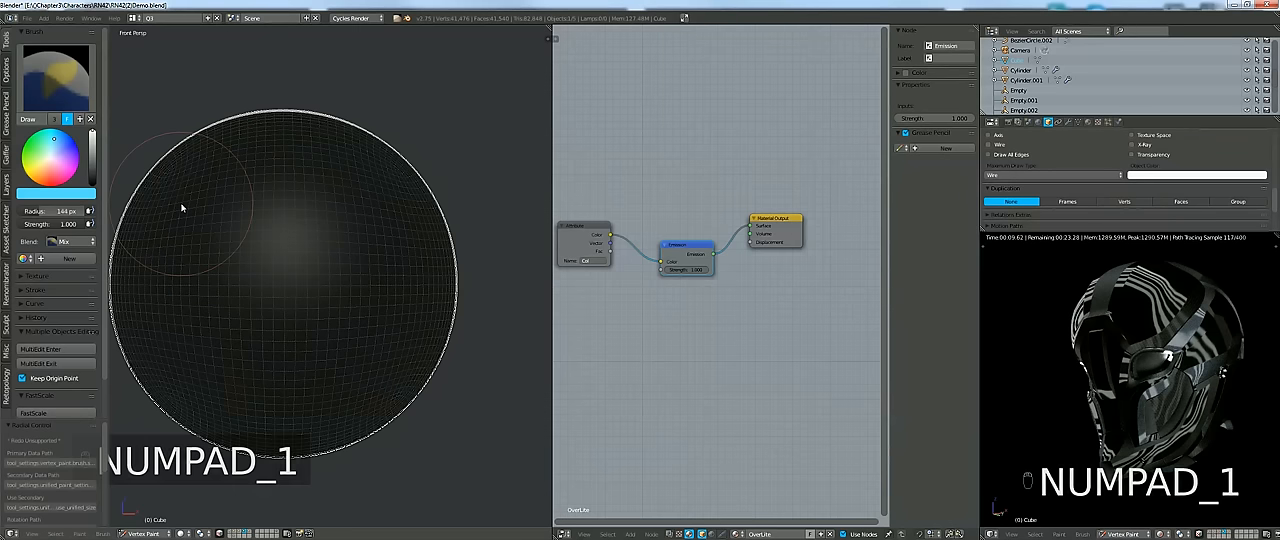
key(KP_7)
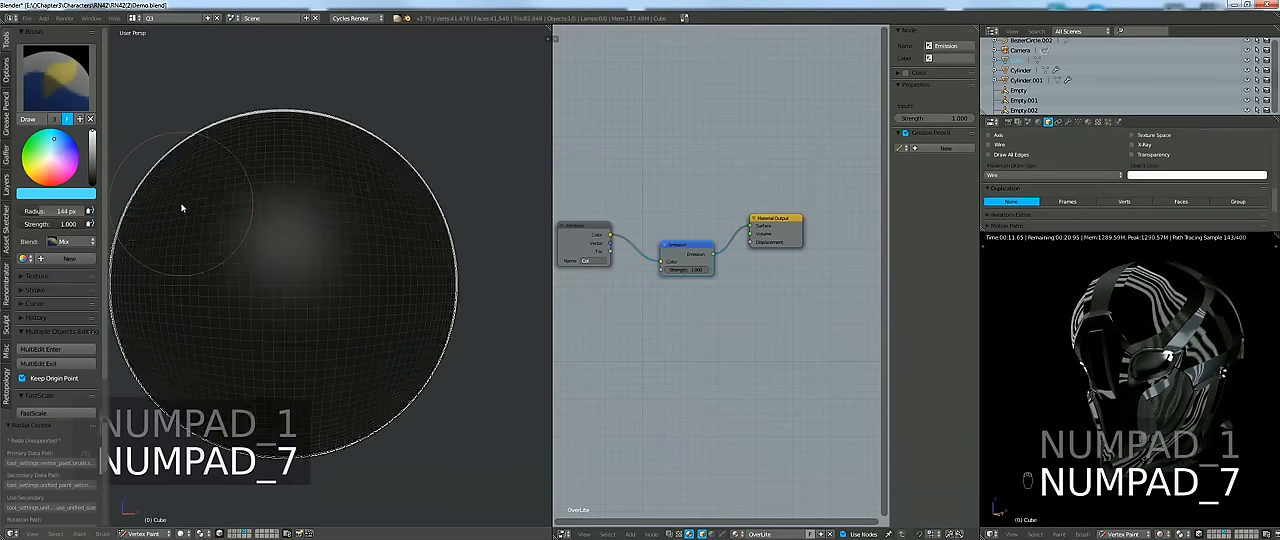
key(NUMPAD_7)
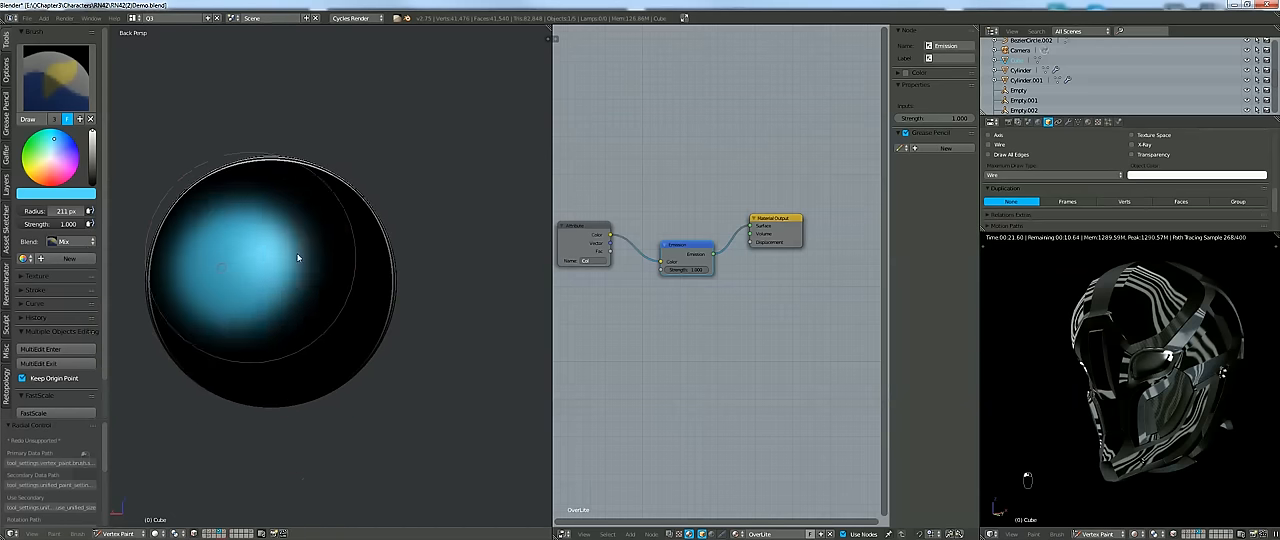
drag(298, 258, 238, 302)
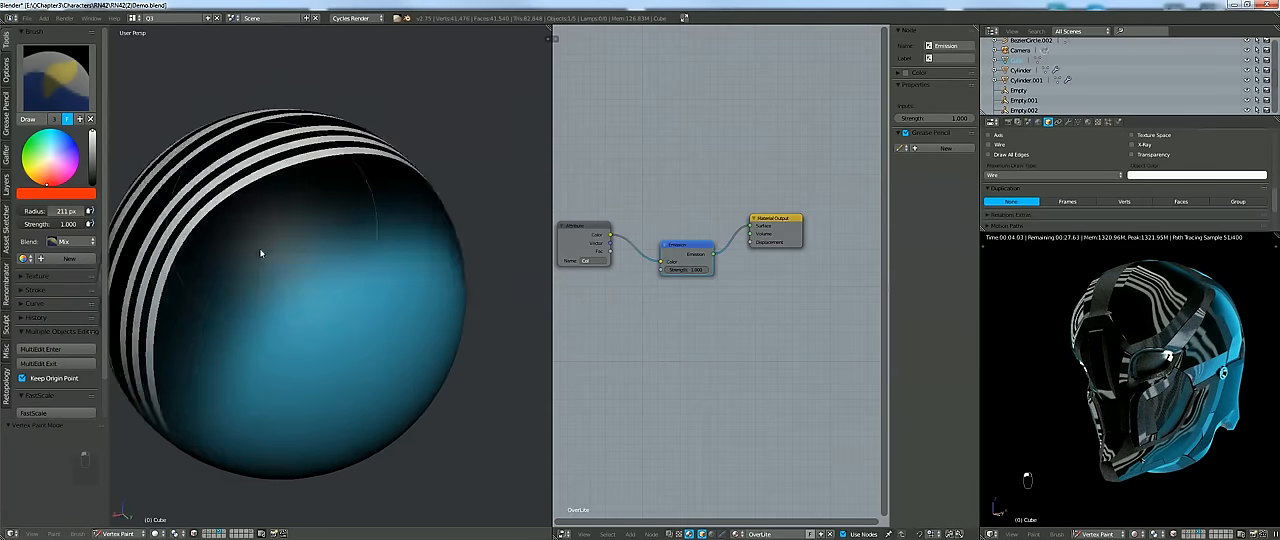
key(v)
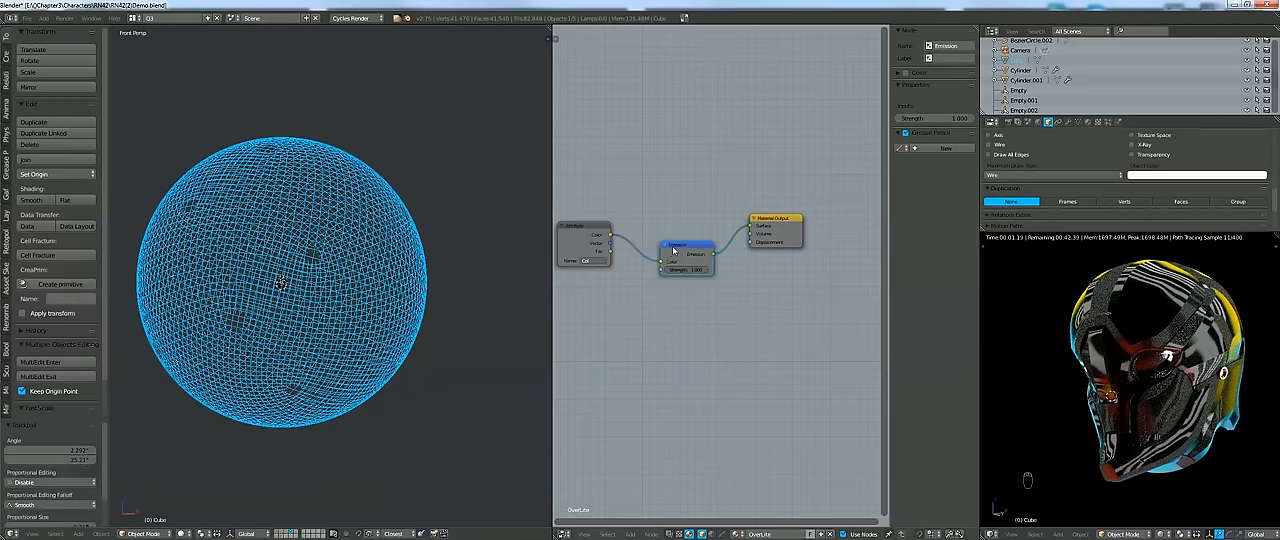
Add a Color > Hue/Saturation node onto the link in the emission chain
key(shift+a)
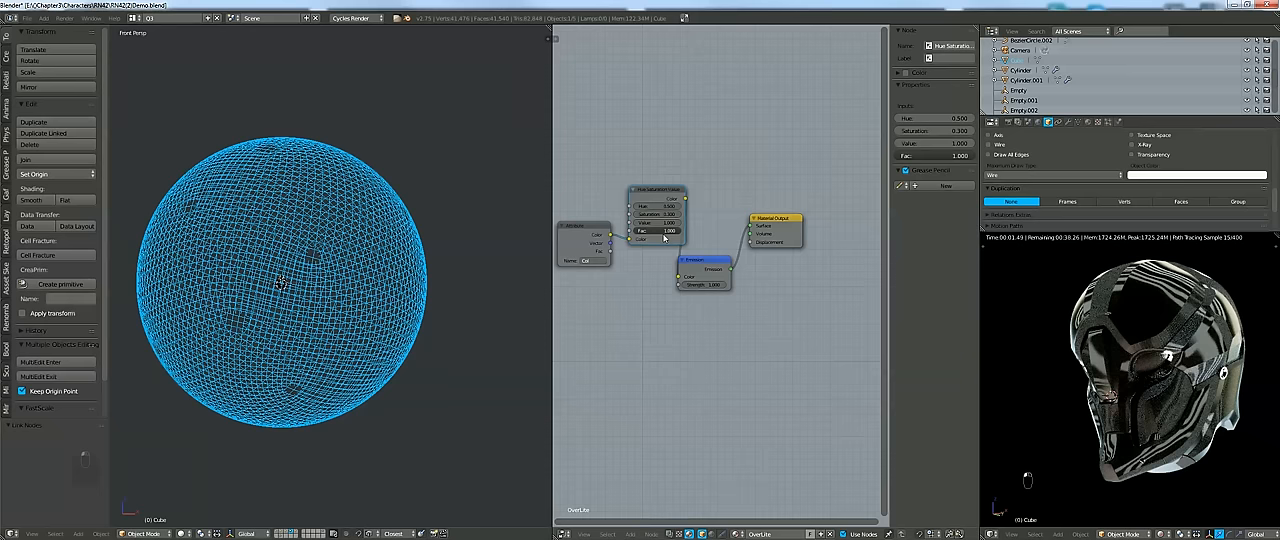
click(656, 206)
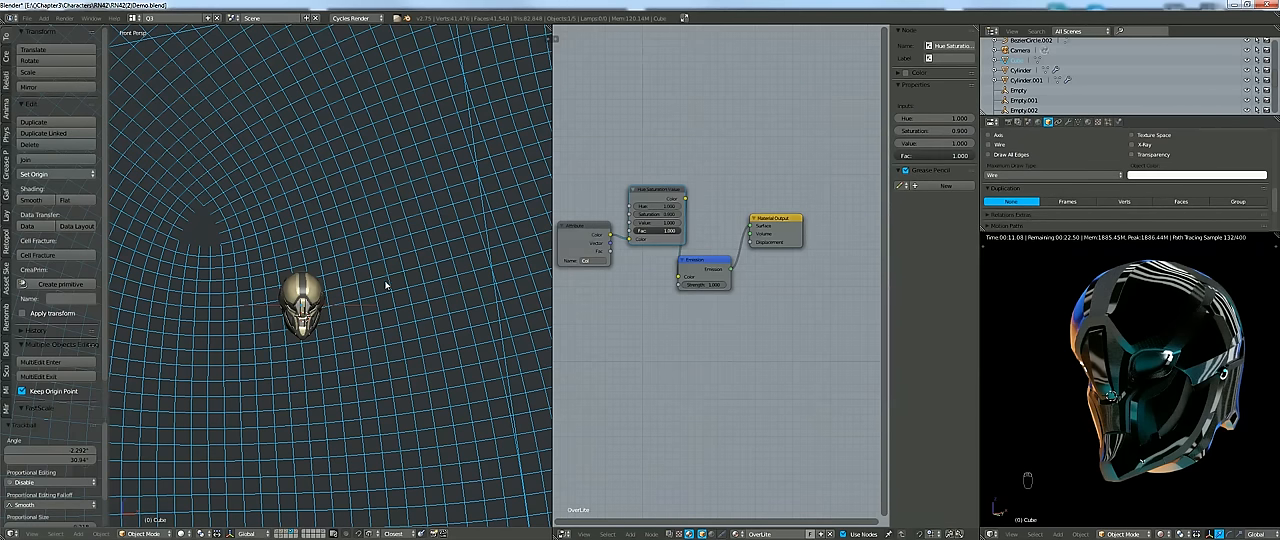
mouse_move(396, 150)
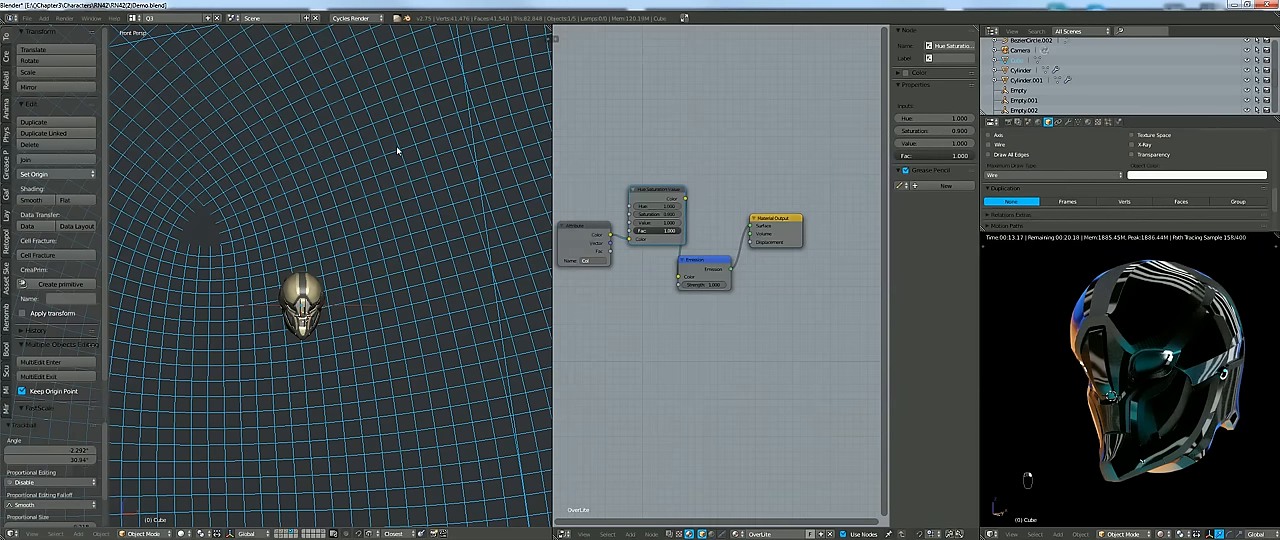